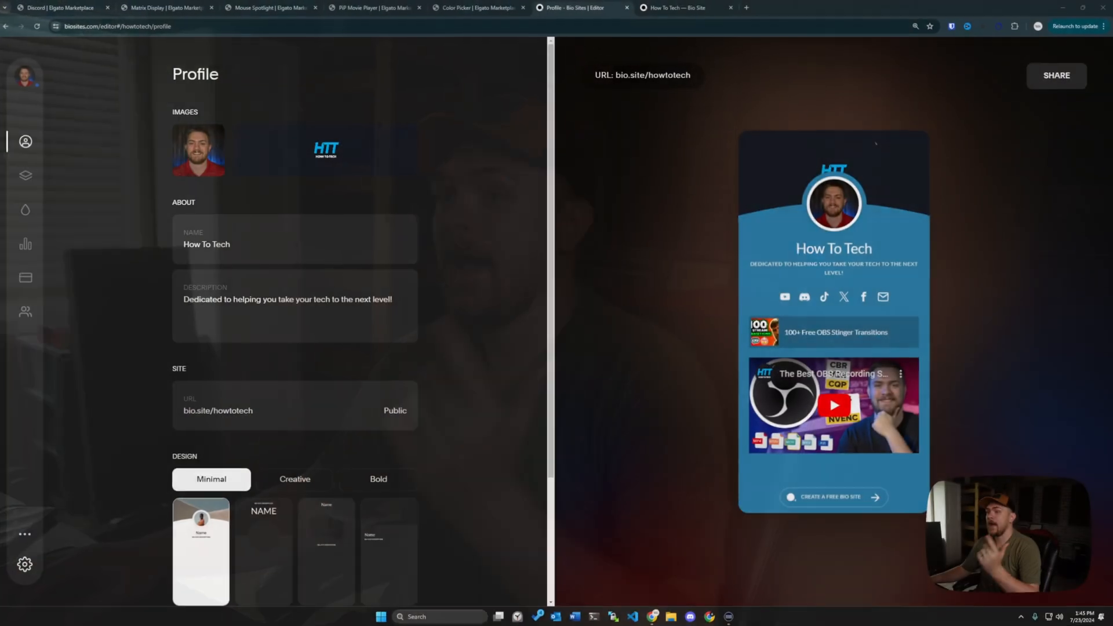
Step: View the 'Claim your free username' page and return to the existing How To Tech editor
click(672, 9)
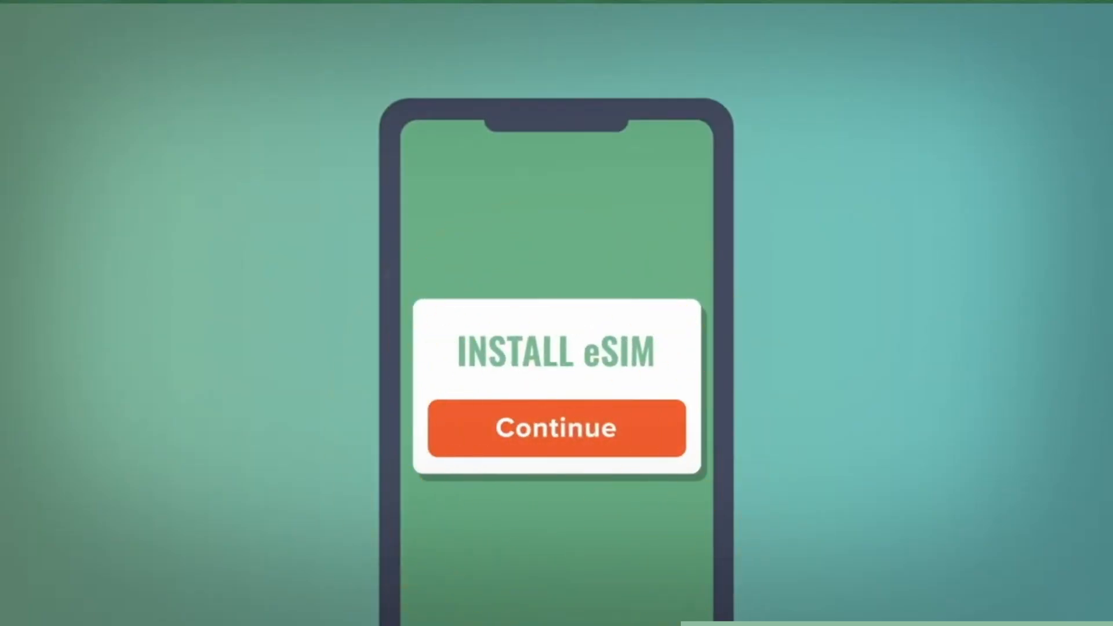
click(557, 428)
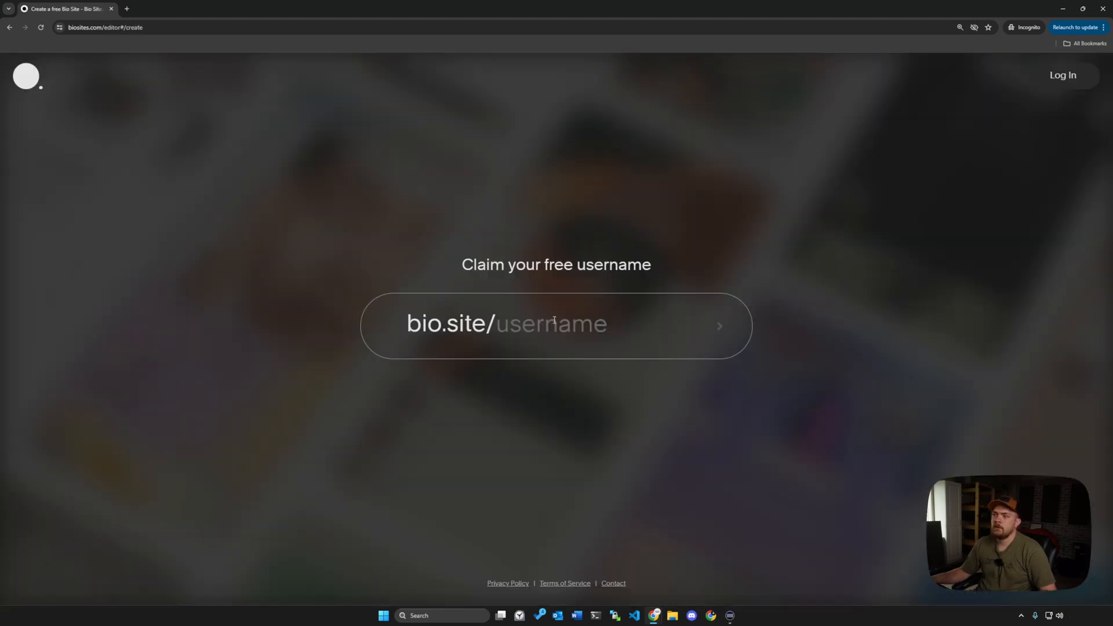
mouse_move(173, 105)
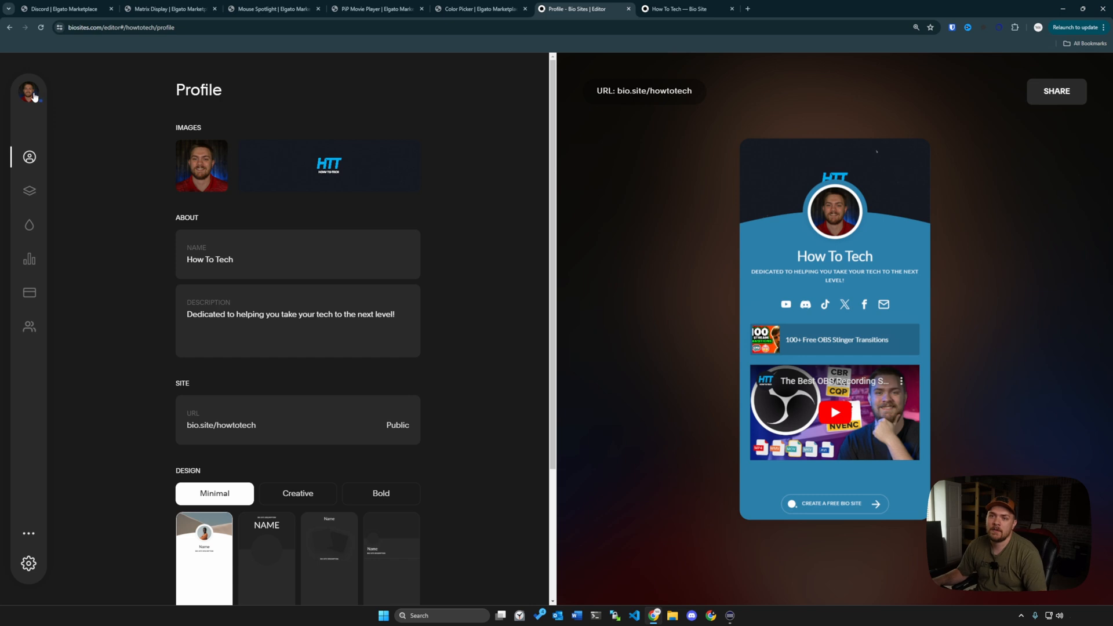
click(28, 88)
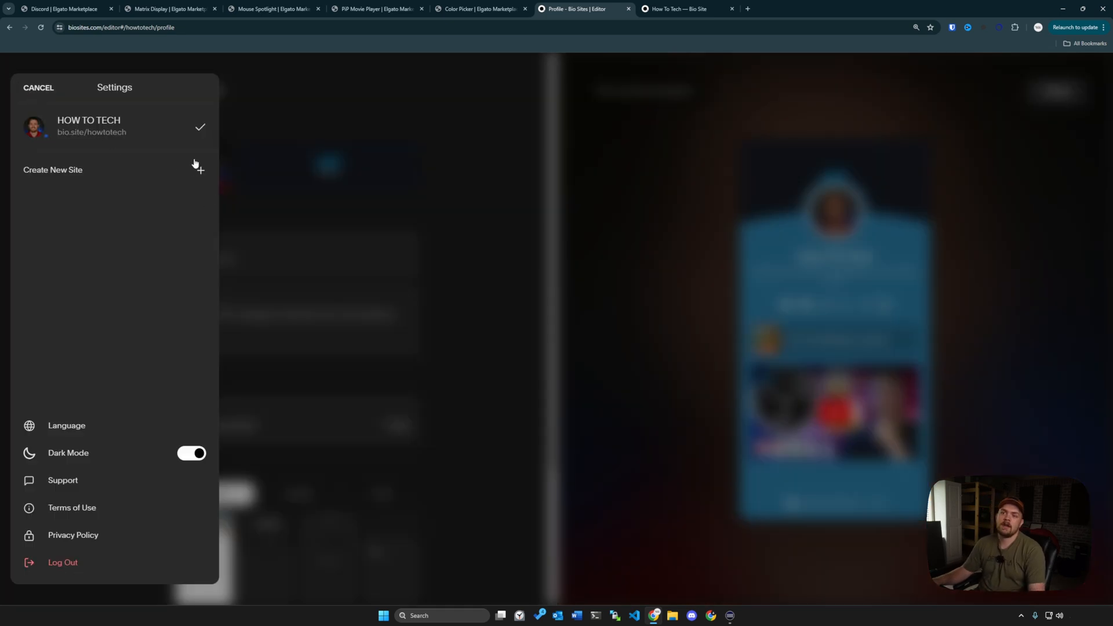
mouse_move(167, 151)
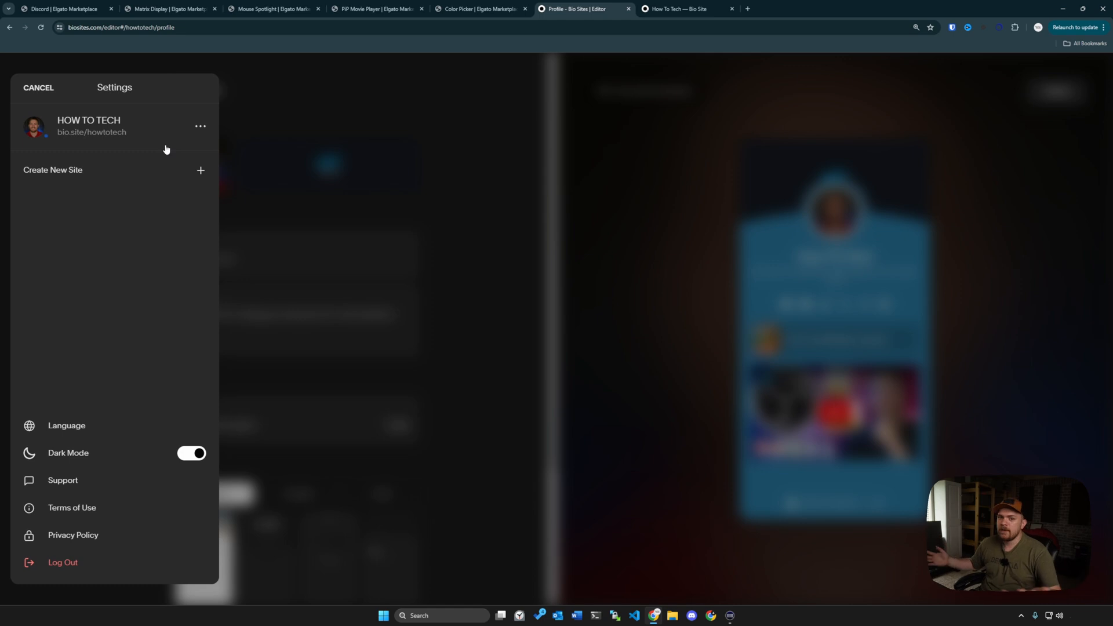
mouse_move(169, 133)
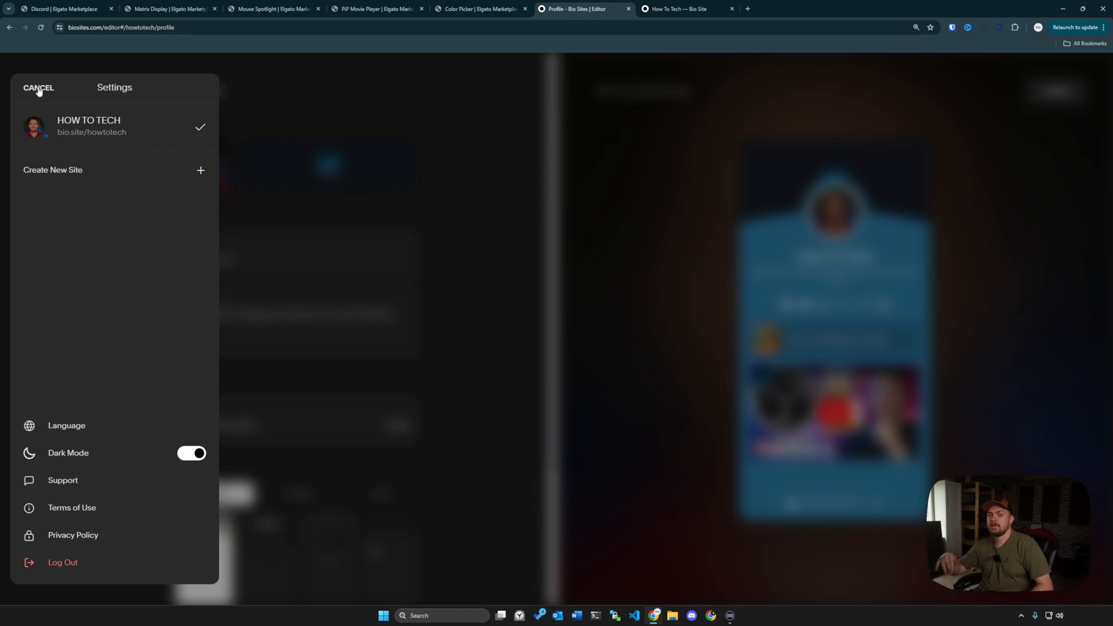
click(38, 87)
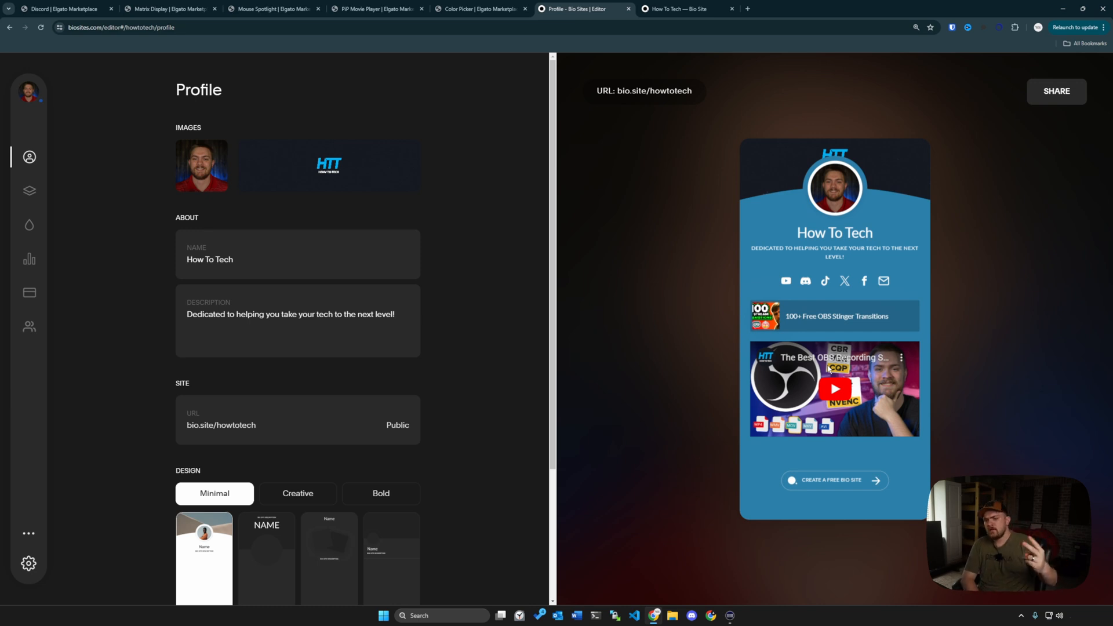
mouse_move(27, 539)
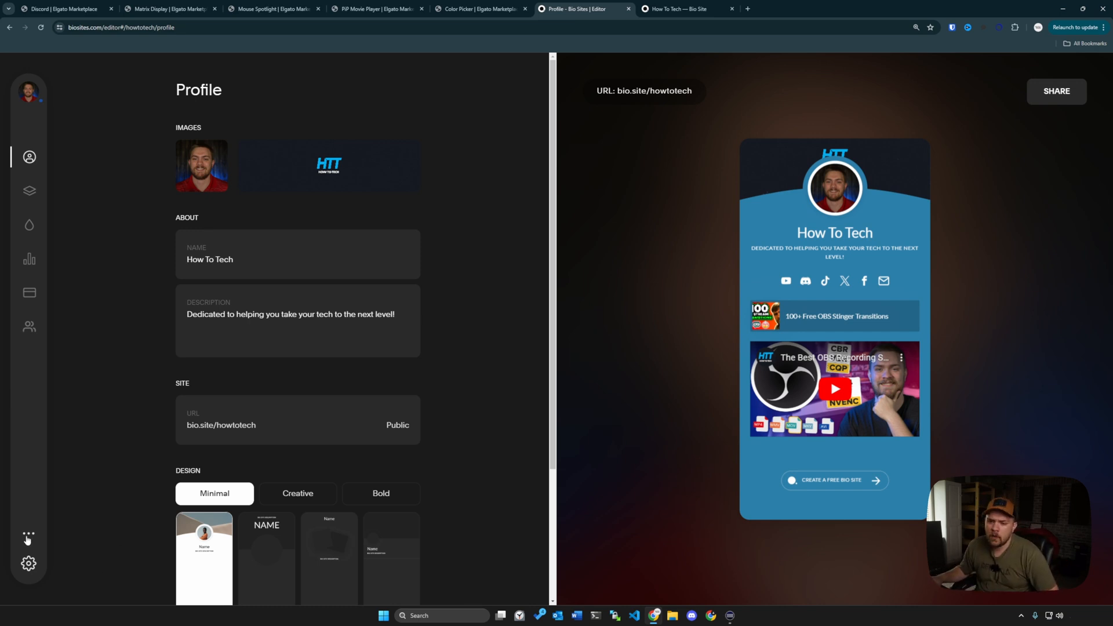
click(28, 534)
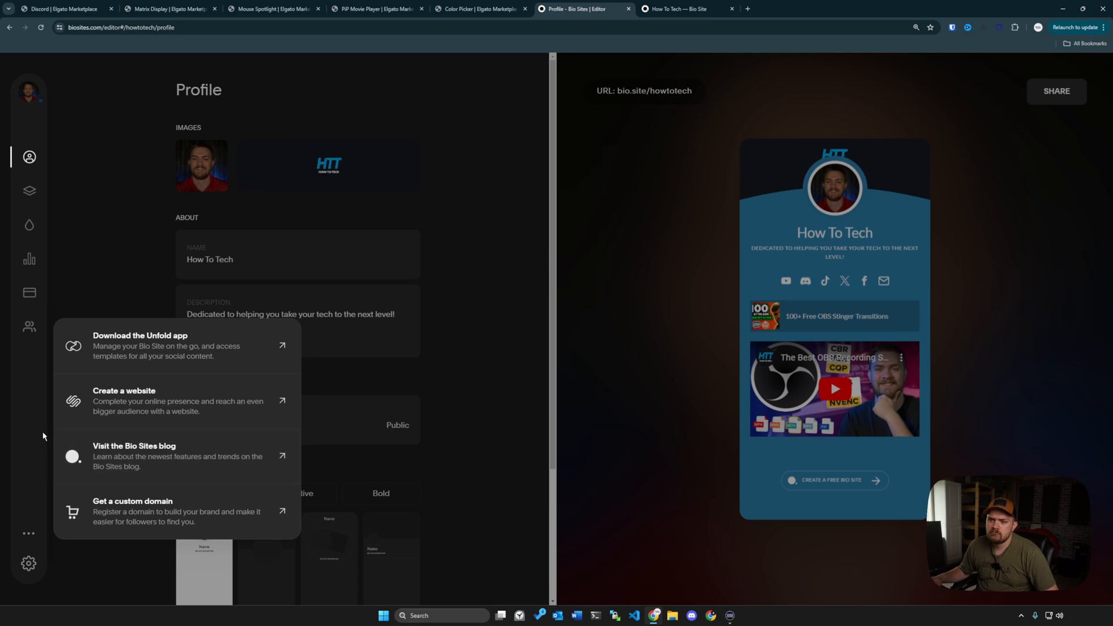
mouse_move(141, 363)
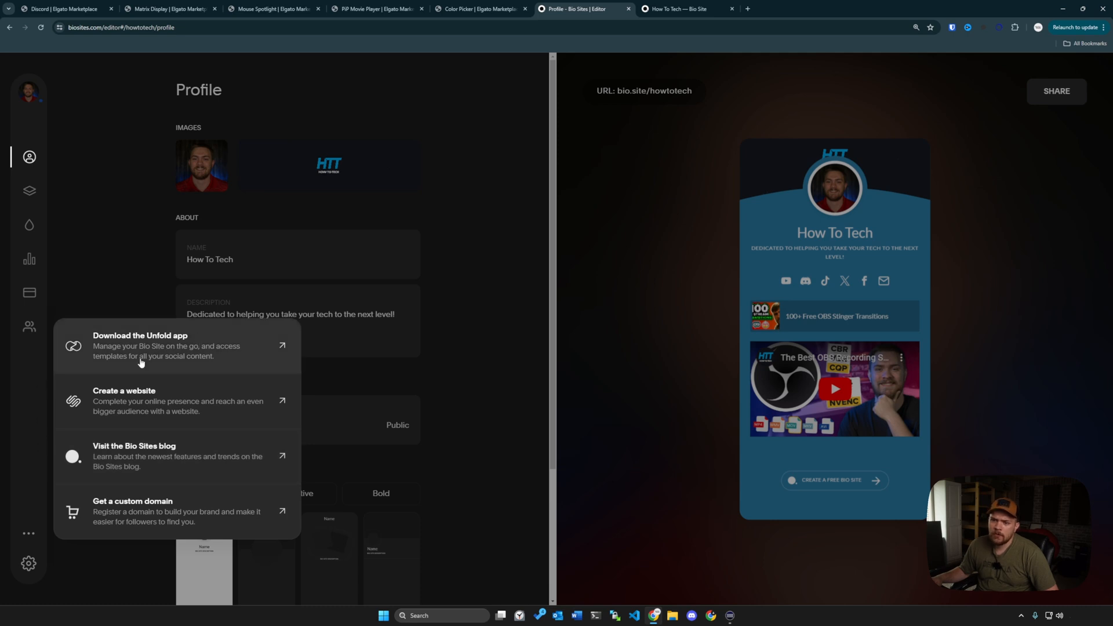
mouse_move(153, 515)
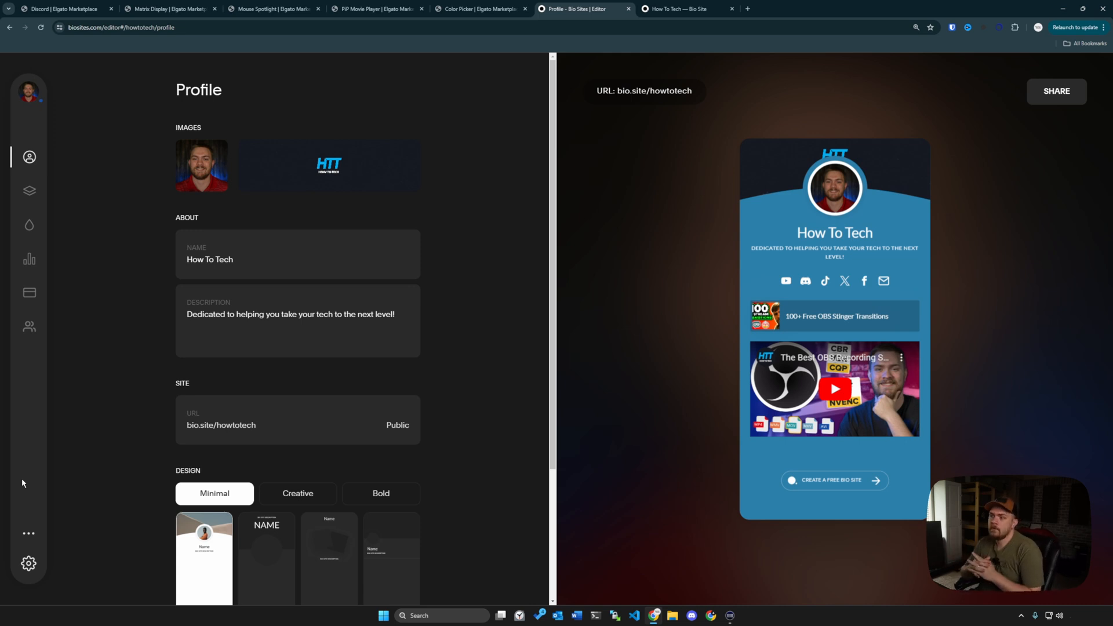
mouse_move(55, 150)
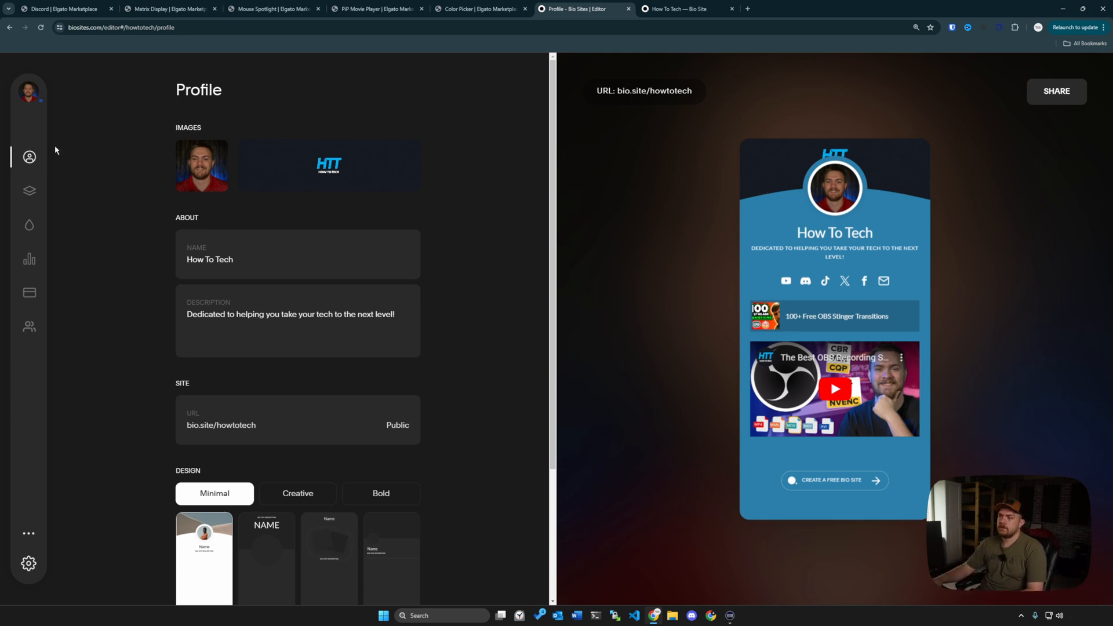
mouse_move(779, 100)
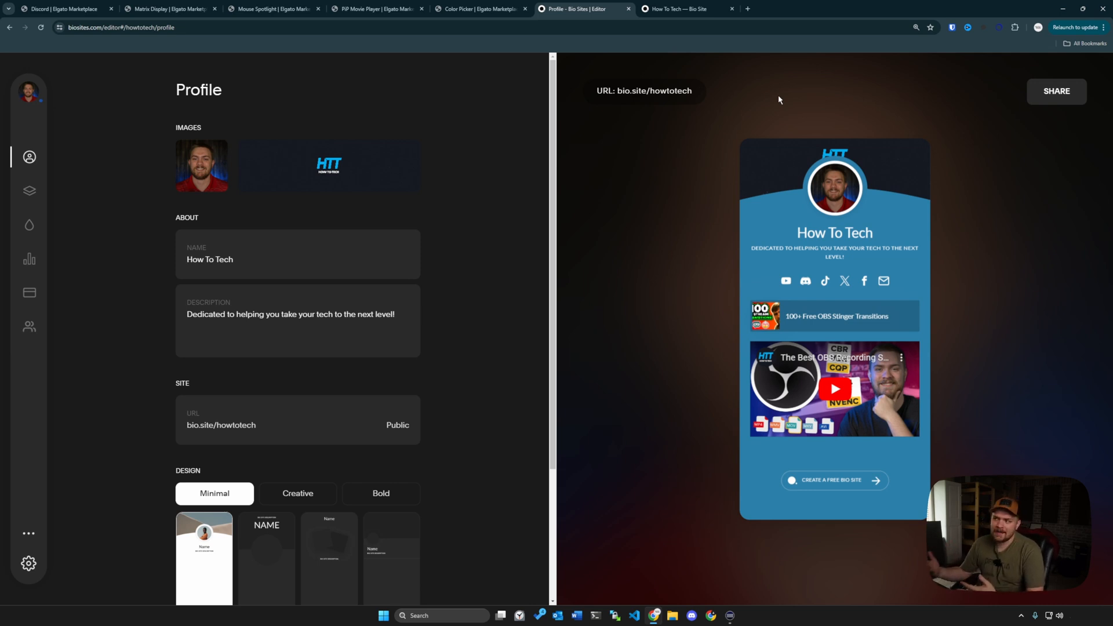
mouse_move(776, 88)
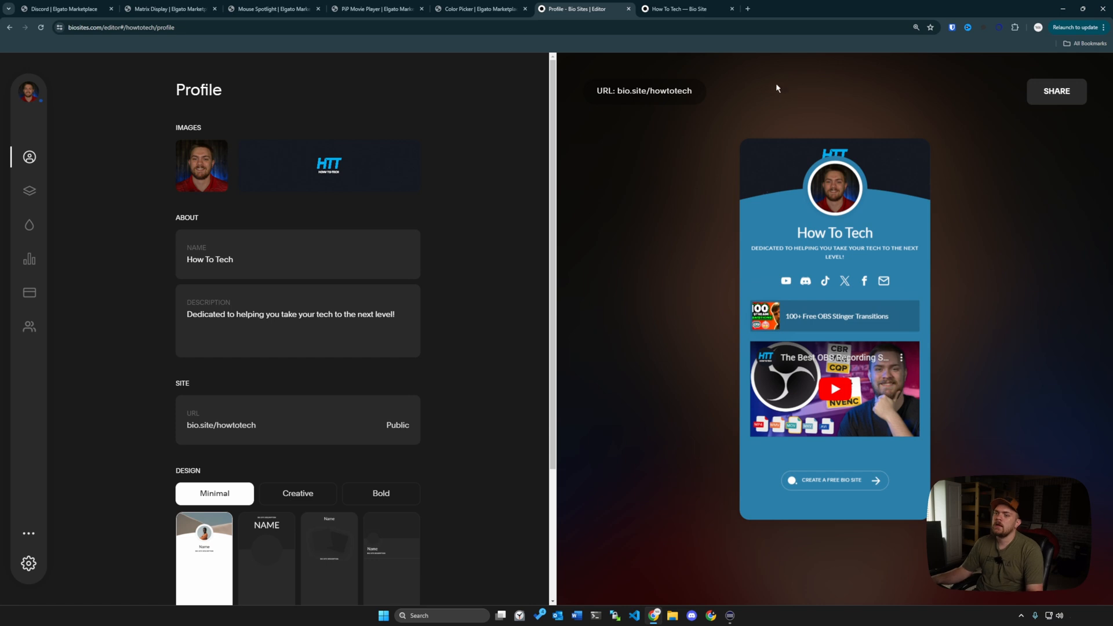
mouse_move(724, 120)
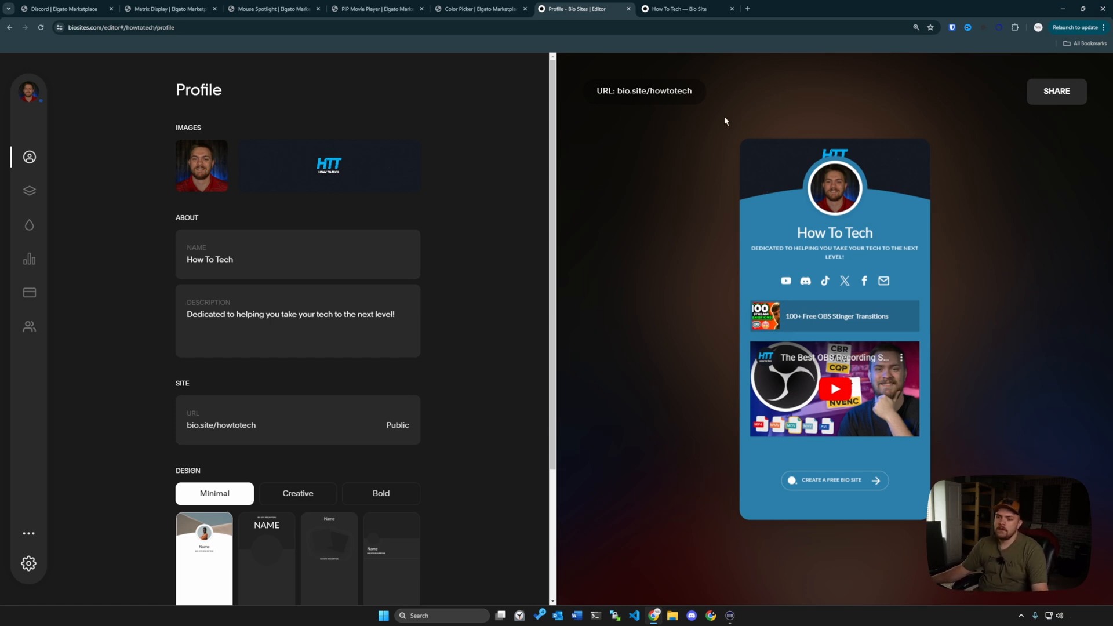
mouse_move(500, 163)
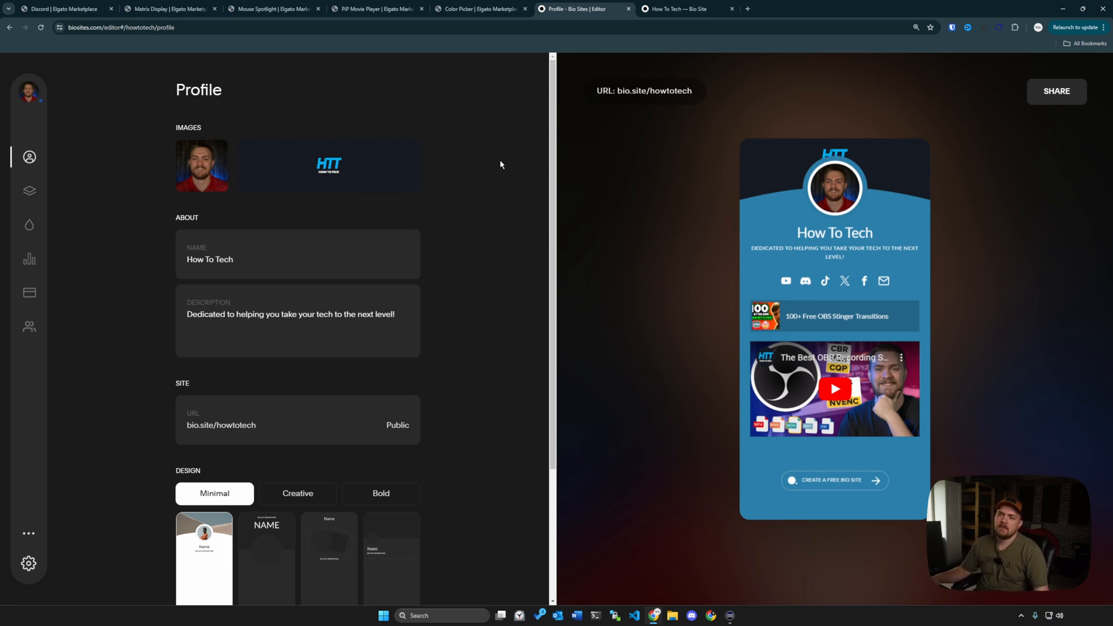
click(201, 166)
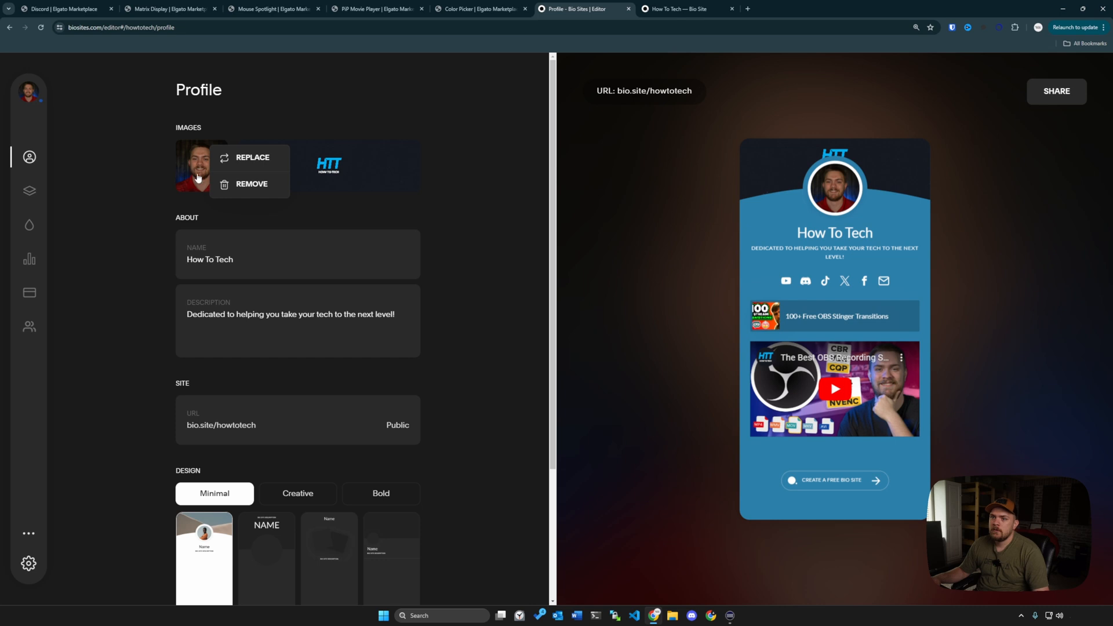
mouse_move(202, 184)
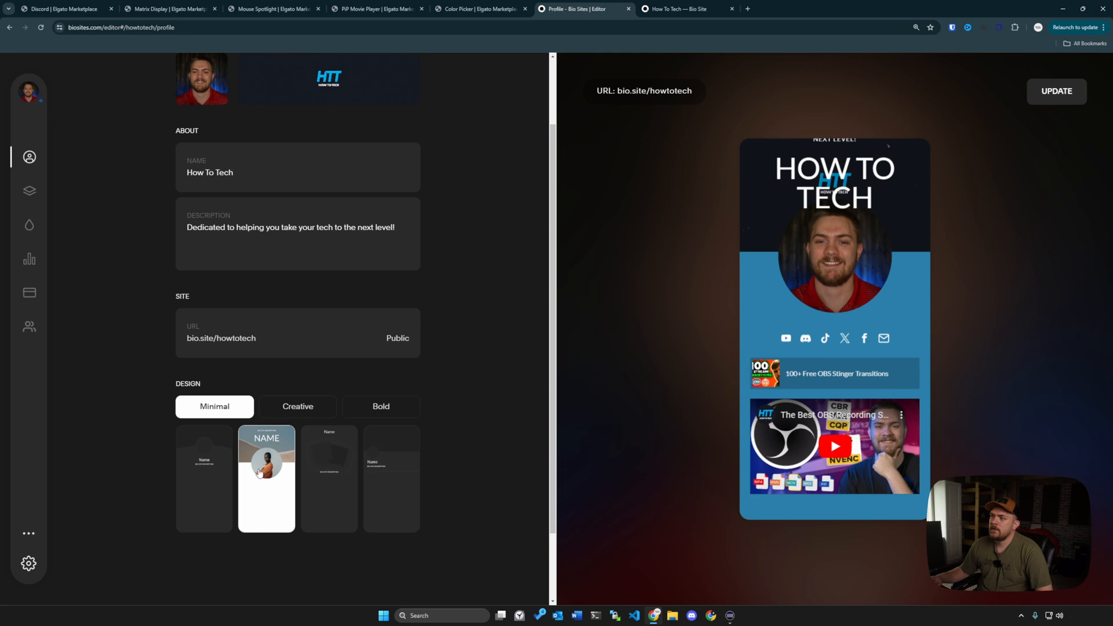
click(391, 479)
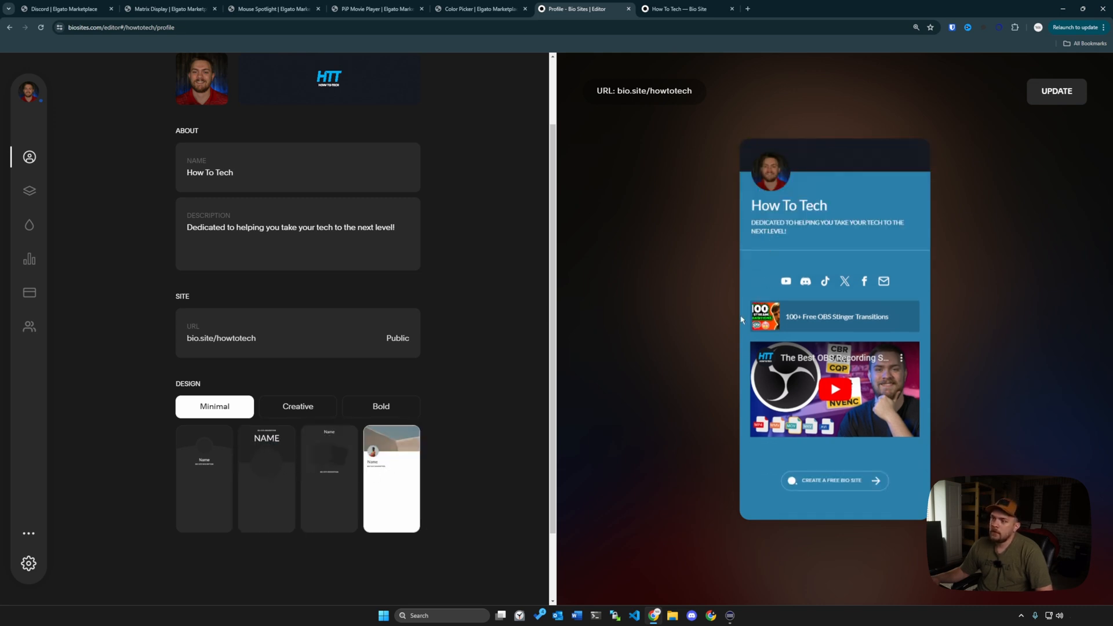
click(204, 479)
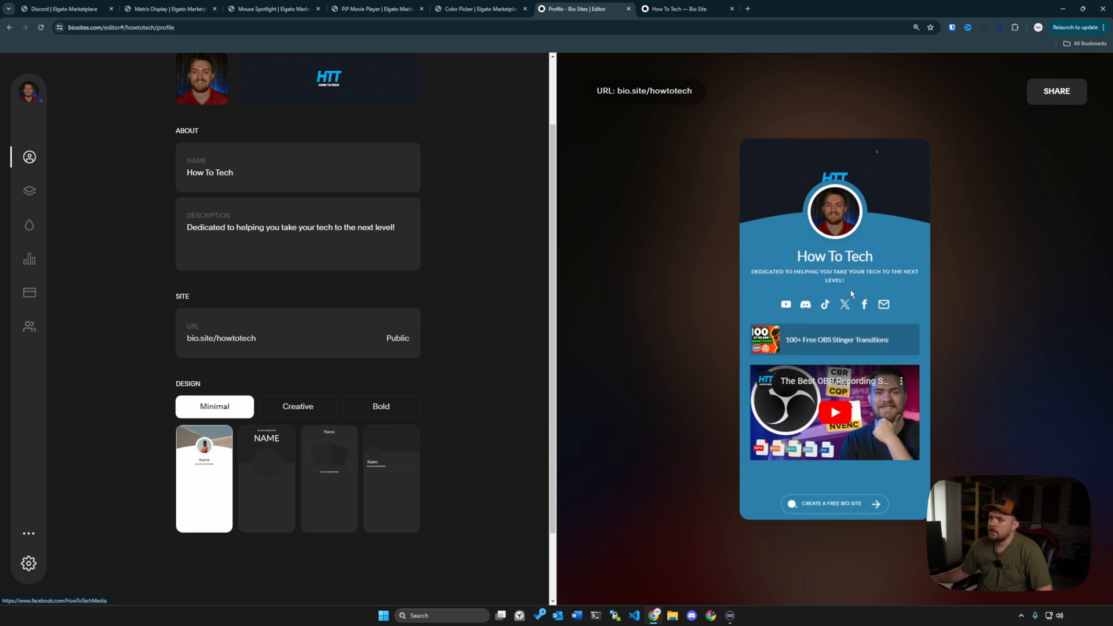
click(298, 406)
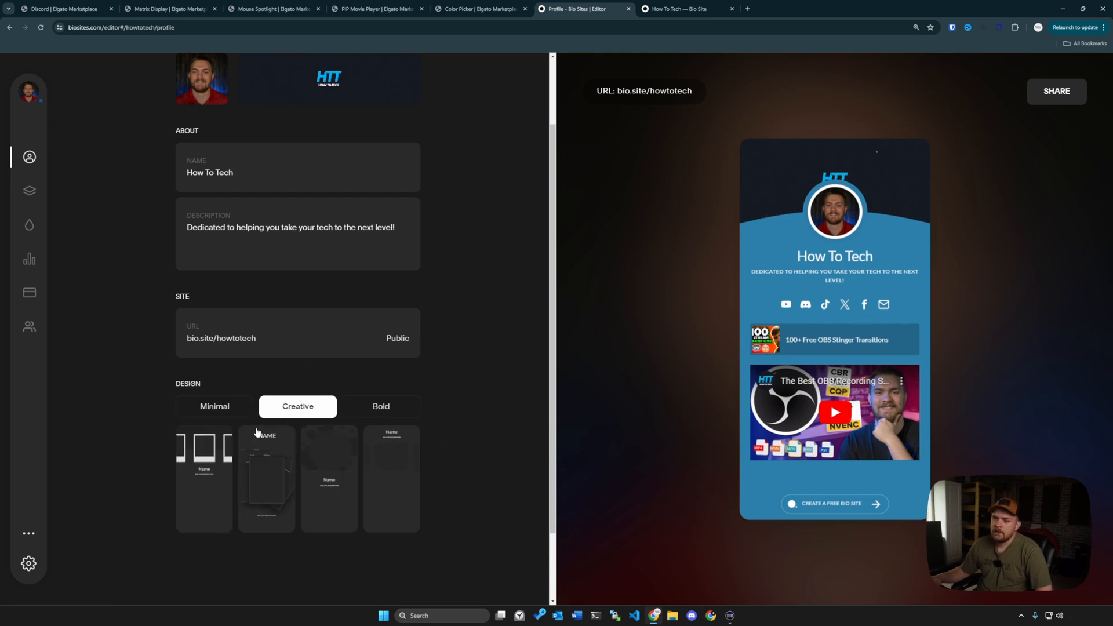
click(267, 479)
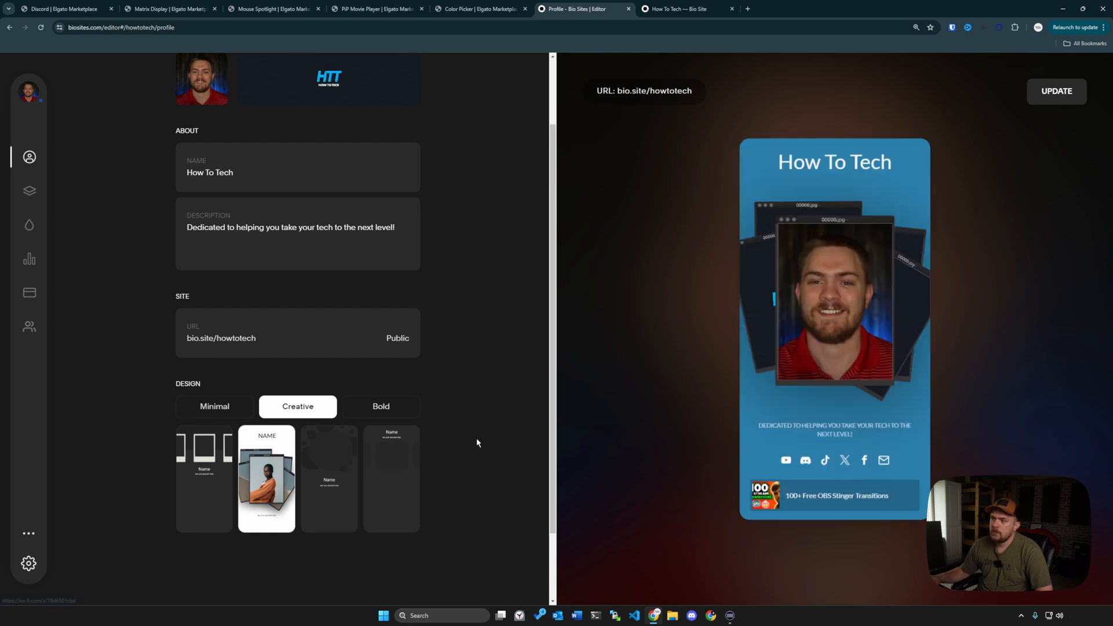
click(328, 479)
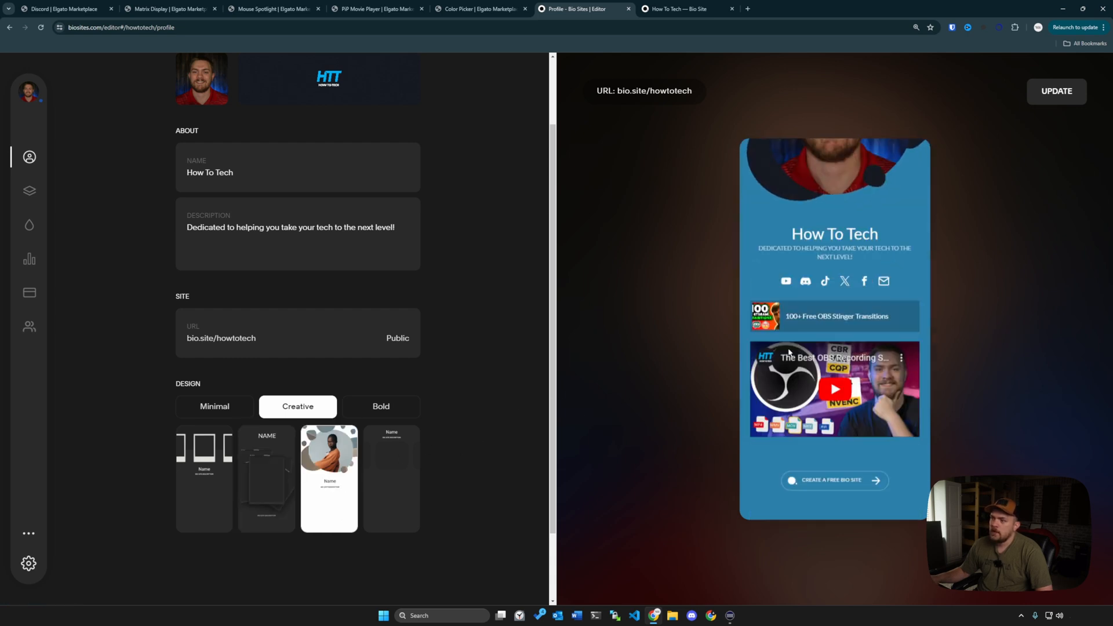
click(380, 406)
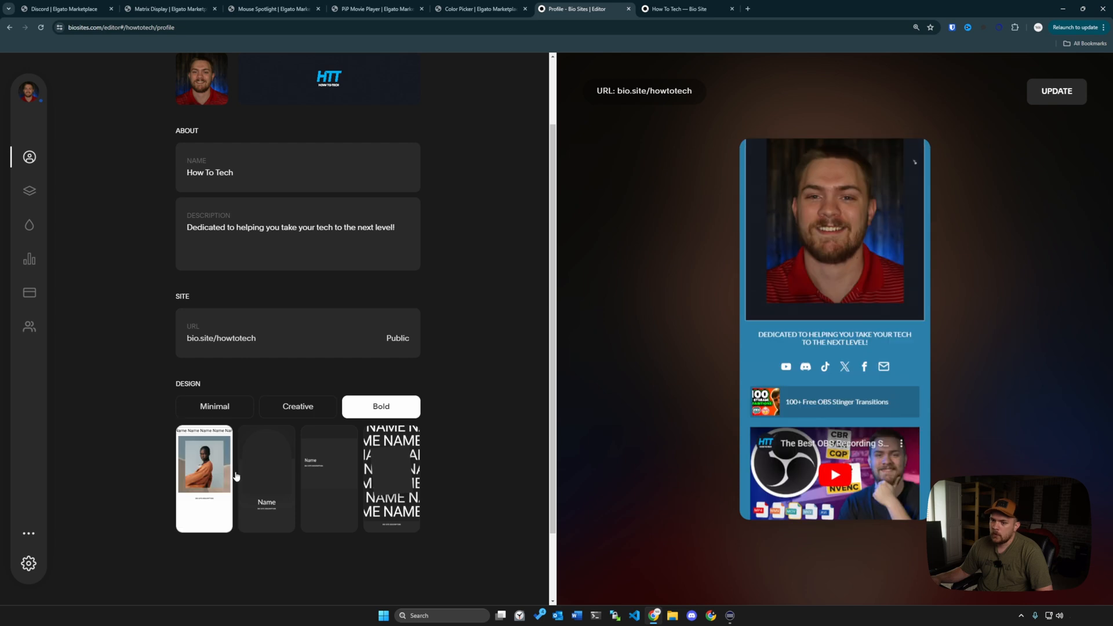
click(391, 479)
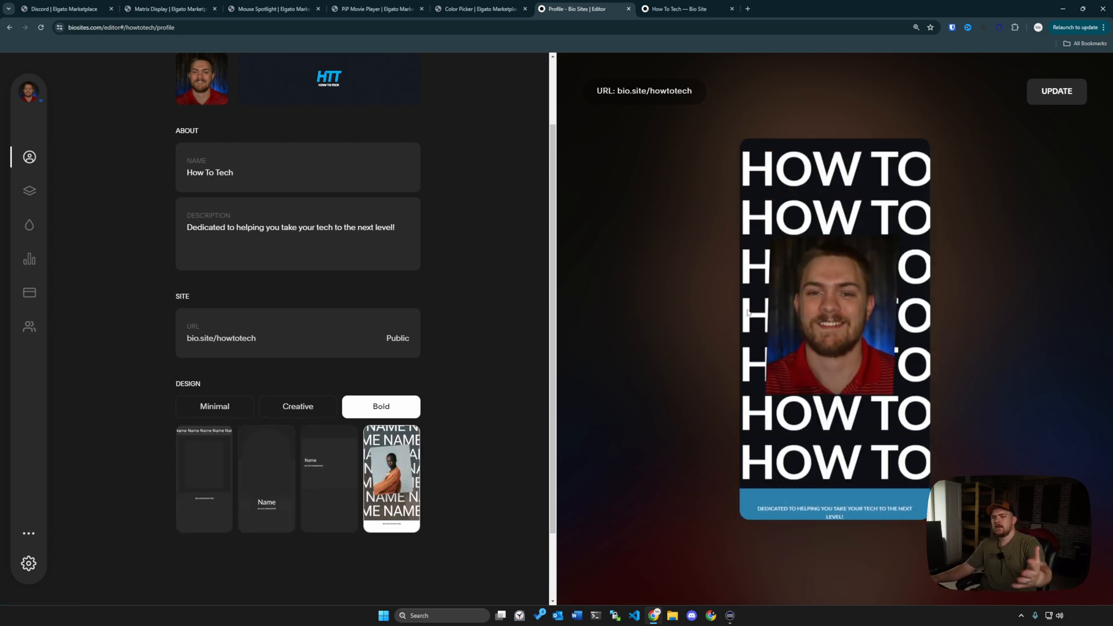
click(215, 406)
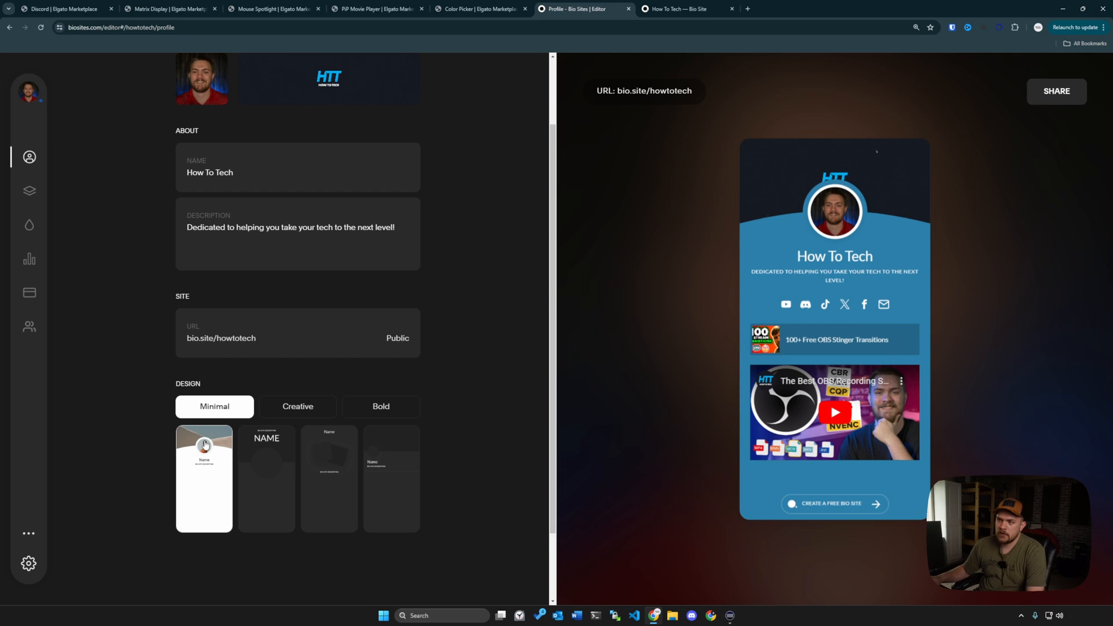
mouse_move(333, 216)
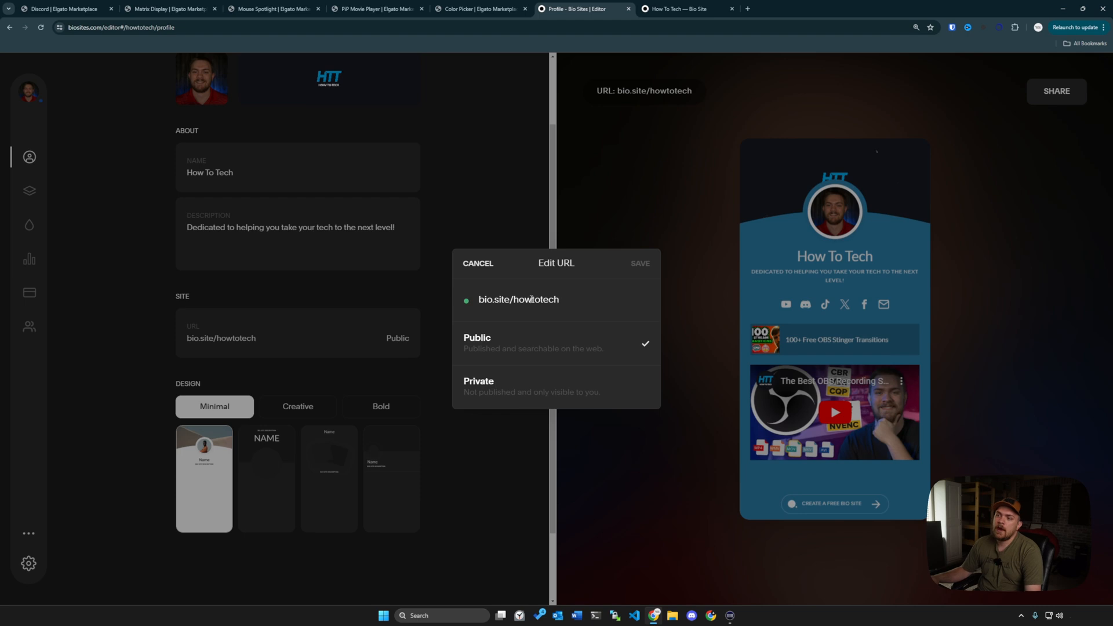
Step: Close the site address settings unsaved and review the banner image options
click(448, 268)
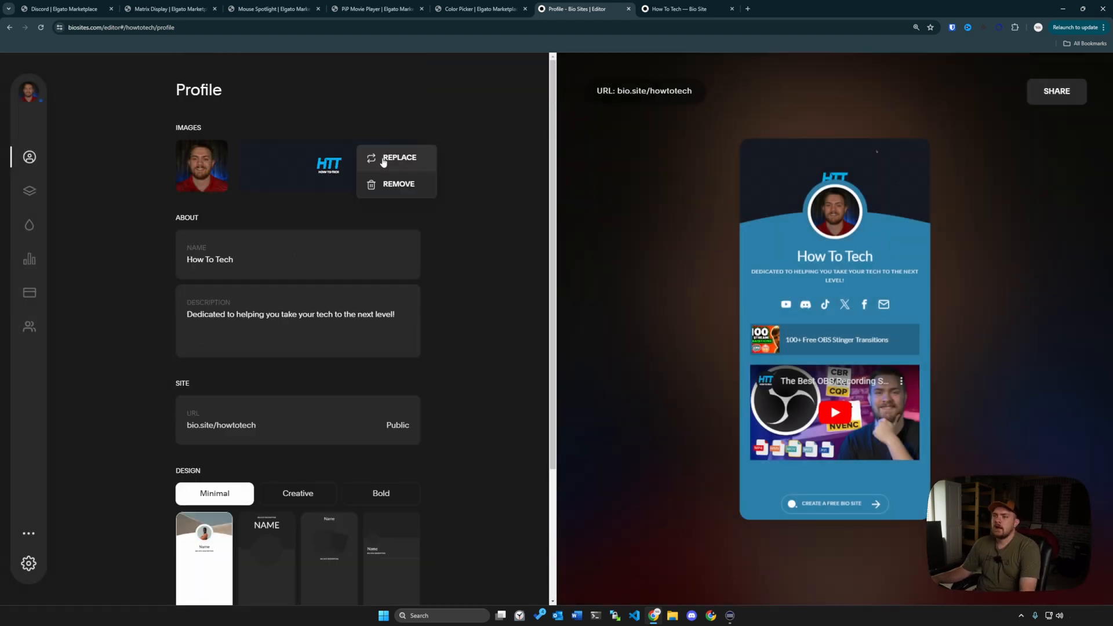
click(797, 180)
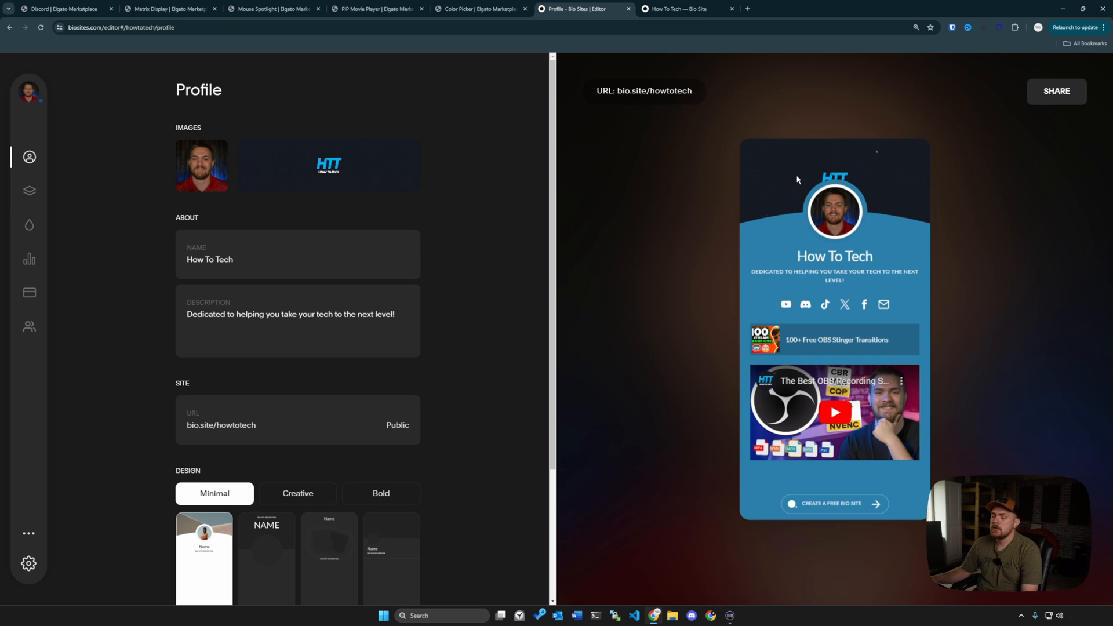
mouse_move(247, 213)
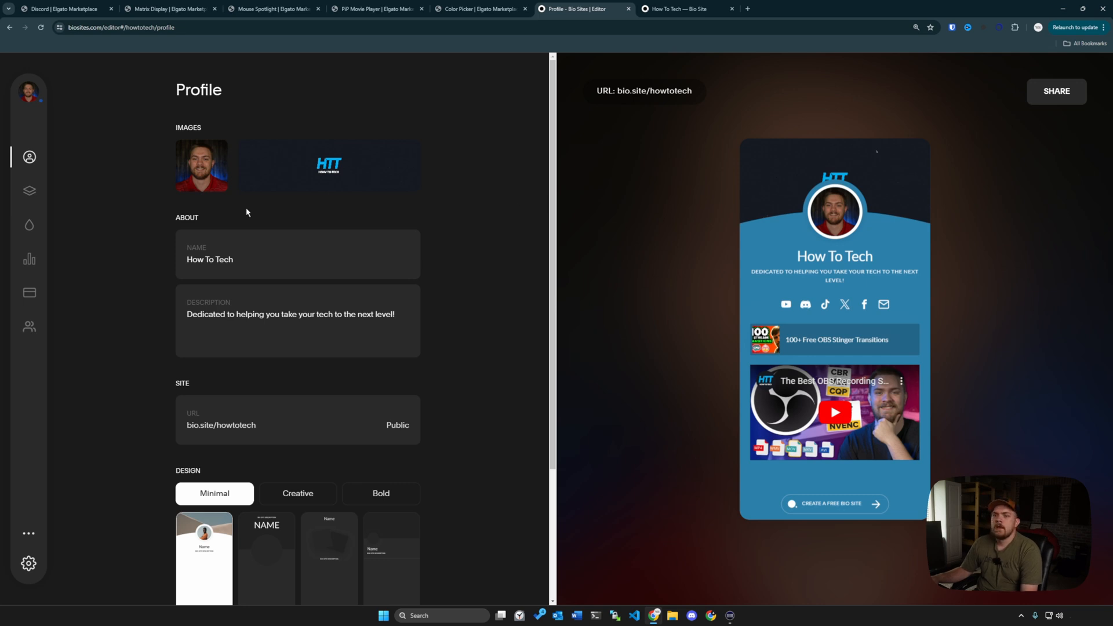
Step: In the Social section, move the Discord link above the YouTube link
click(29, 190)
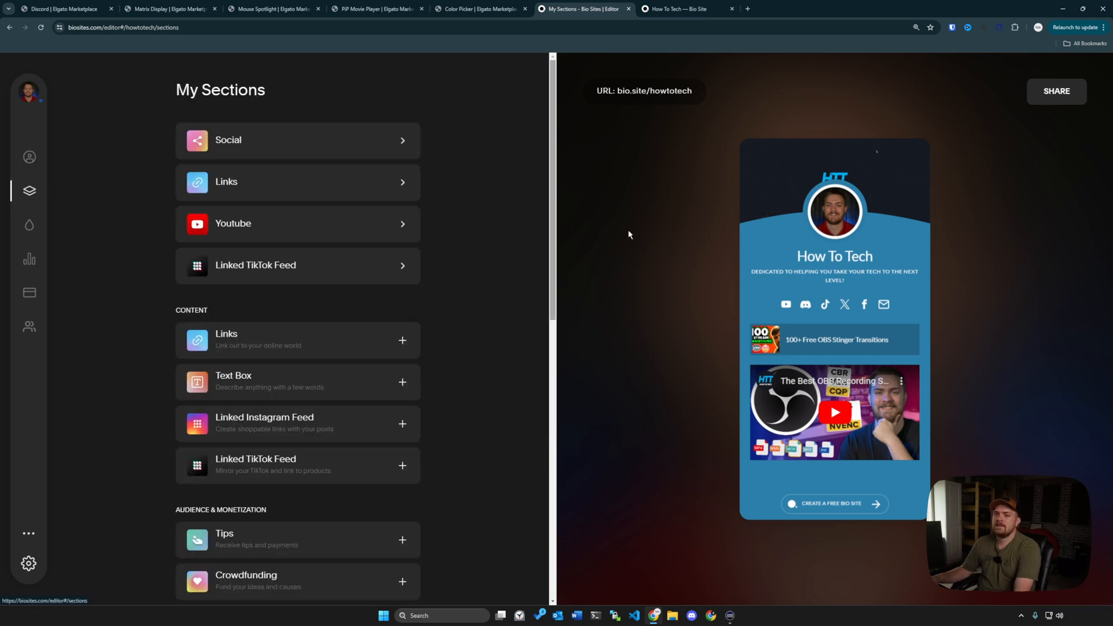
scroll(down, 3)
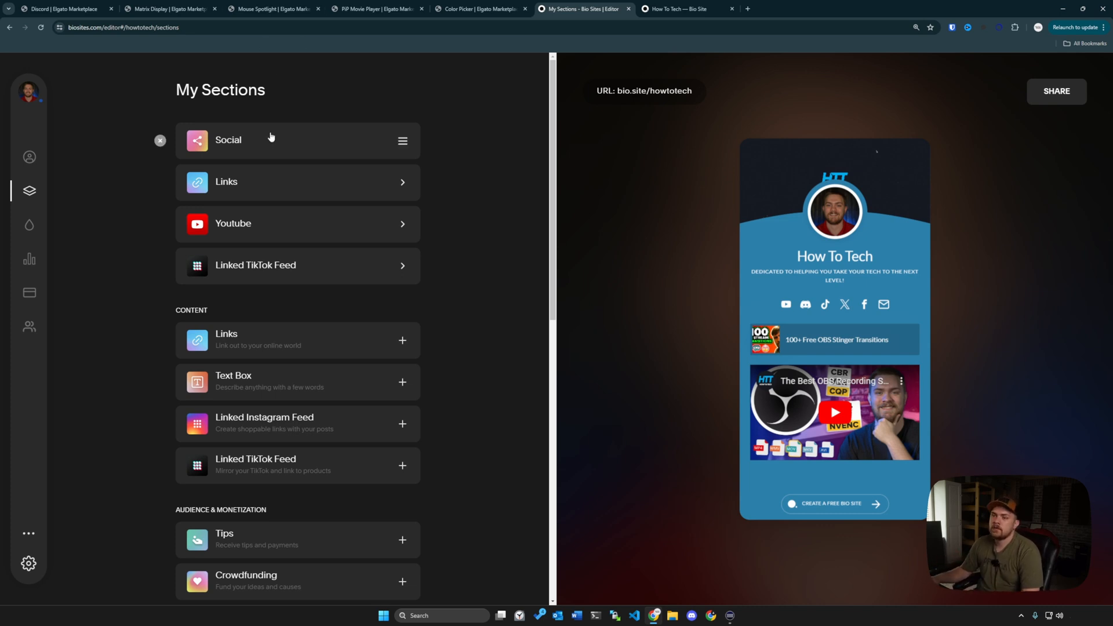
click(228, 141)
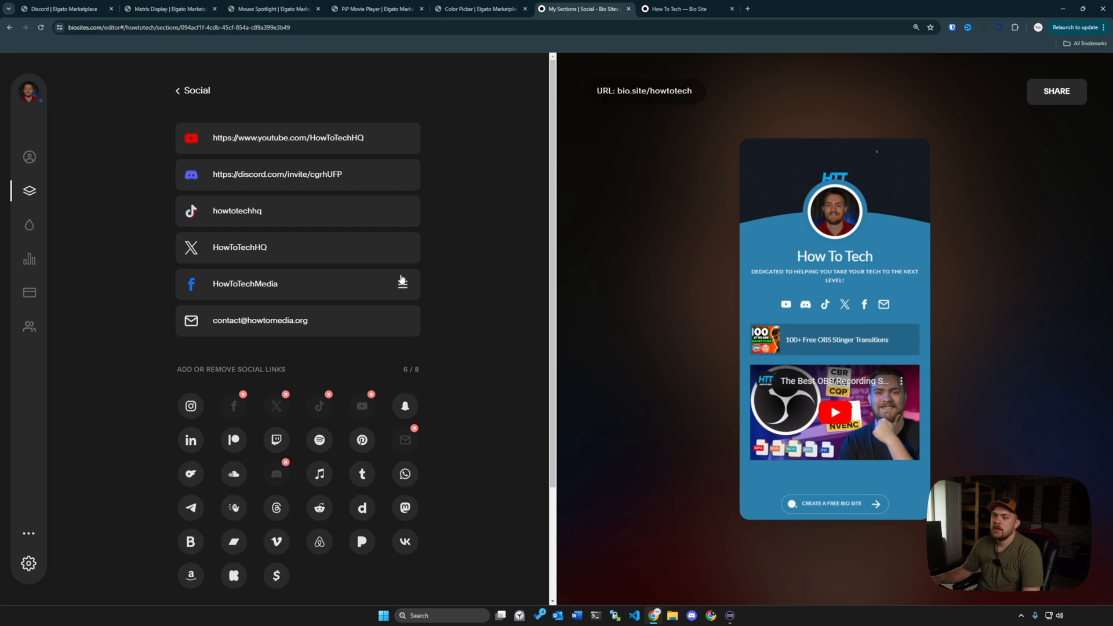
mouse_move(841, 312)
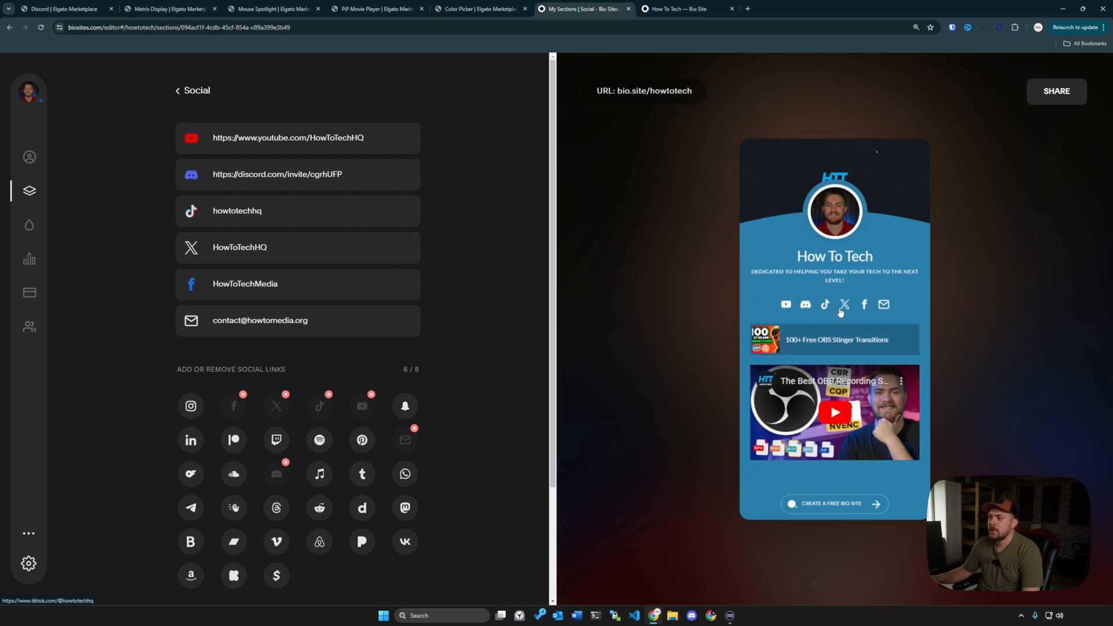
mouse_move(426, 353)
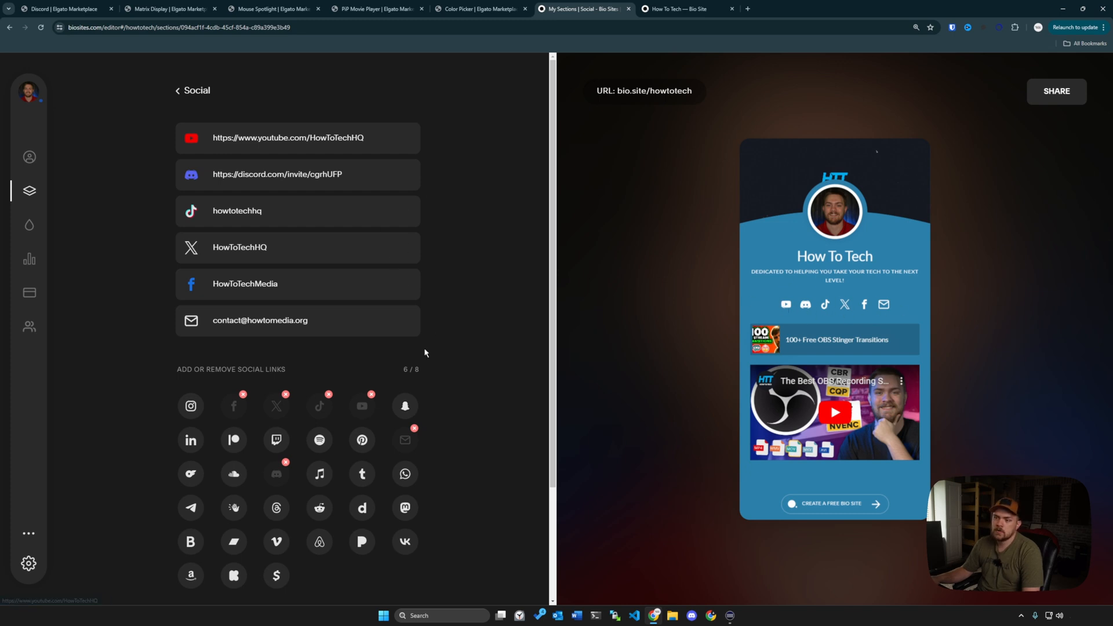
mouse_move(199, 146)
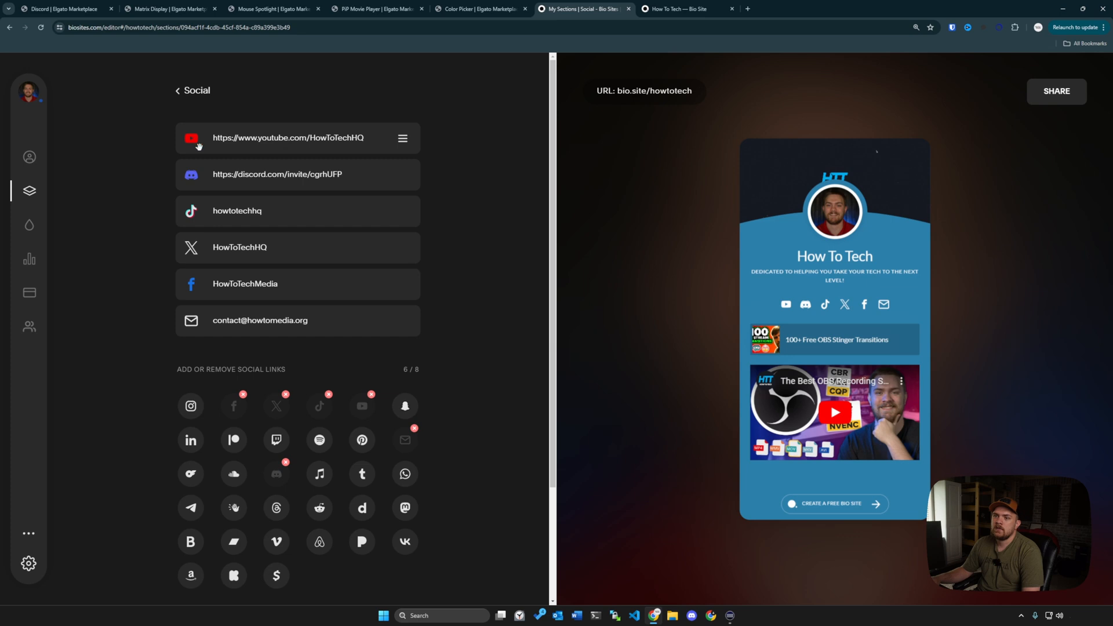
mouse_move(205, 207)
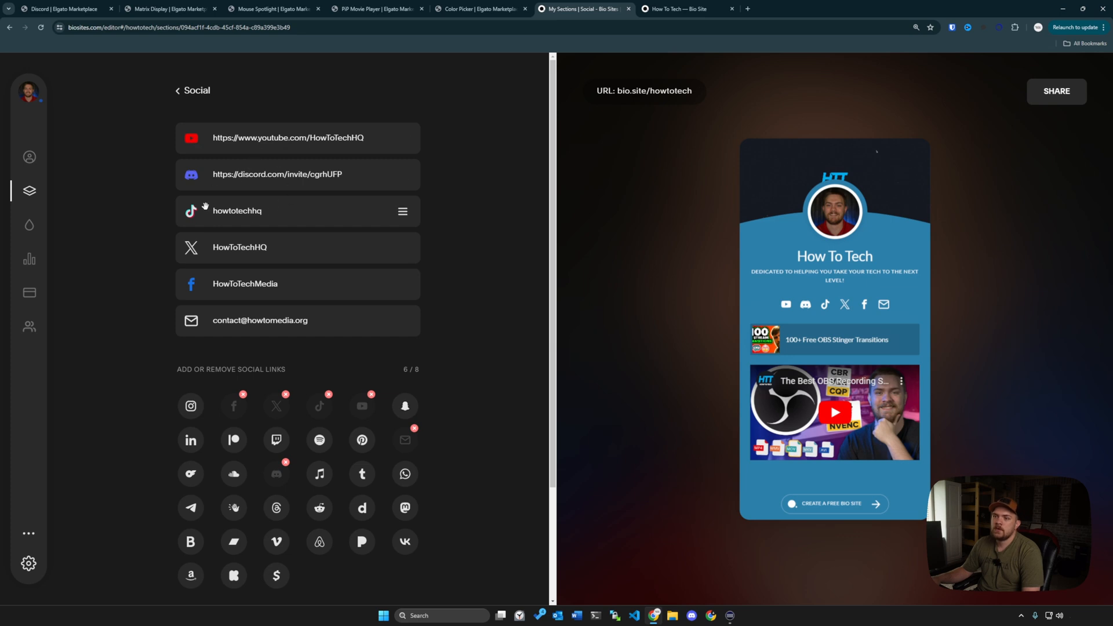
mouse_move(235, 232)
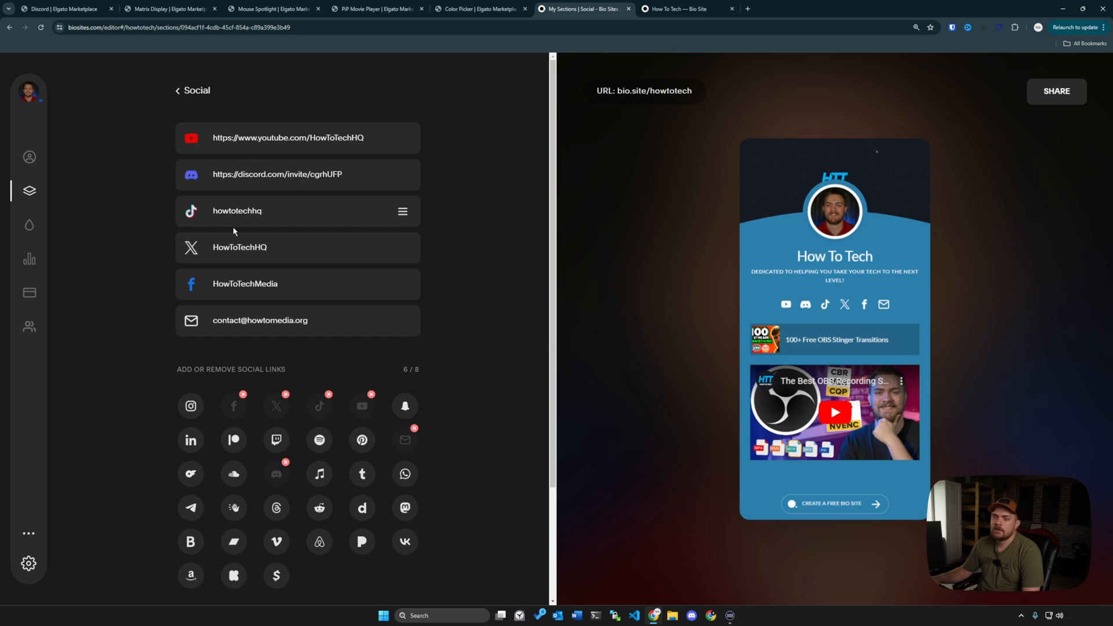
mouse_move(280, 256)
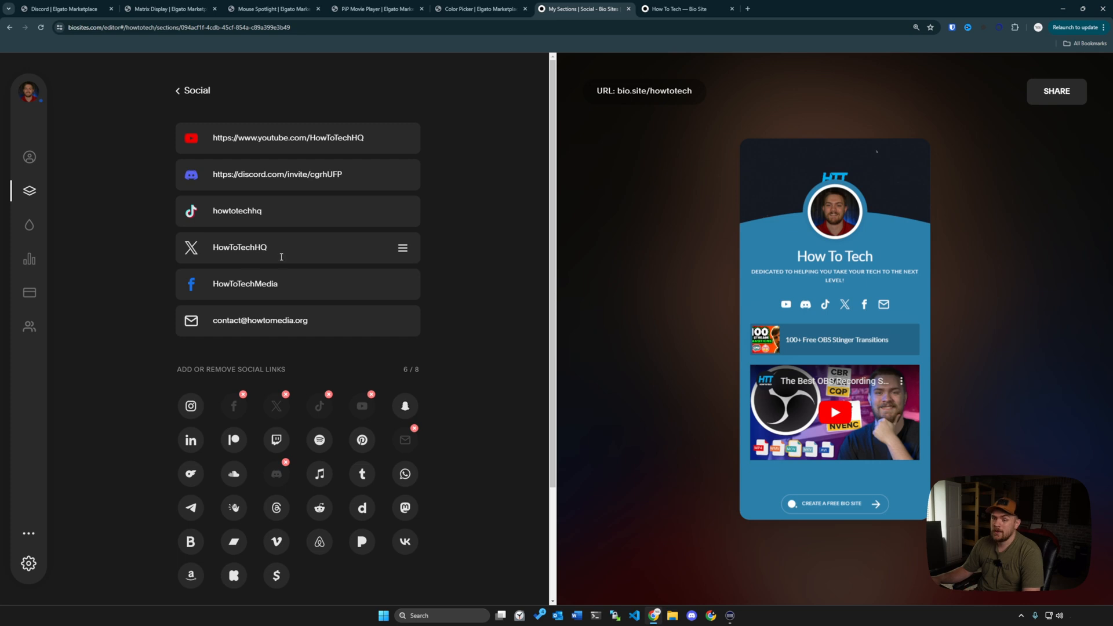
mouse_move(150, 328)
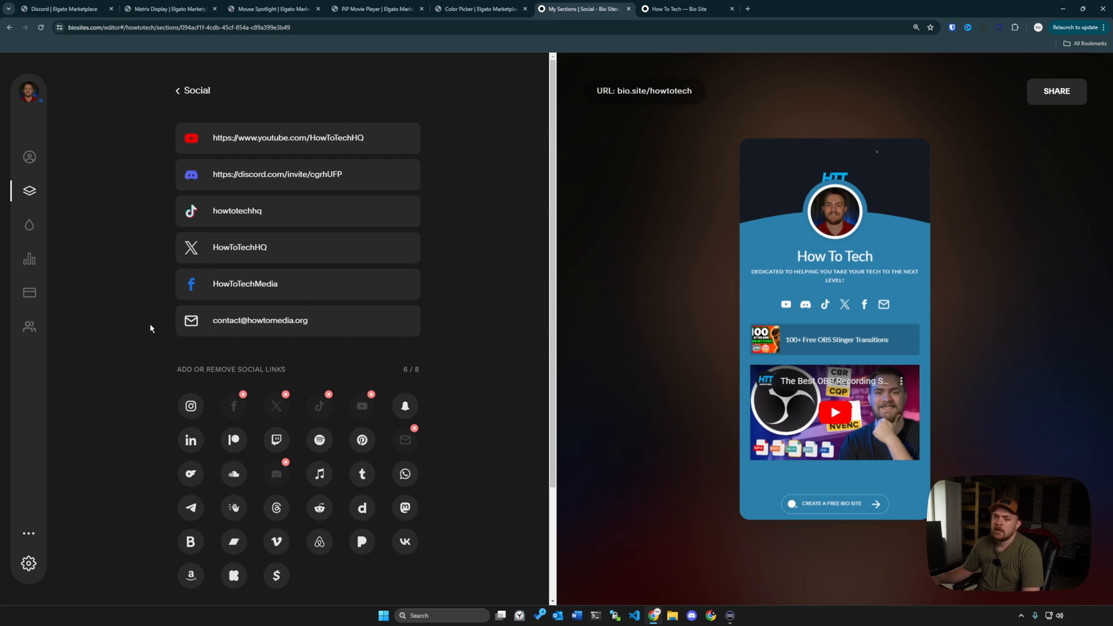
mouse_move(805, 304)
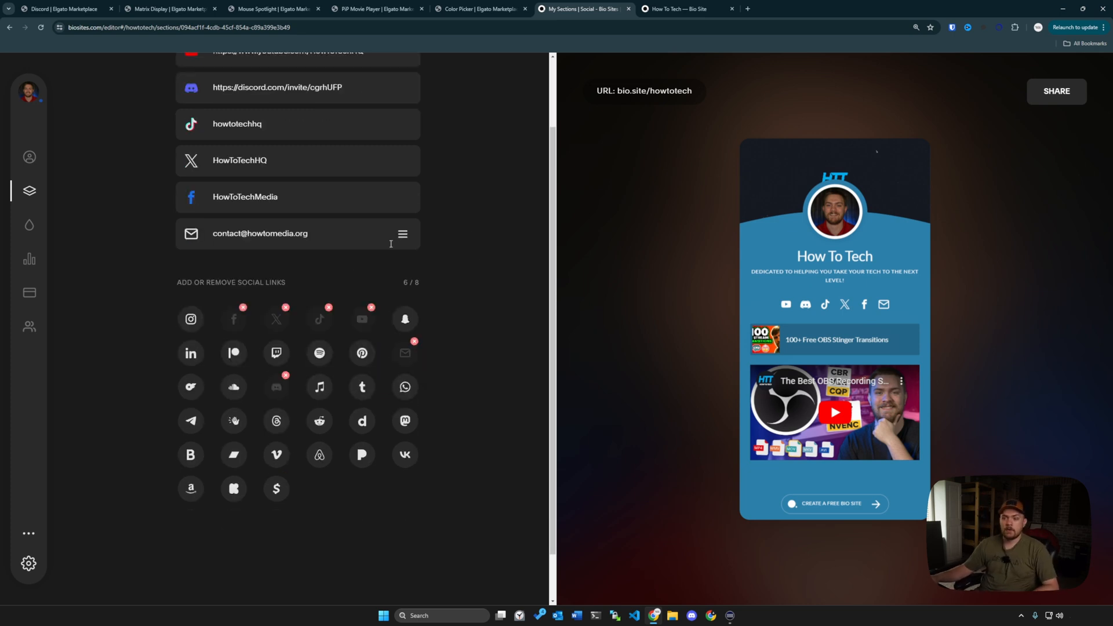
mouse_move(394, 325)
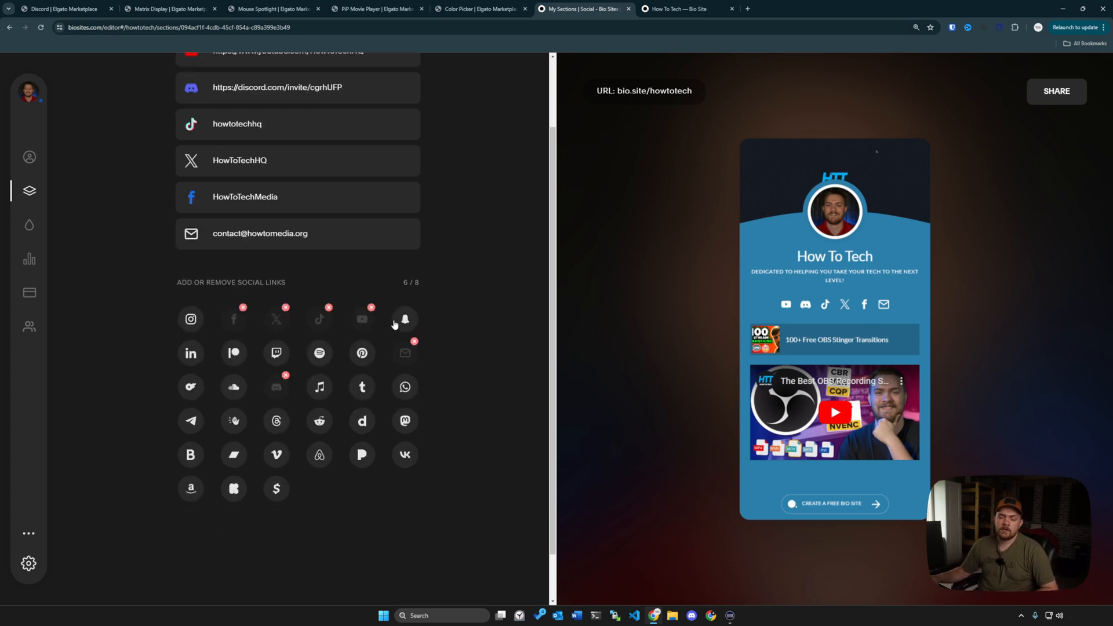
scroll(up, 3)
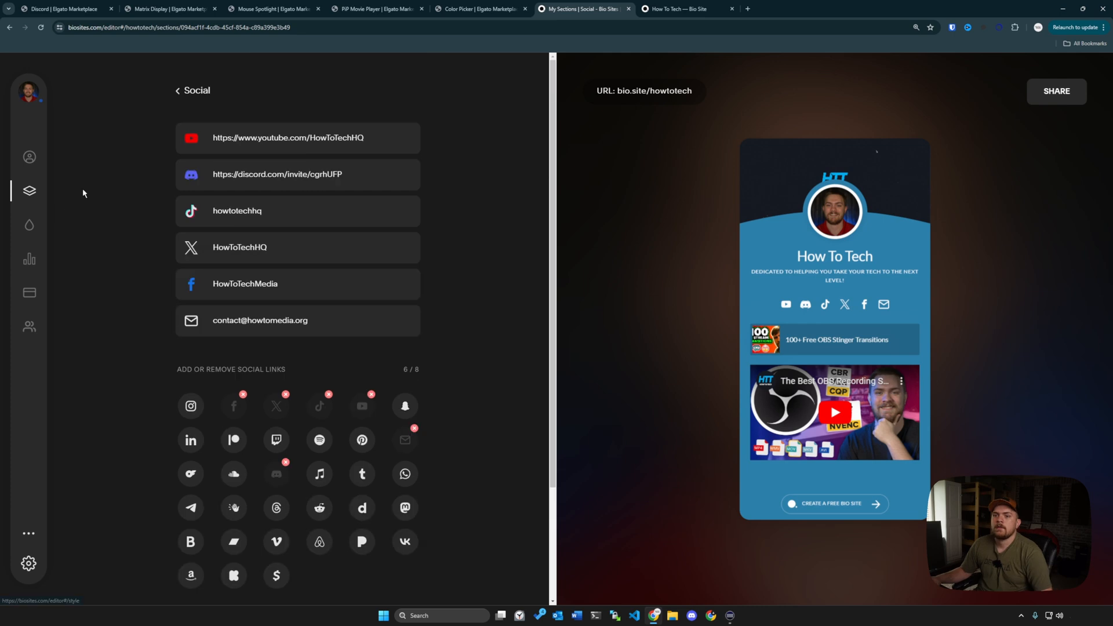
mouse_move(336, 247)
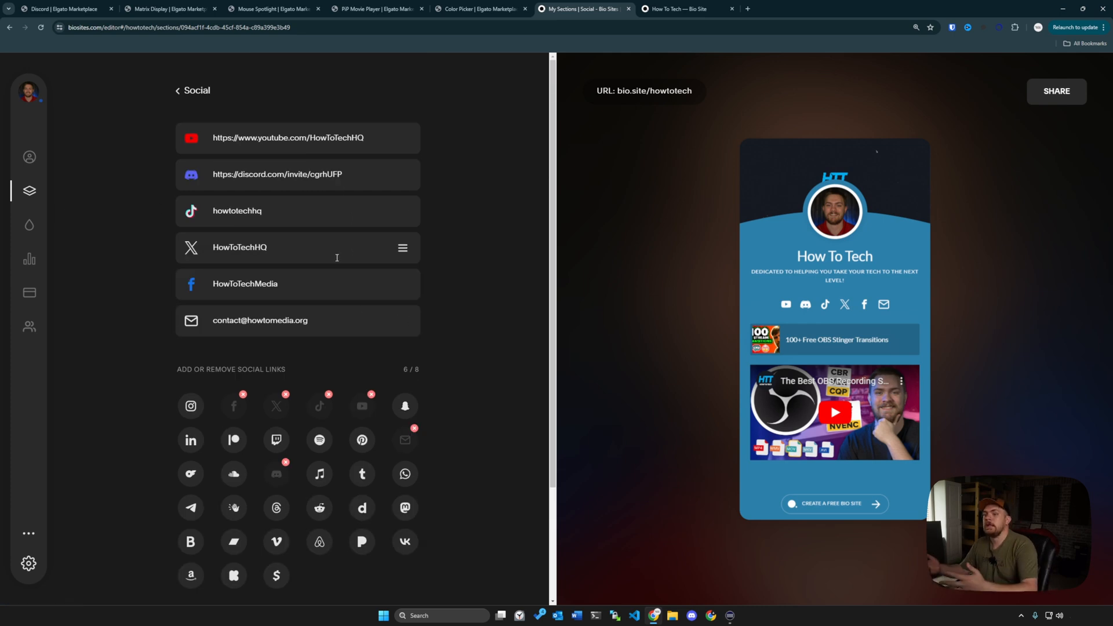
mouse_move(851, 311)
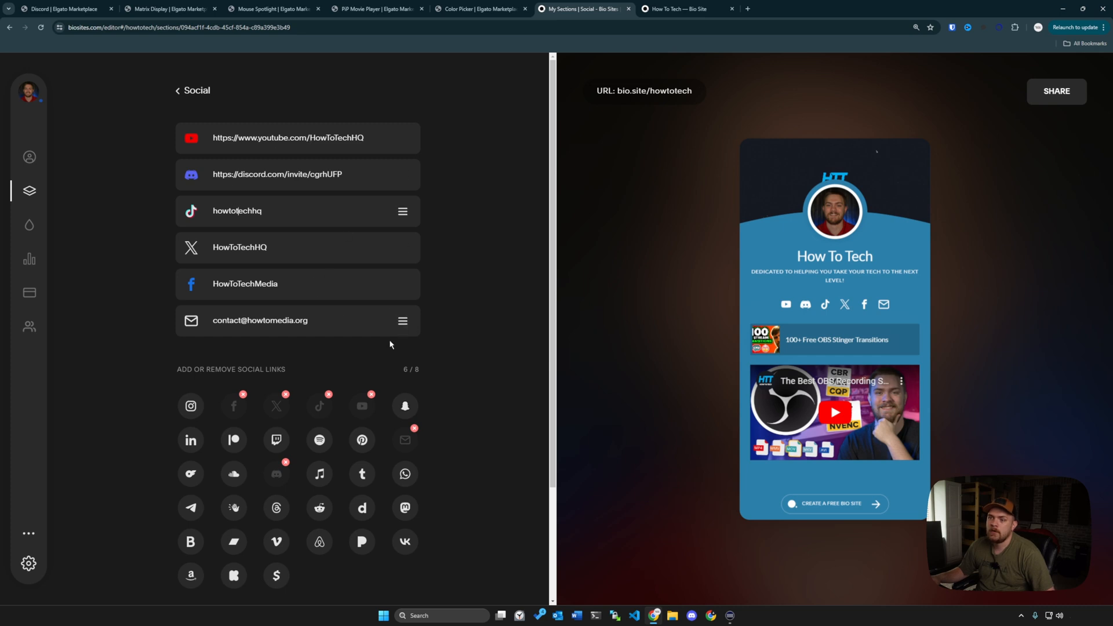
mouse_move(281, 419)
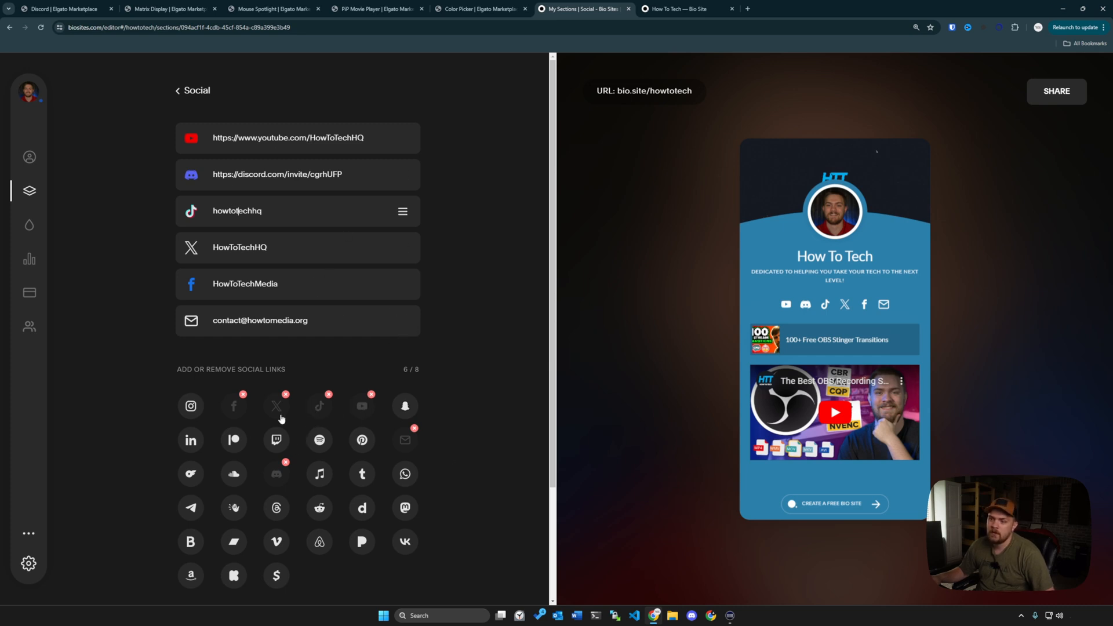
mouse_move(897, 290)
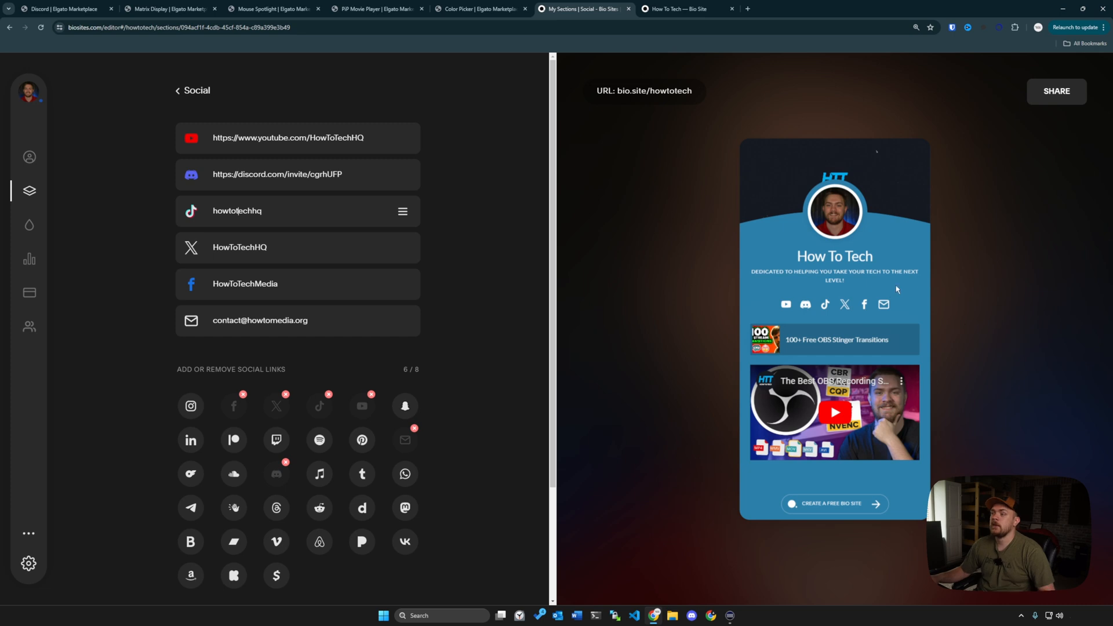
mouse_move(292, 199)
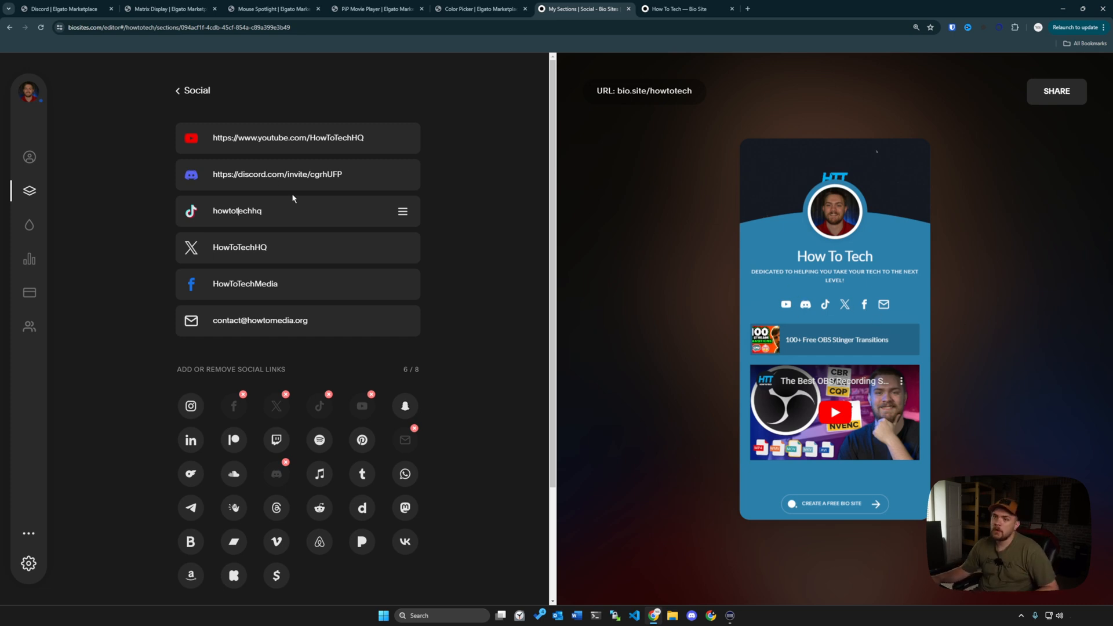
drag(403, 138, 402, 174)
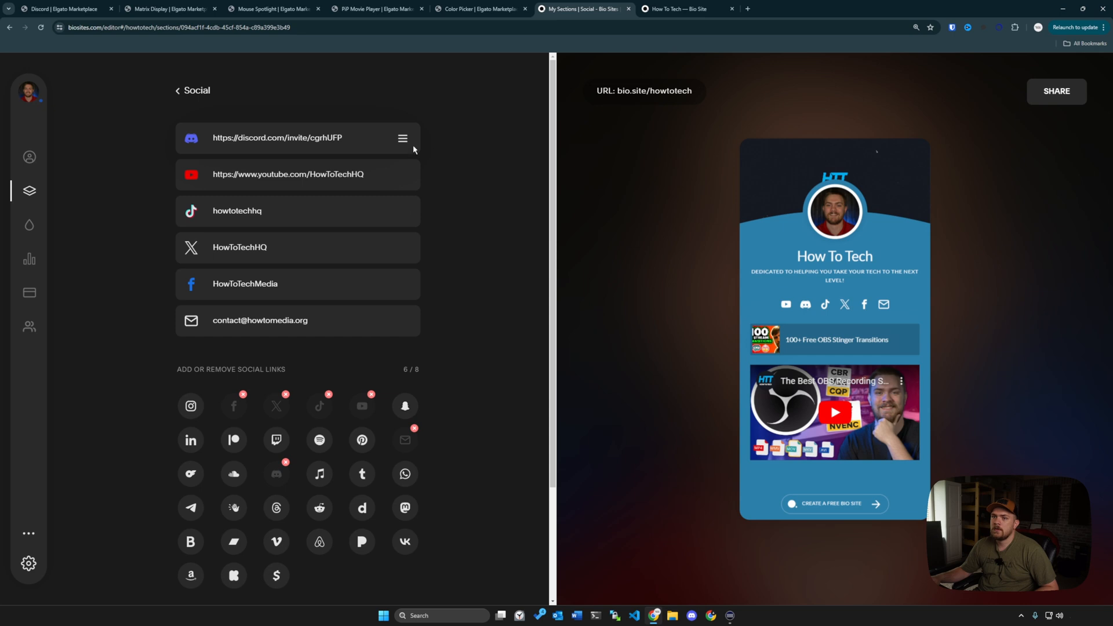
mouse_move(641, 227)
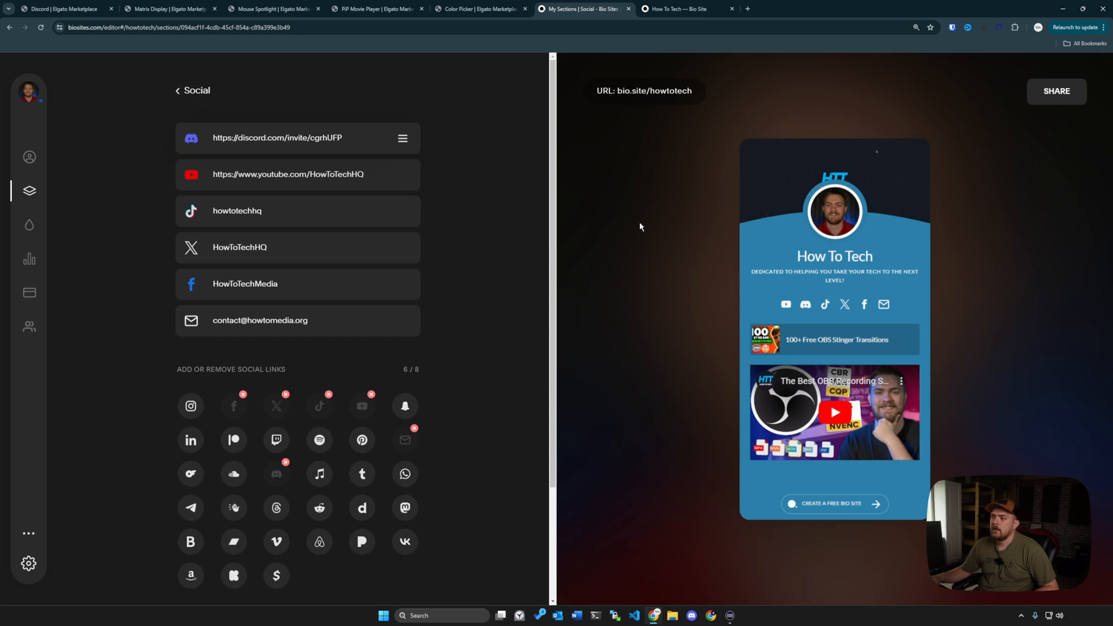
mouse_move(204, 100)
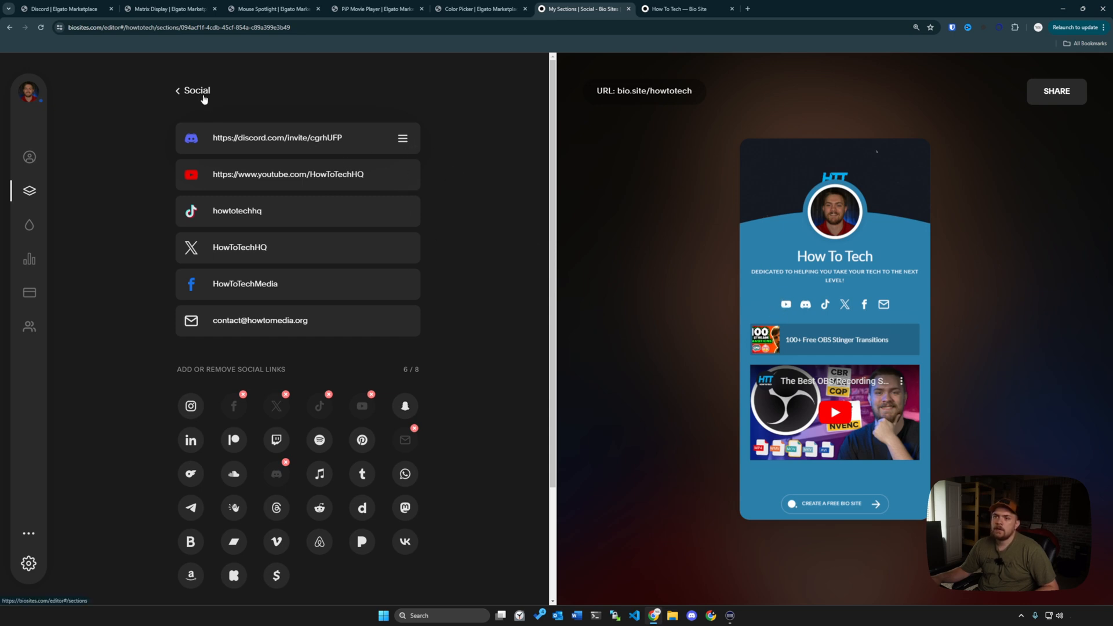
Step: Return from Social to the My Sections overview
click(192, 90)
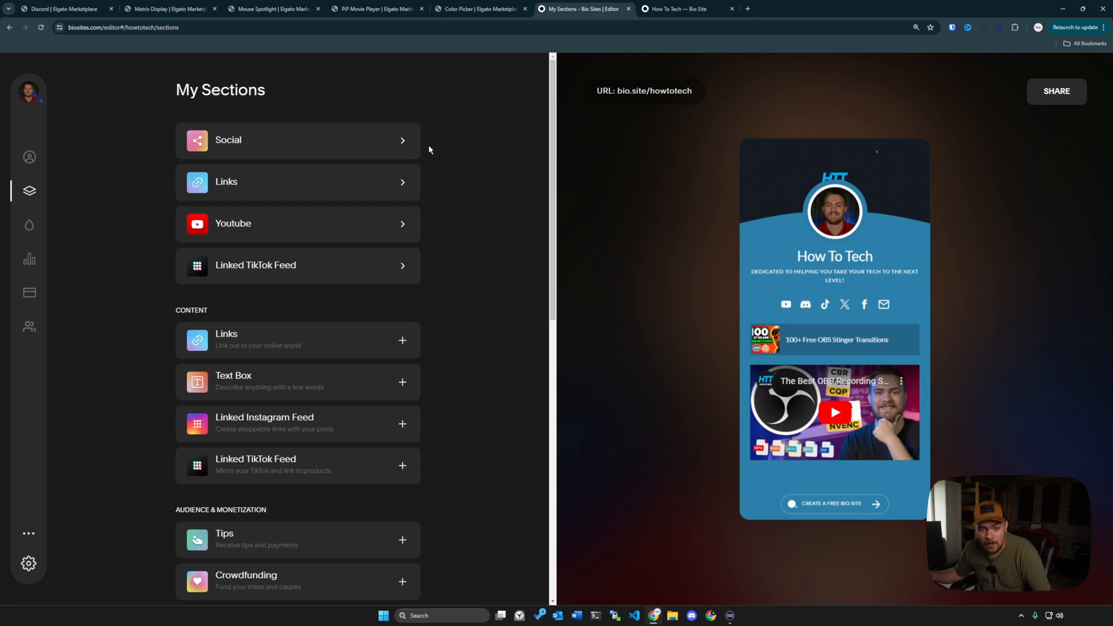
mouse_move(425, 169)
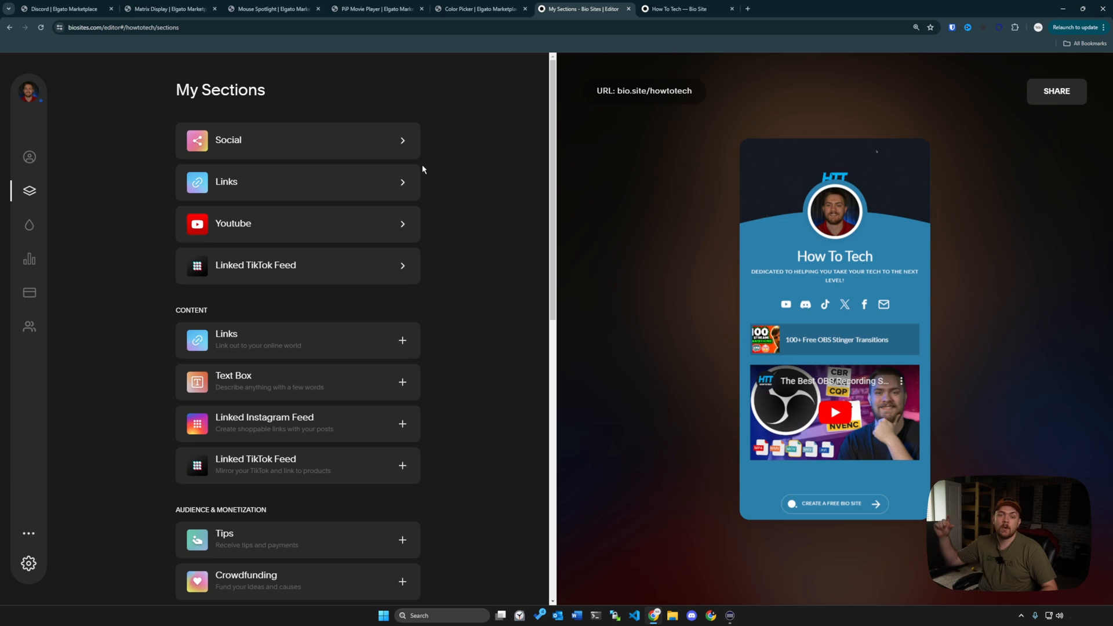
mouse_move(398, 183)
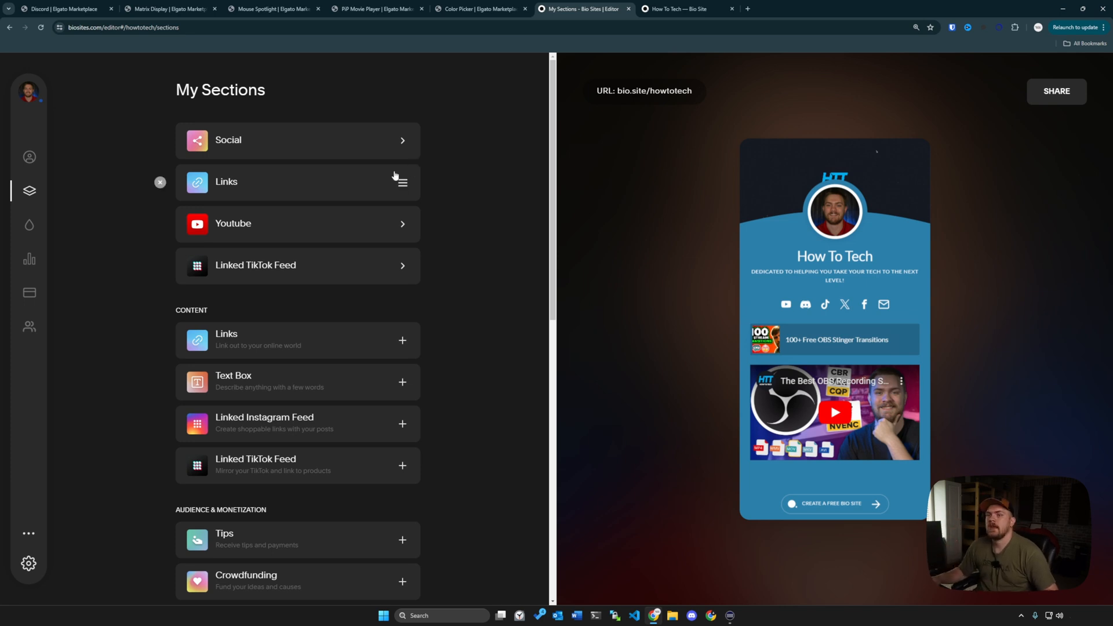
click(297, 182)
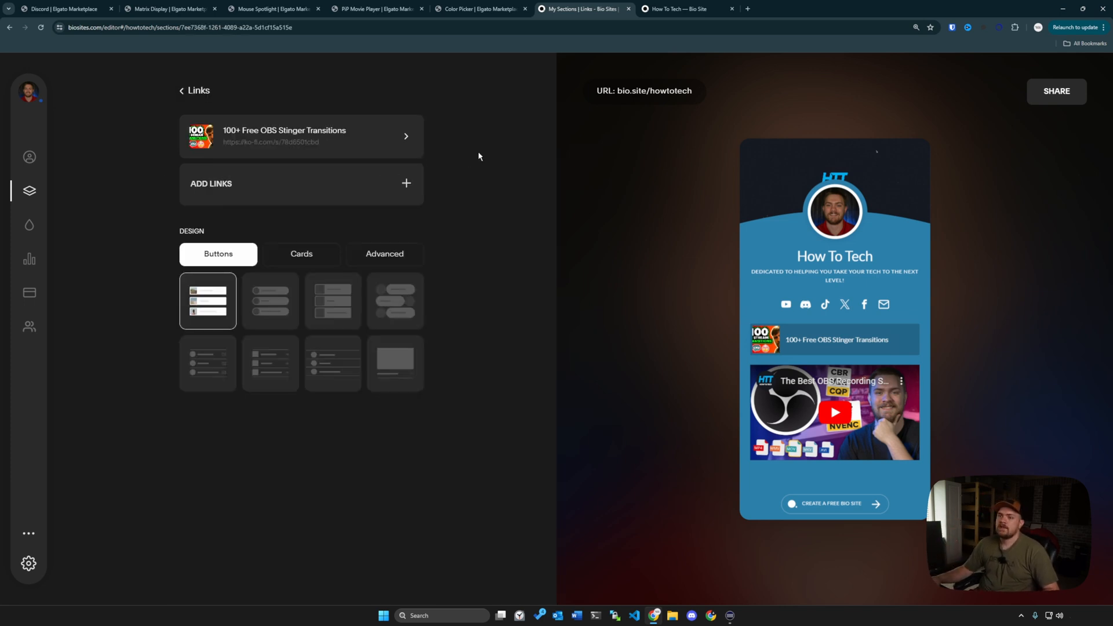
mouse_move(449, 165)
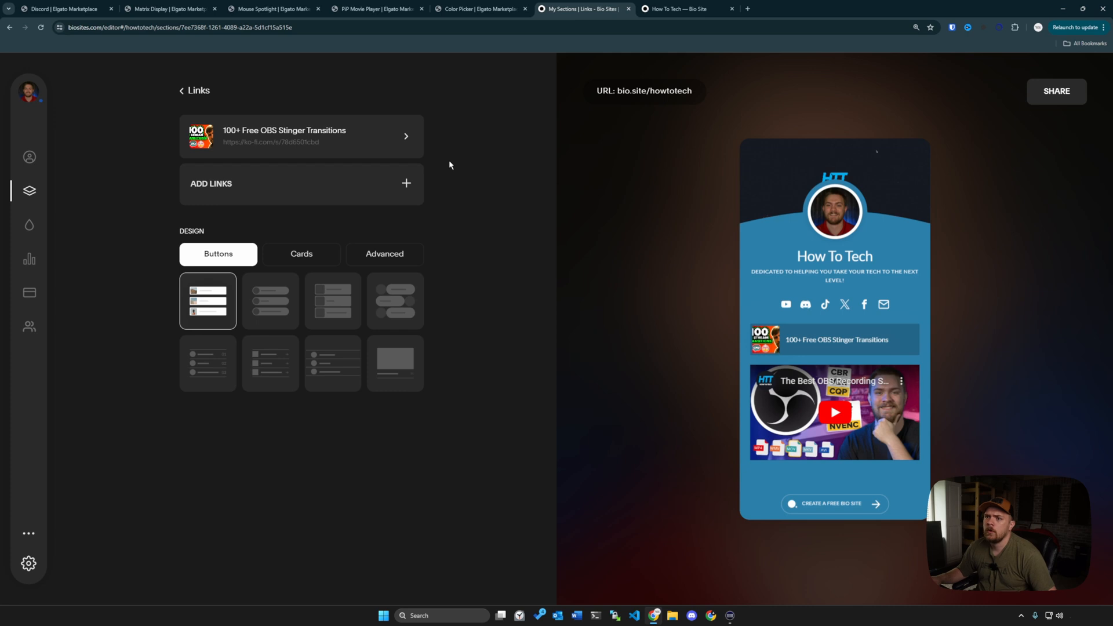
mouse_move(446, 174)
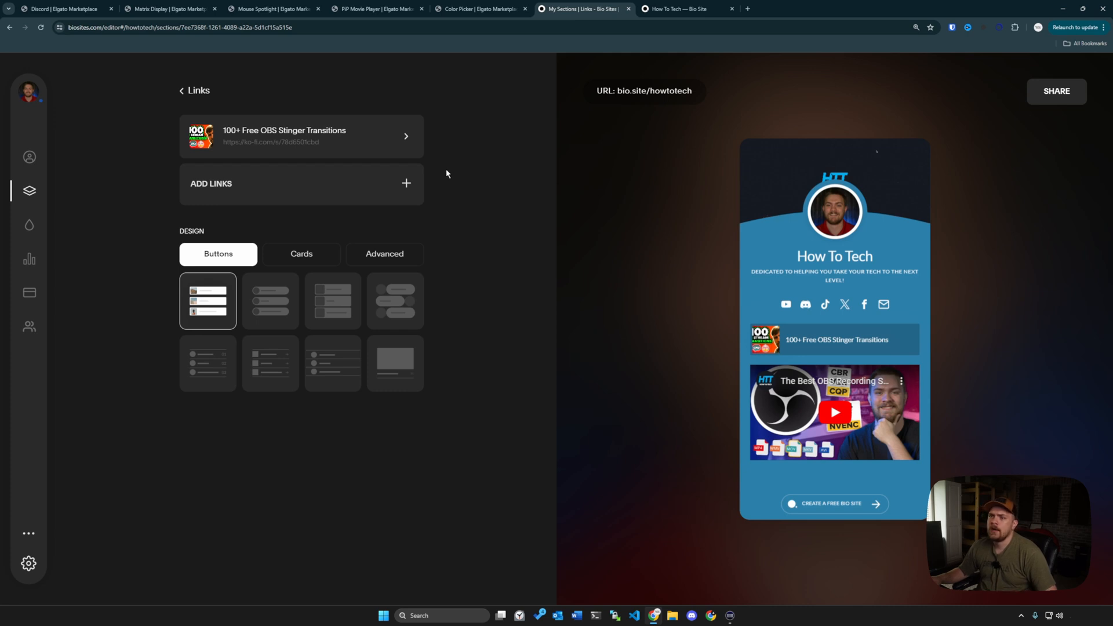
mouse_move(396, 190)
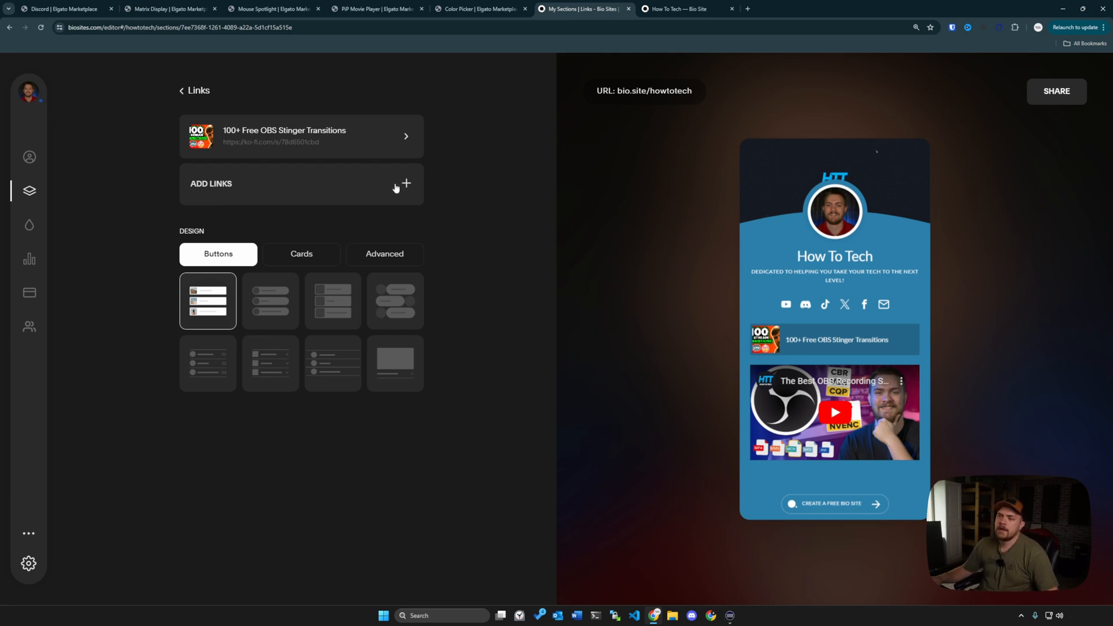
mouse_move(436, 271)
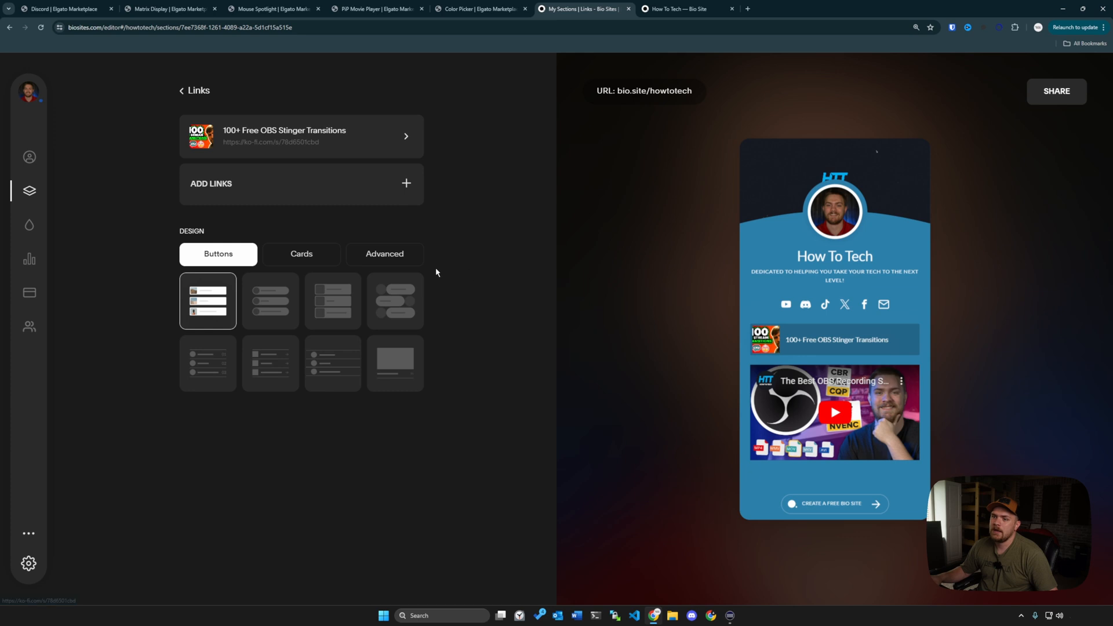
click(270, 301)
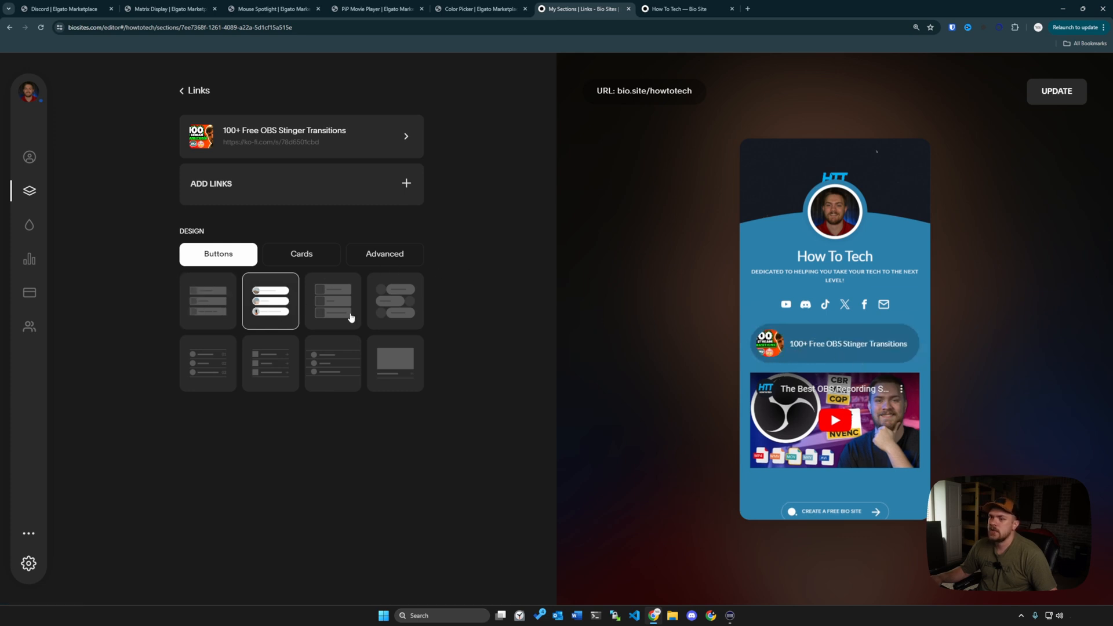
click(206, 363)
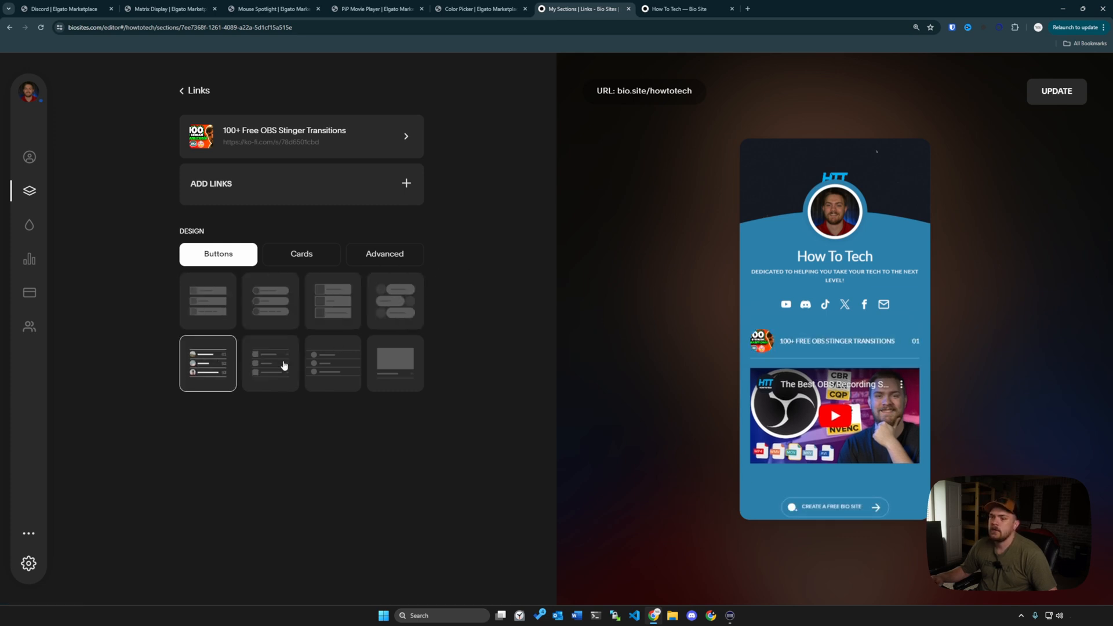
click(207, 301)
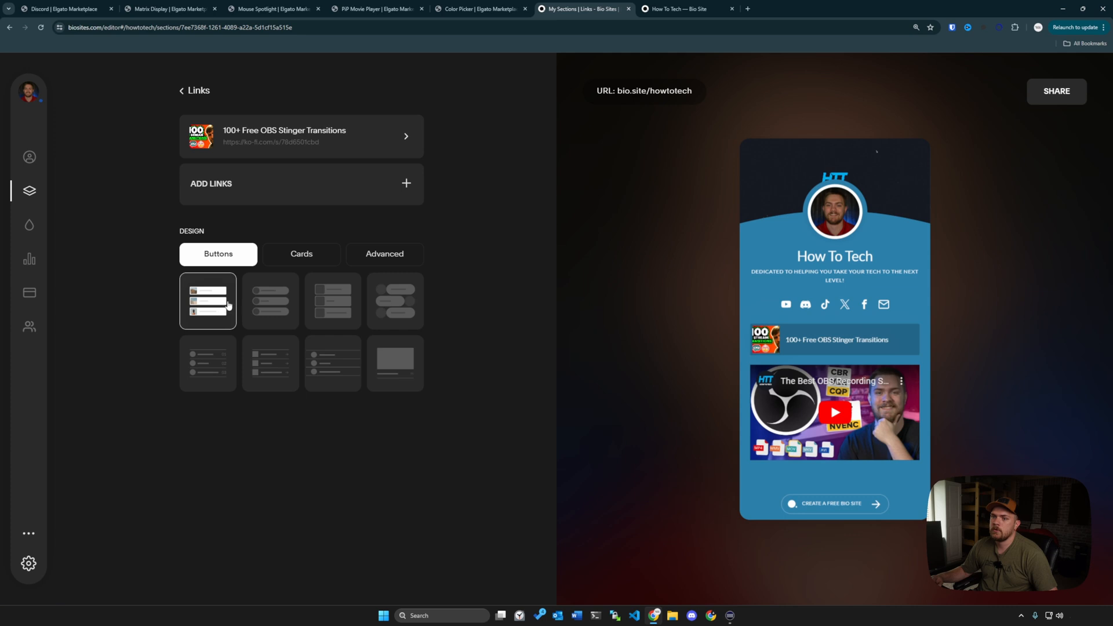
mouse_move(442, 142)
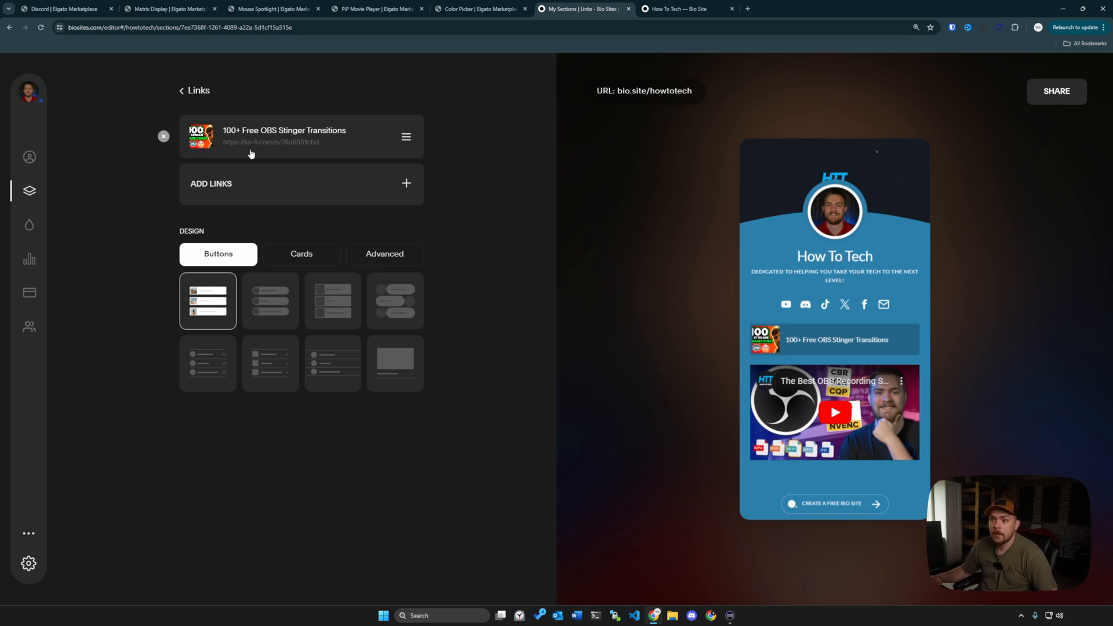
mouse_move(244, 148)
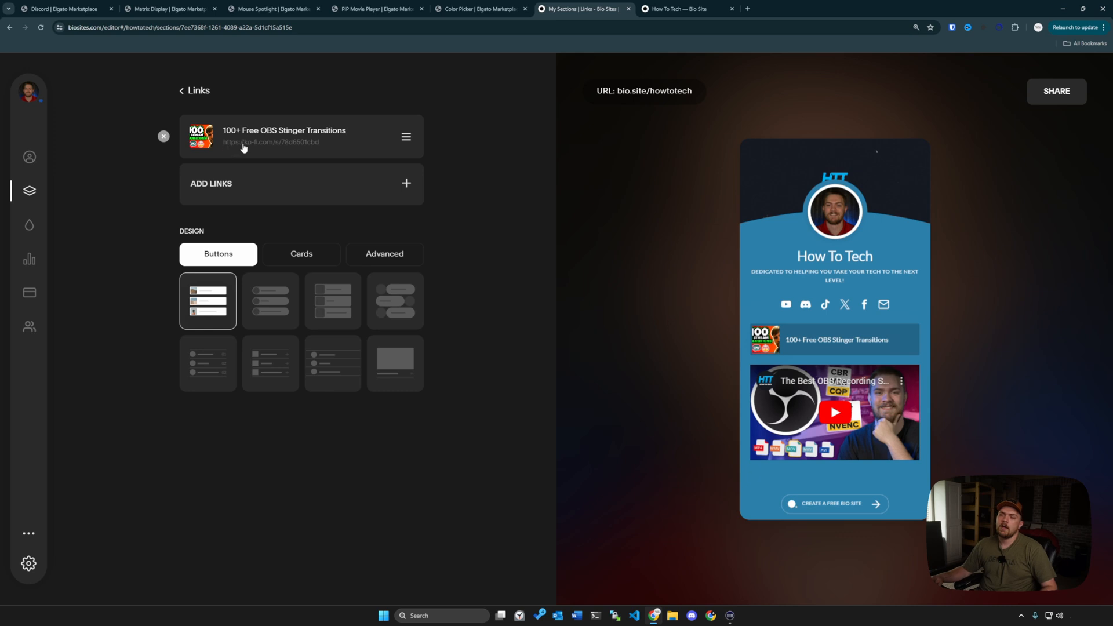
mouse_move(254, 145)
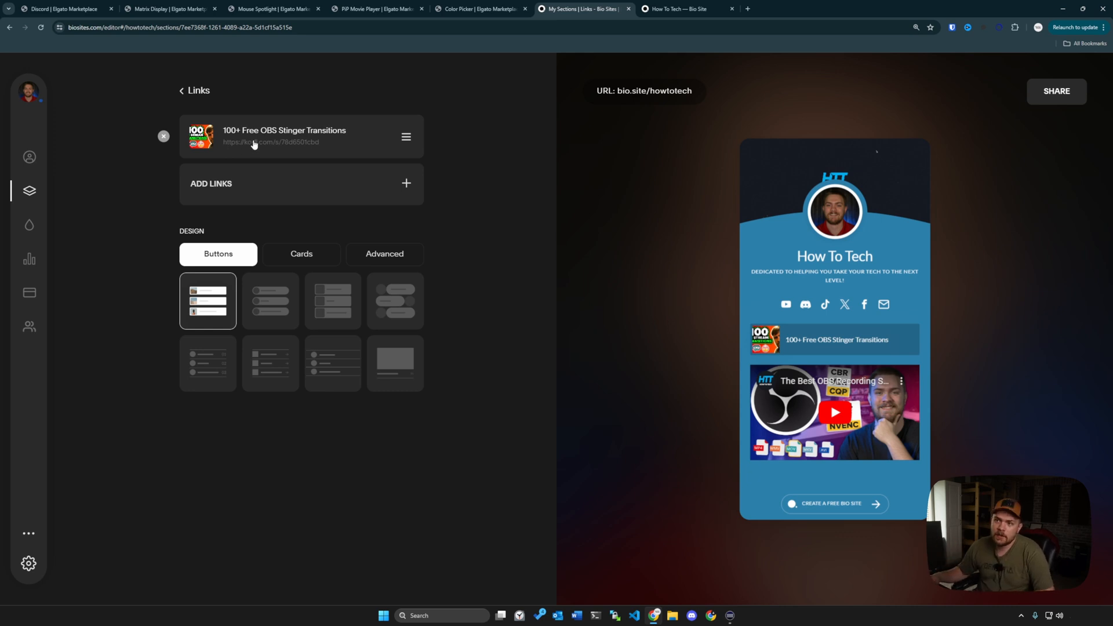
mouse_move(360, 127)
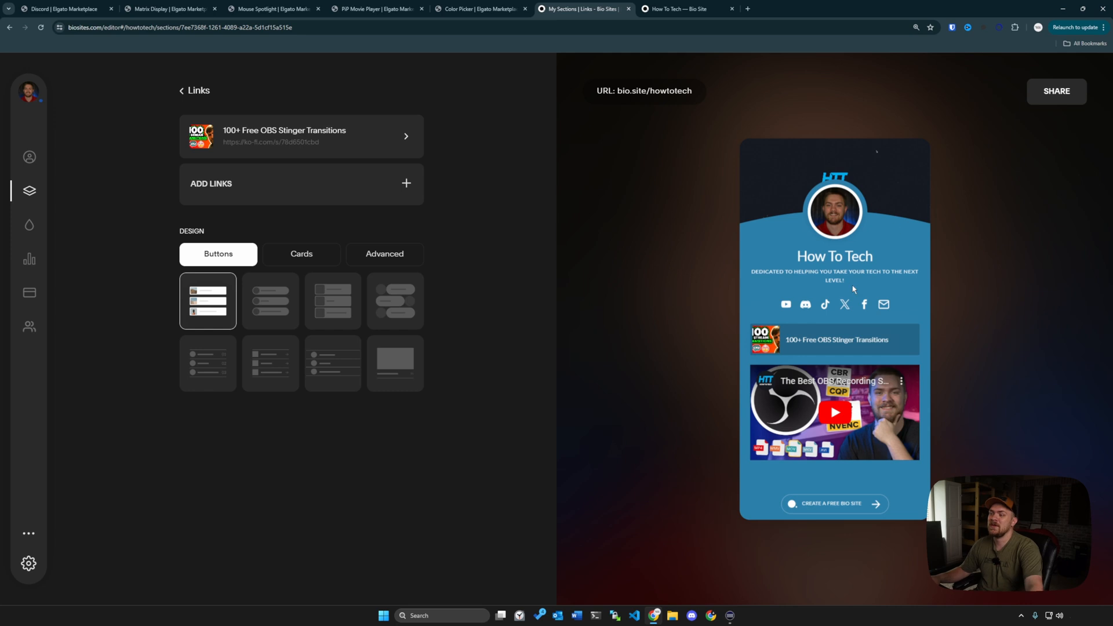
mouse_move(738, 284)
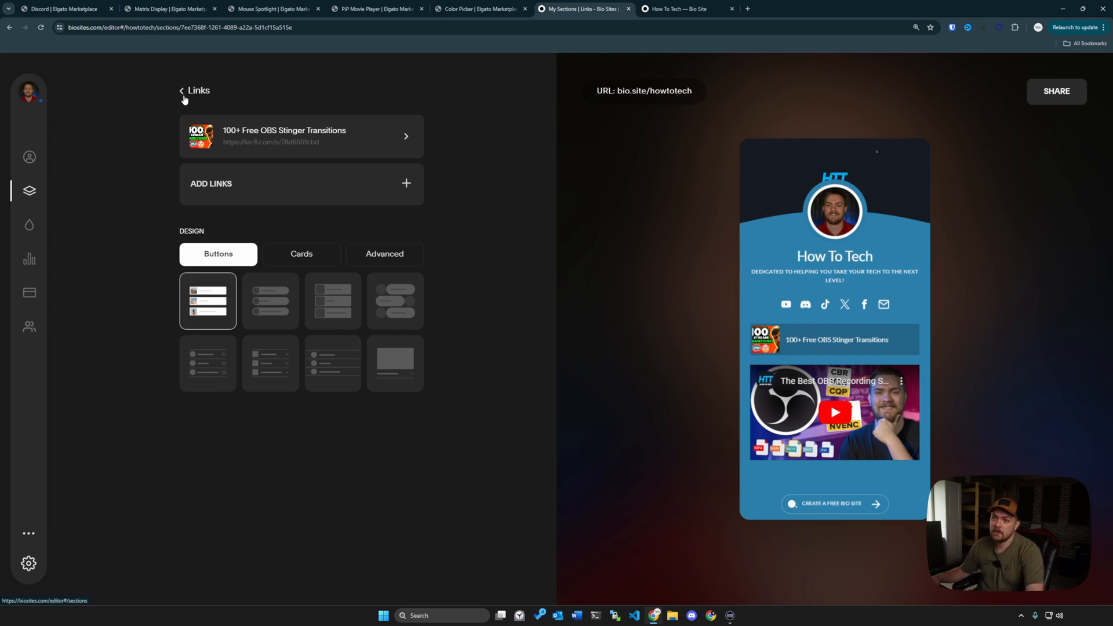
Step: Return to My Sections and browse down to the Audience & Monetization blocks
click(182, 90)
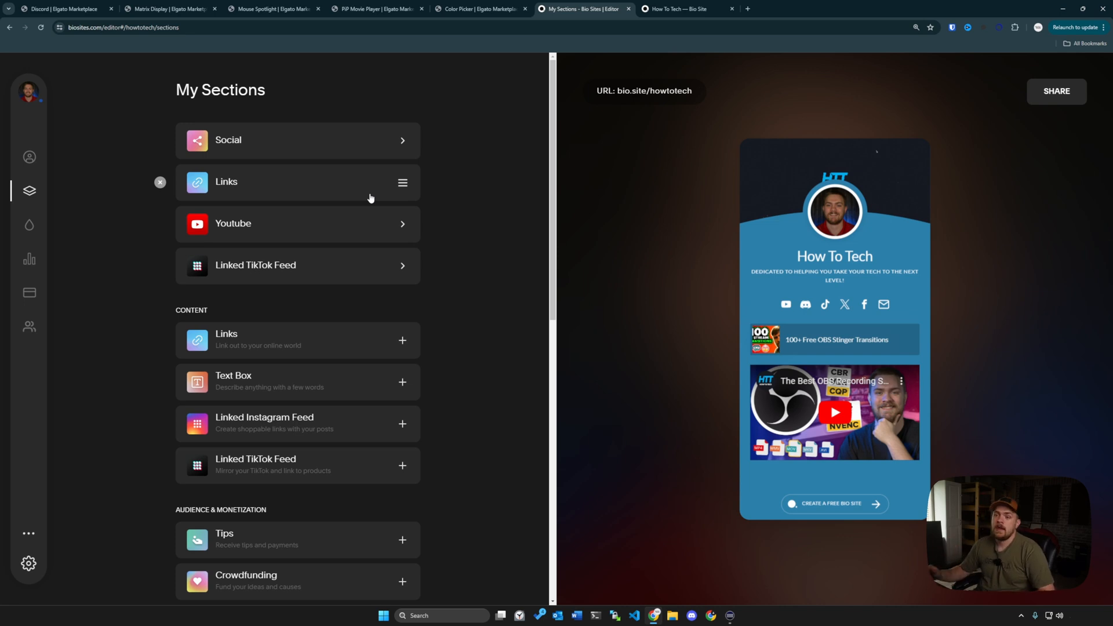
mouse_move(437, 203)
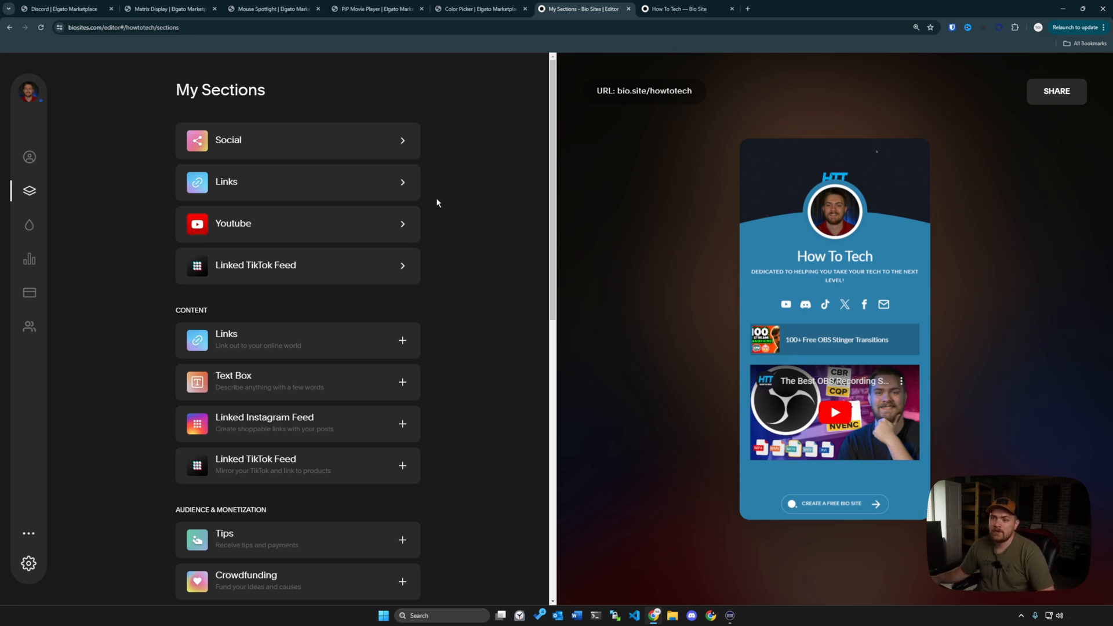
mouse_move(803, 407)
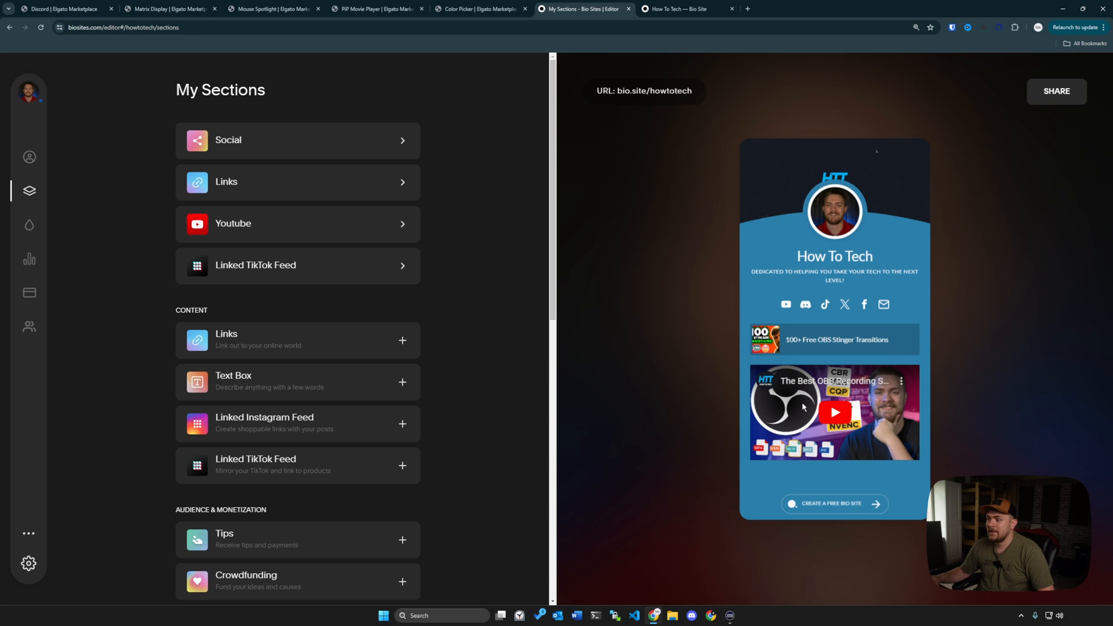
mouse_move(334, 282)
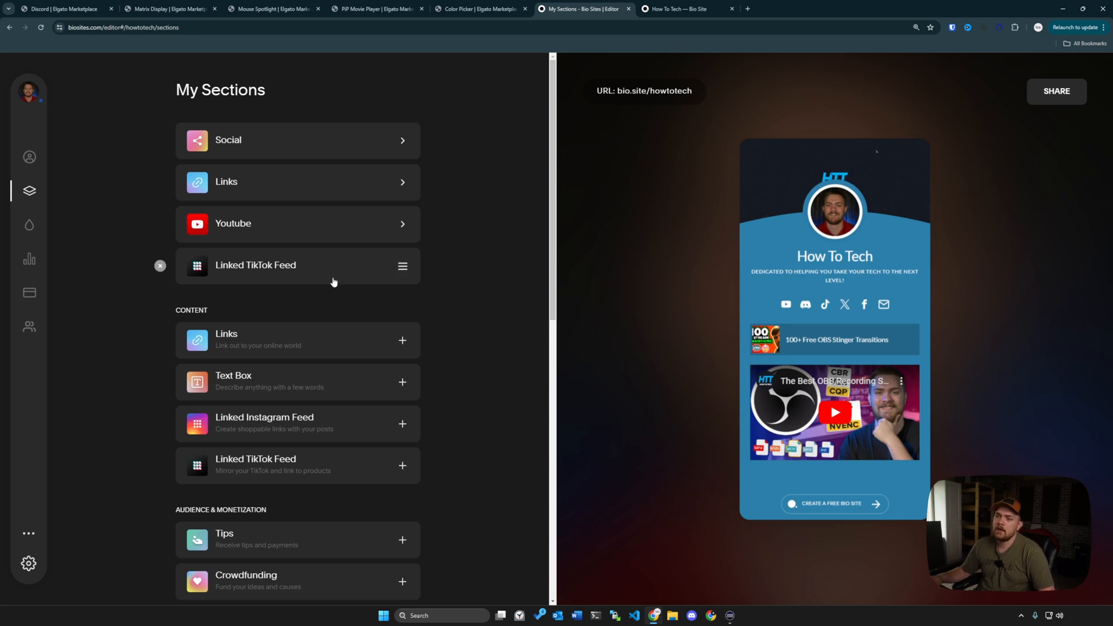
click(298, 265)
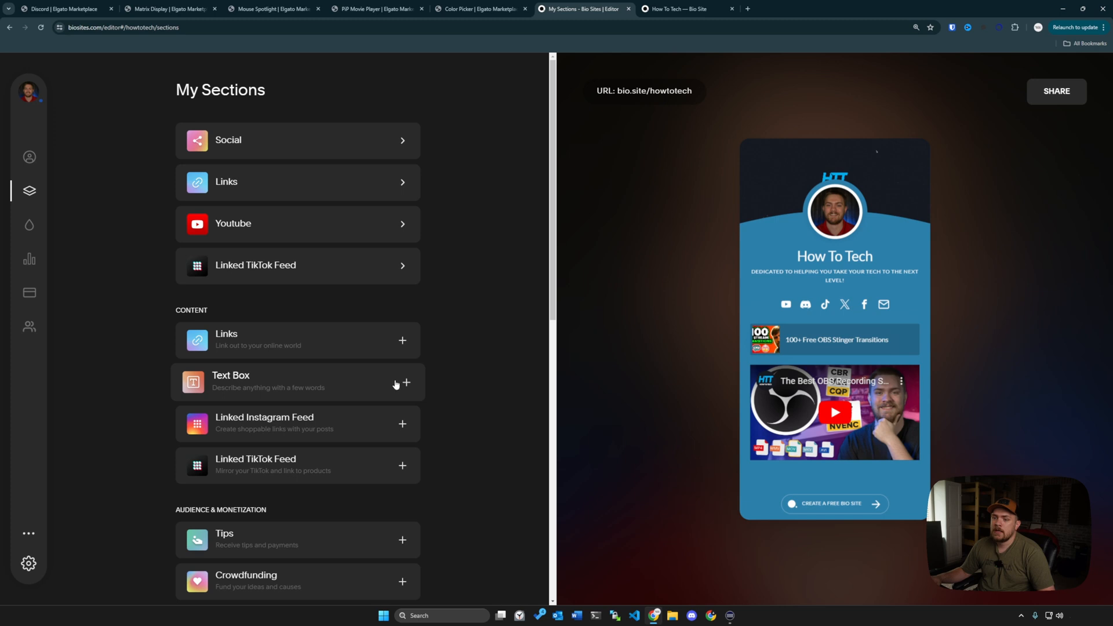
mouse_move(357, 368)
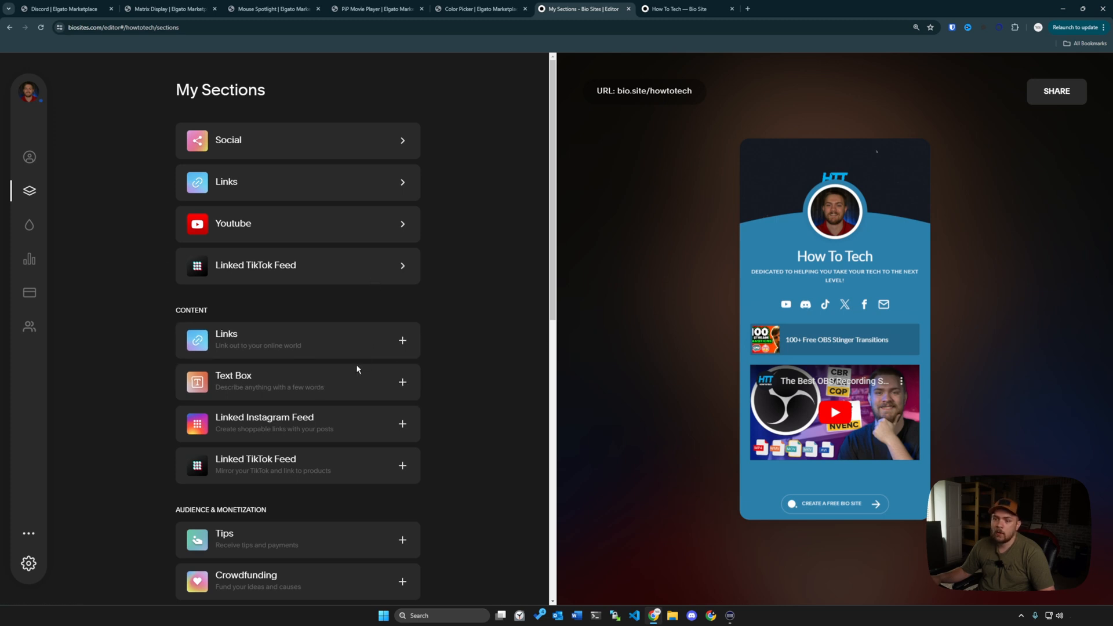
scroll(down, 3)
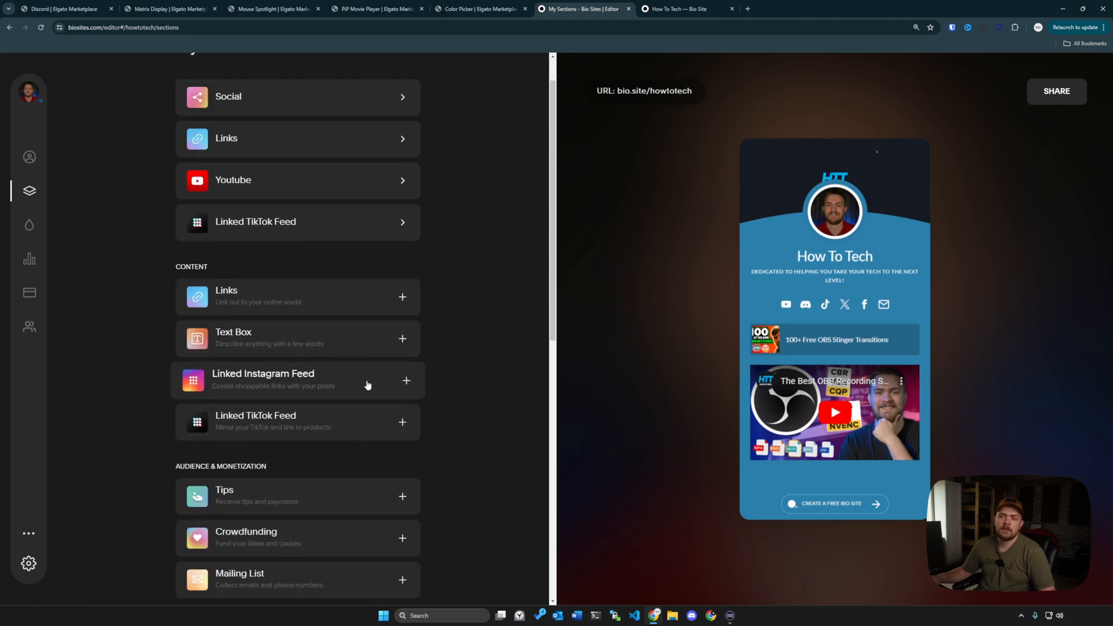
mouse_move(448, 388)
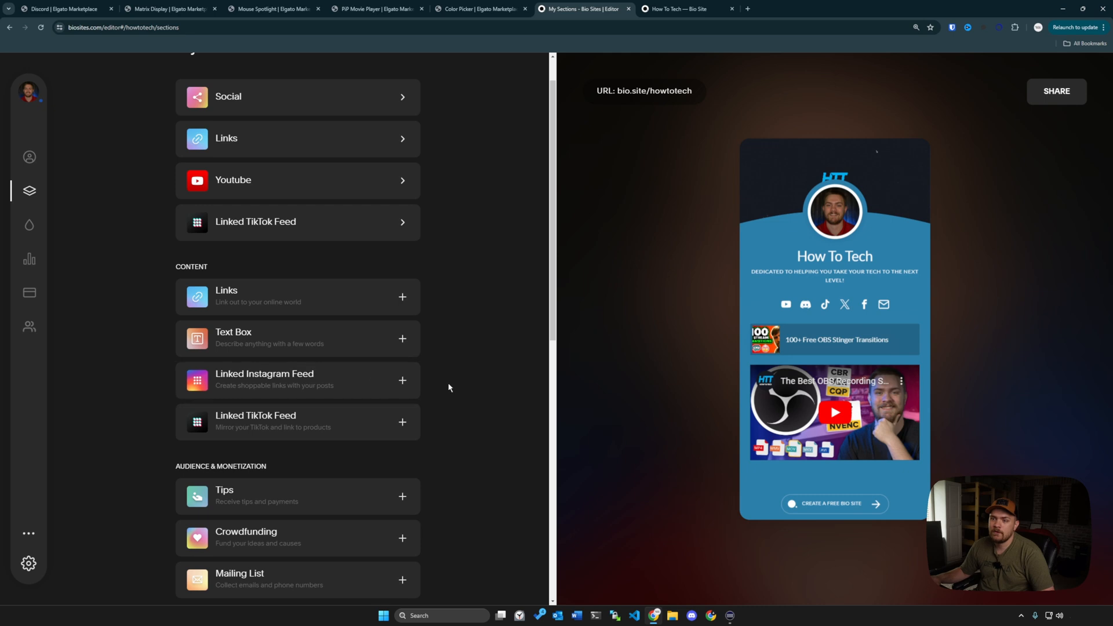
scroll(down, 3)
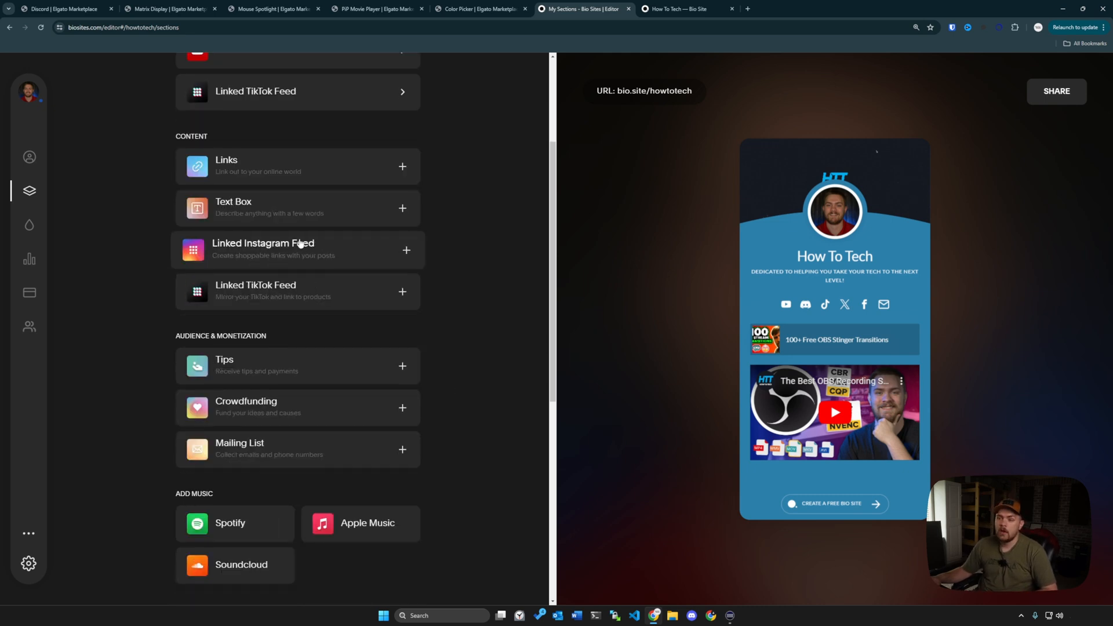
mouse_move(354, 368)
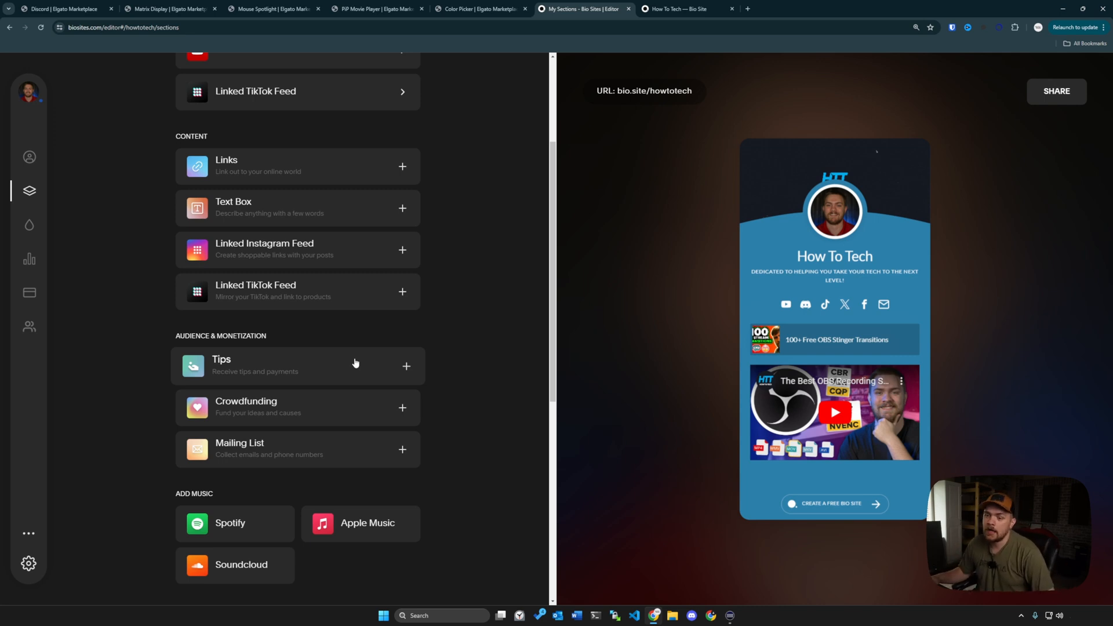
scroll(down, 3)
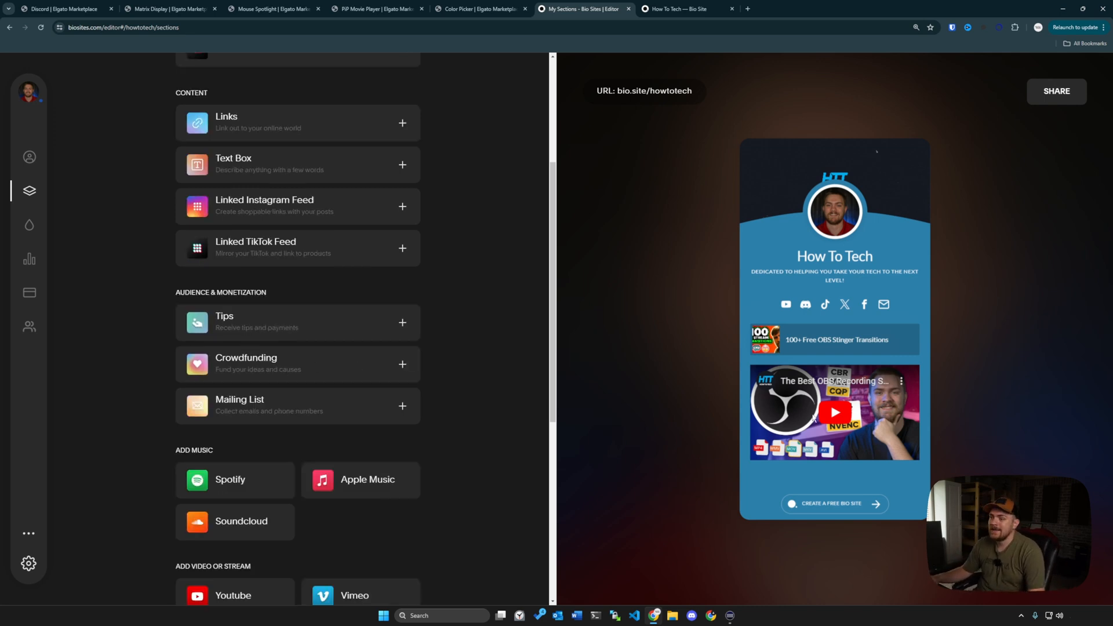
Step: Add a Tips section with a custom Ko-Fi link as its payment option
click(402, 322)
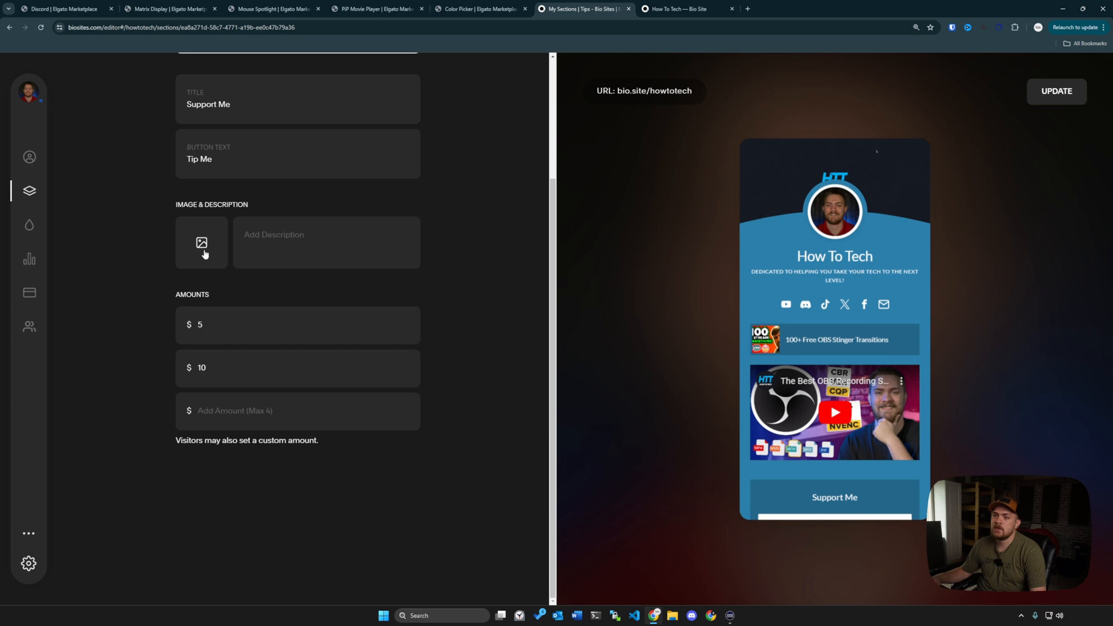
scroll(down, 3)
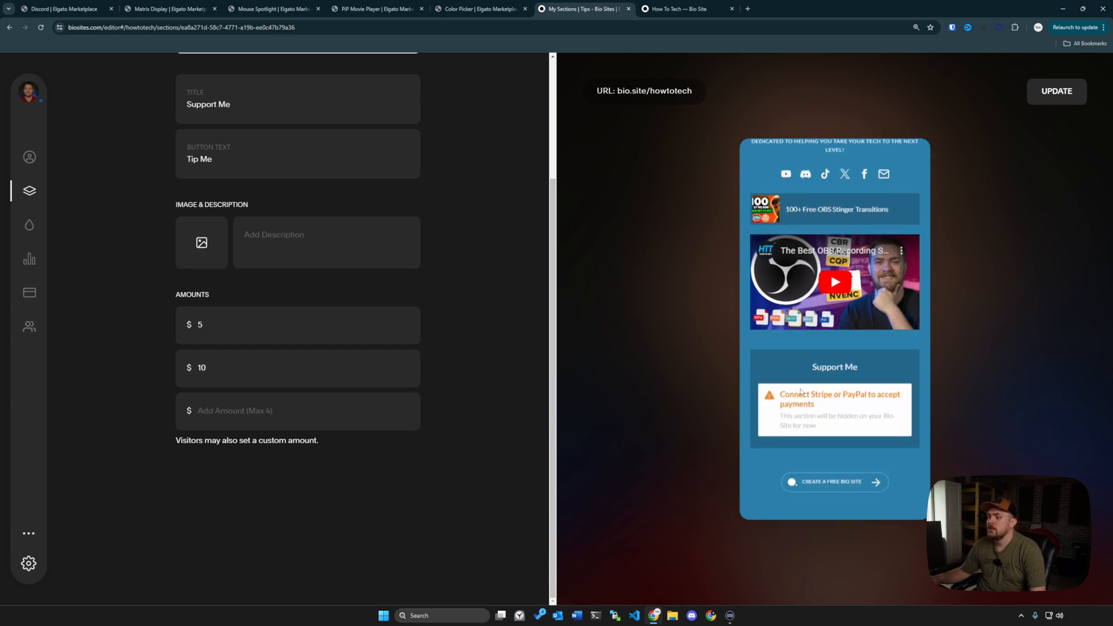
mouse_move(254, 197)
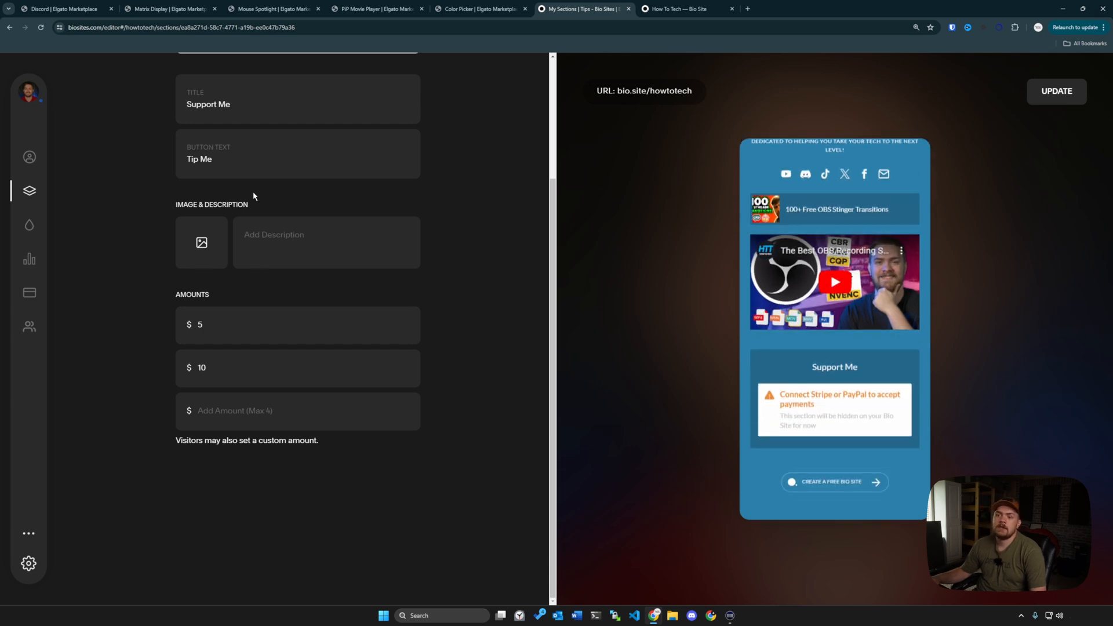
click(838, 398)
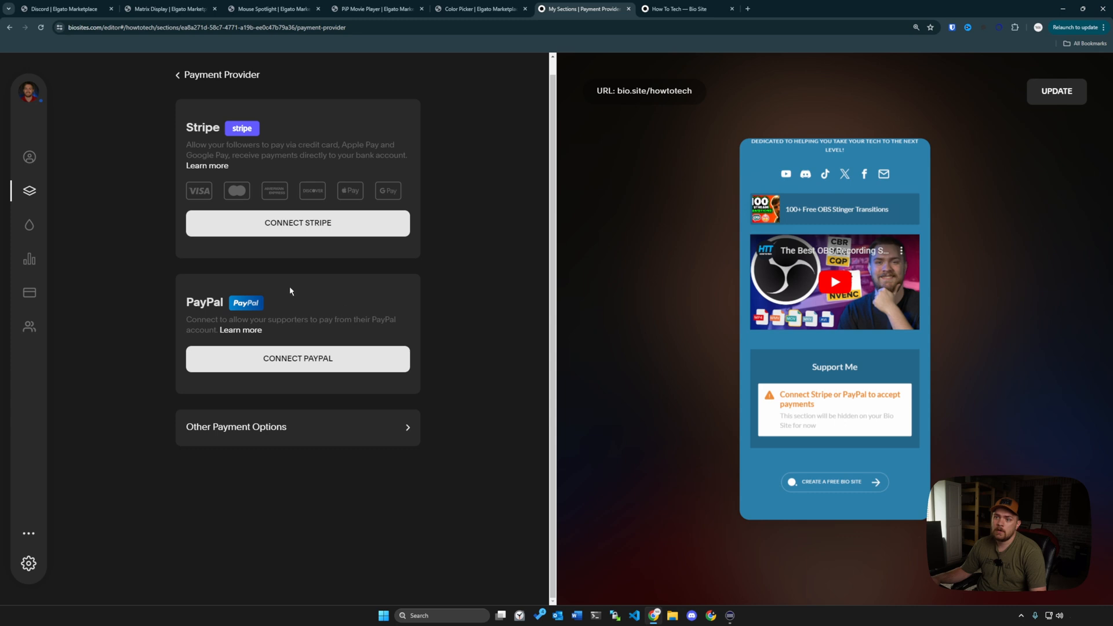
mouse_move(330, 393)
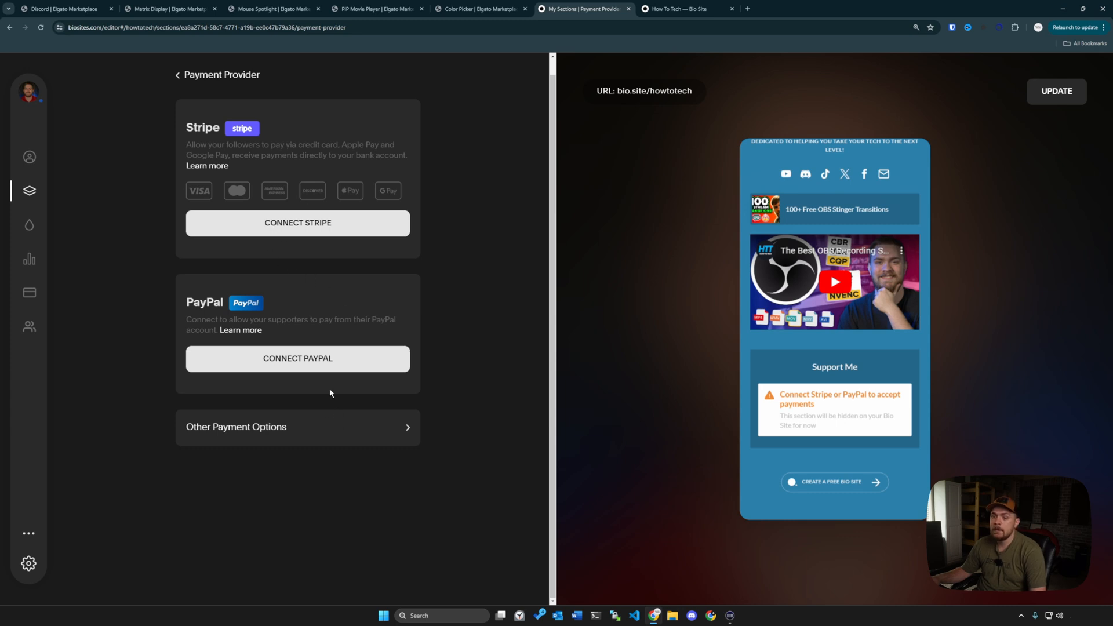
click(298, 427)
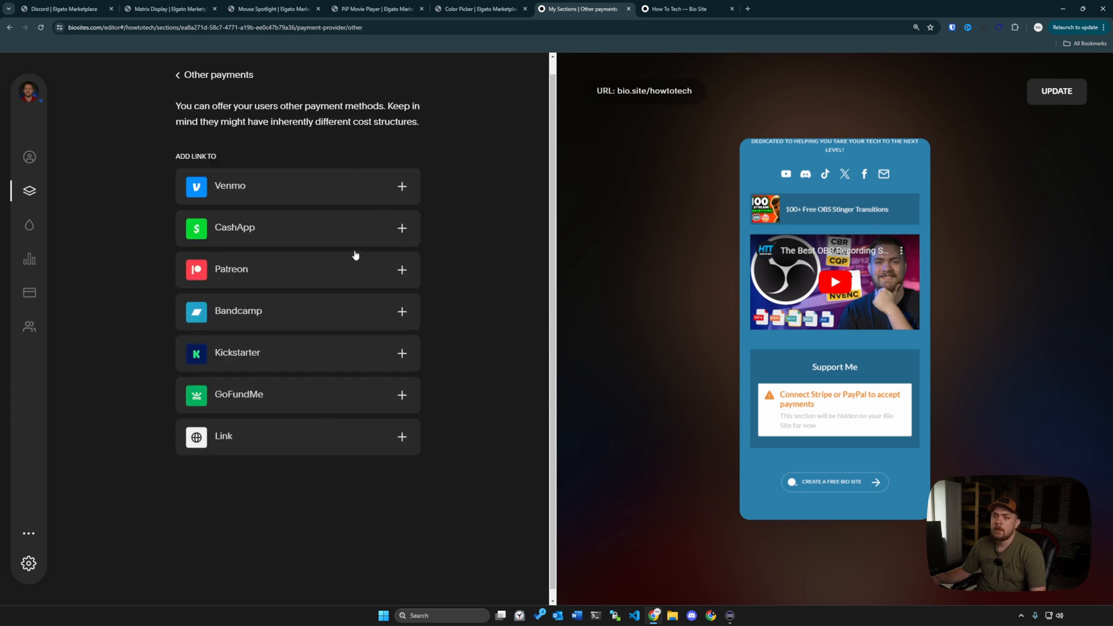
mouse_move(357, 199)
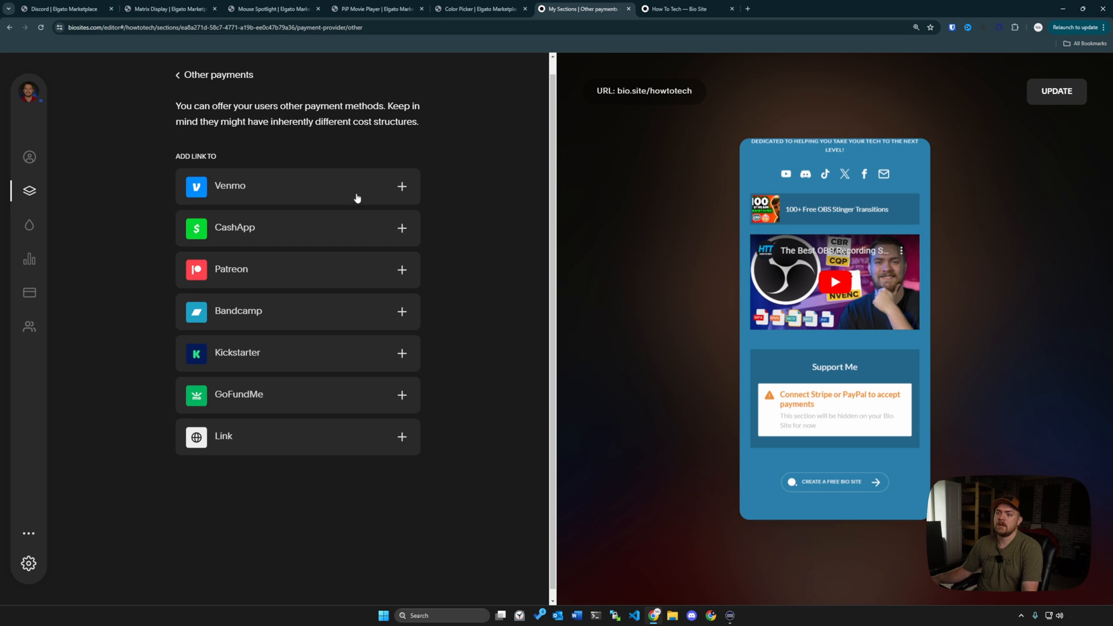
click(180, 74)
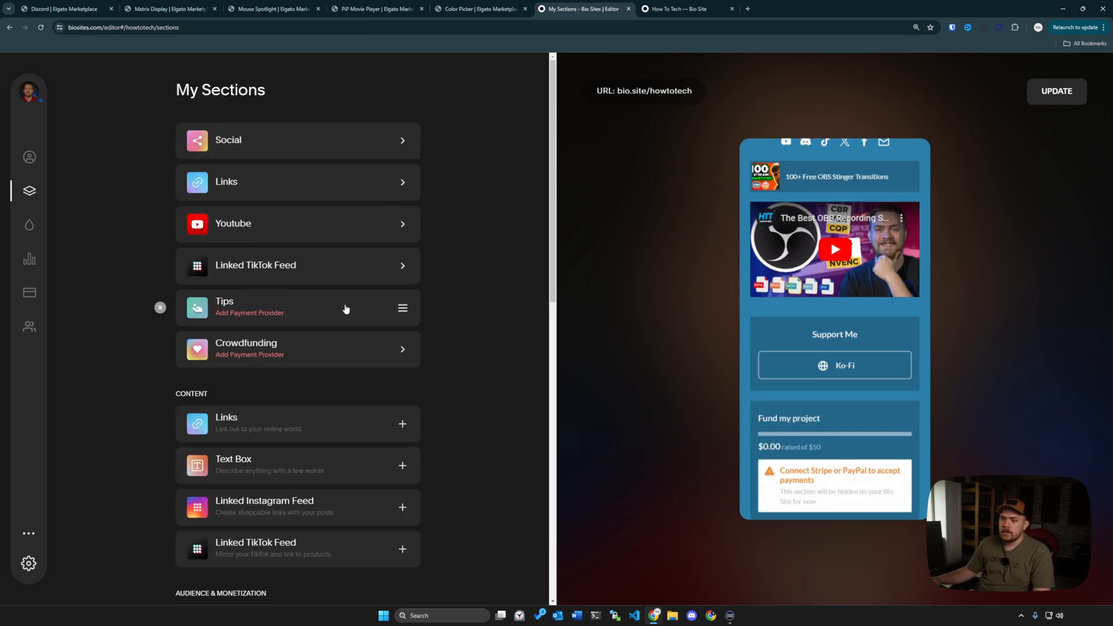
Step: Review the Crowdfunding settings and its Stripe/PayPal provider options, then return to My Sections
click(297, 349)
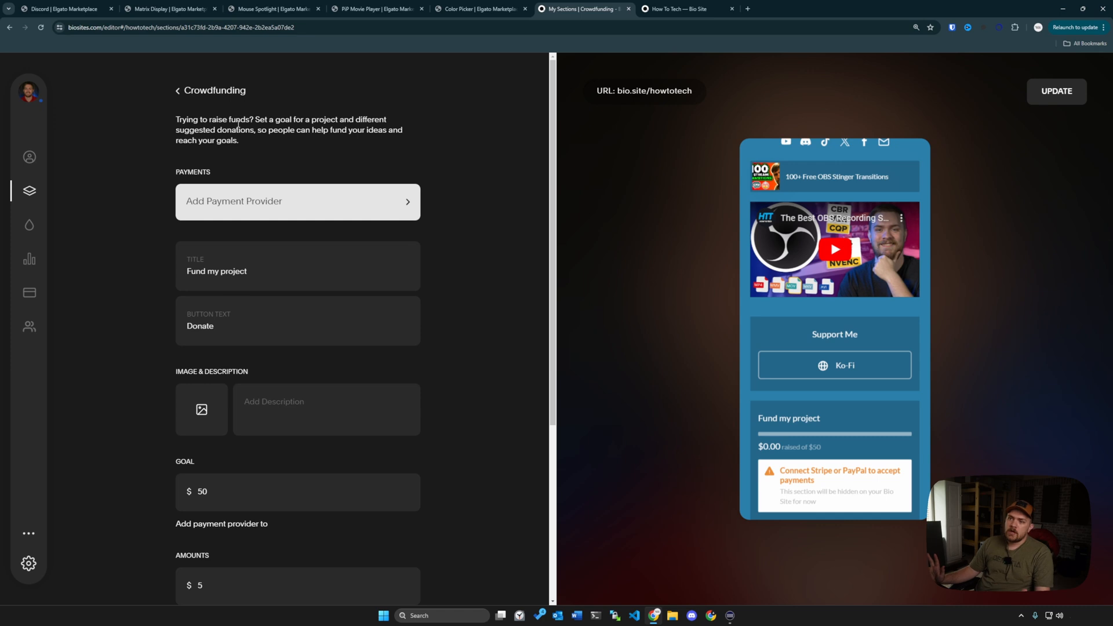
scroll(down, 3)
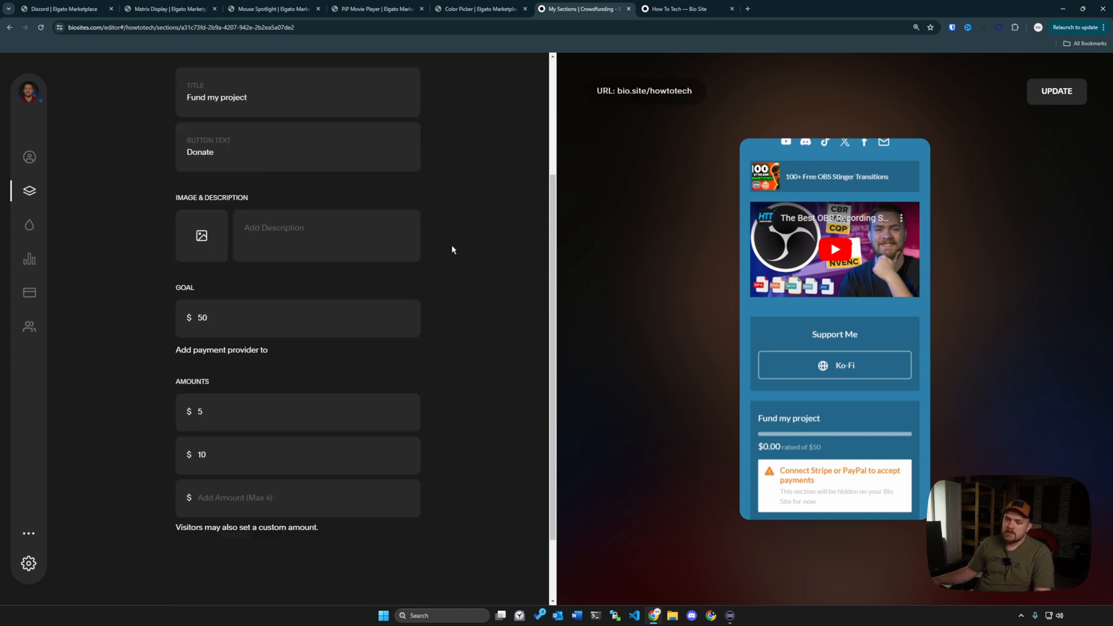
click(221, 349)
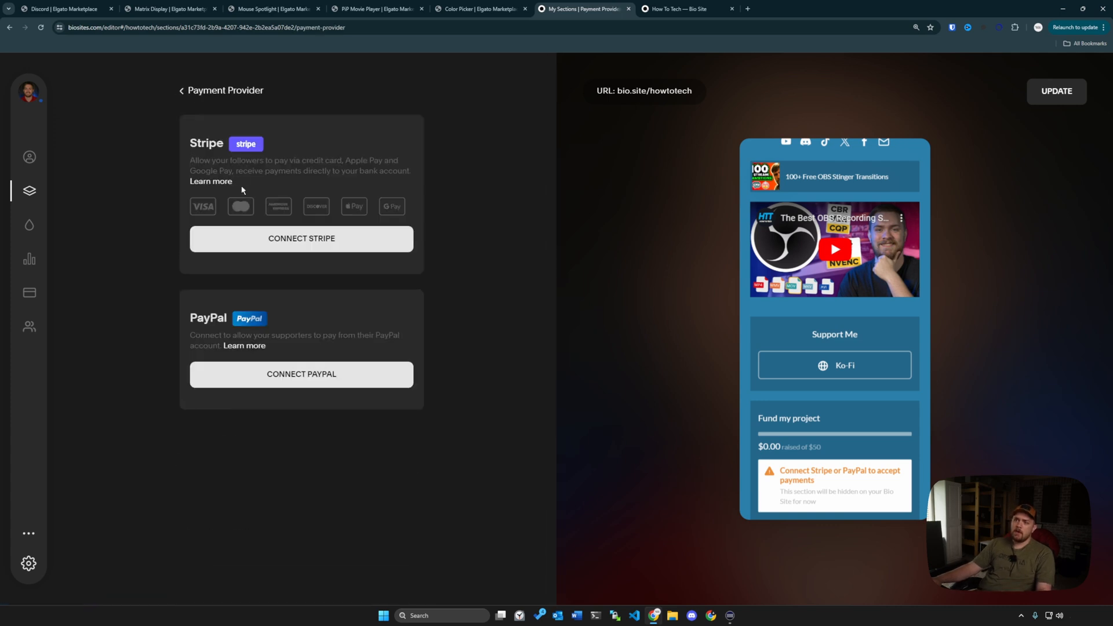
click(181, 90)
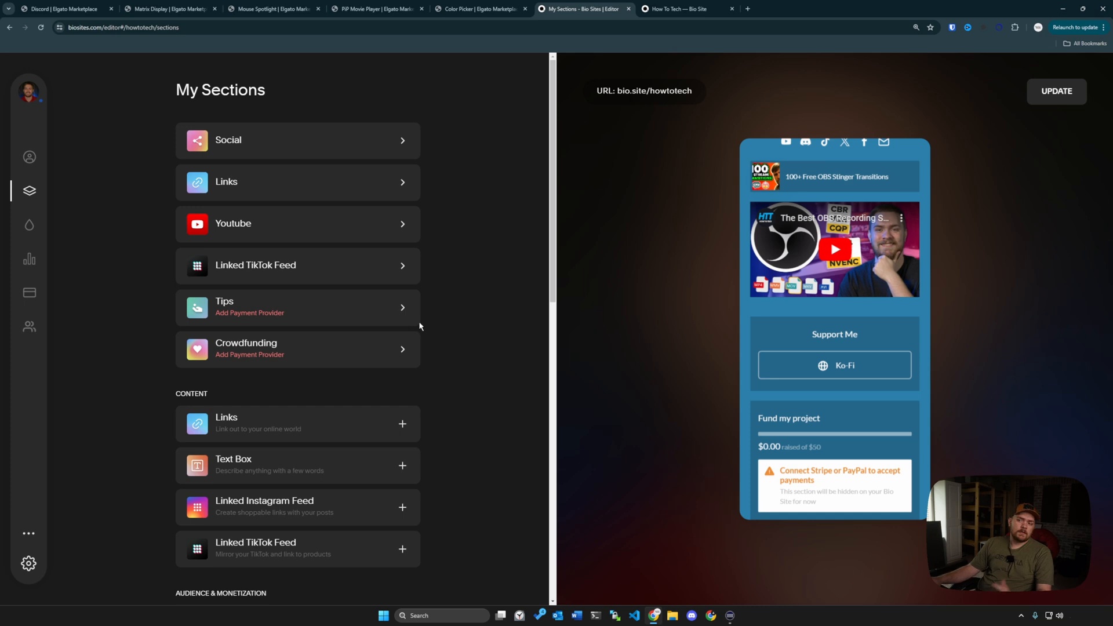
mouse_move(407, 333)
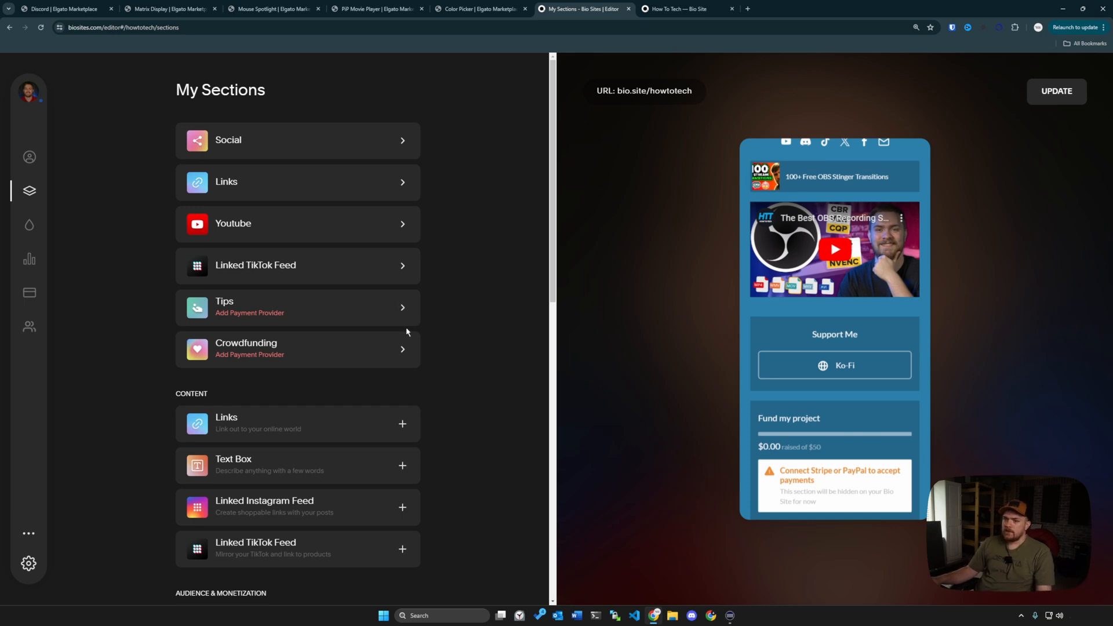
mouse_move(166, 355)
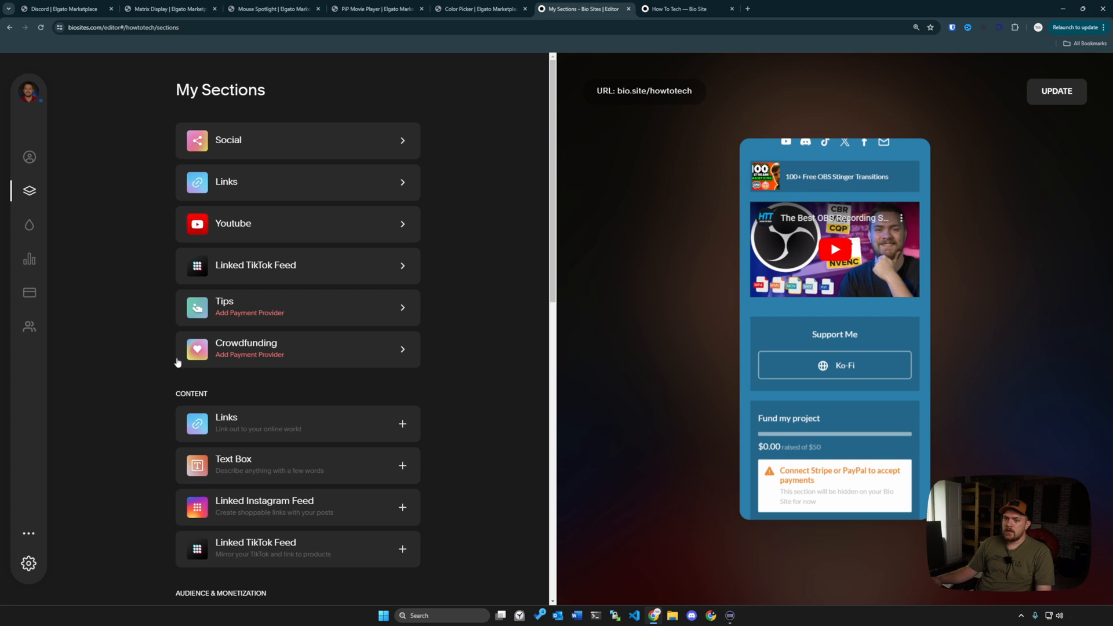
mouse_move(164, 344)
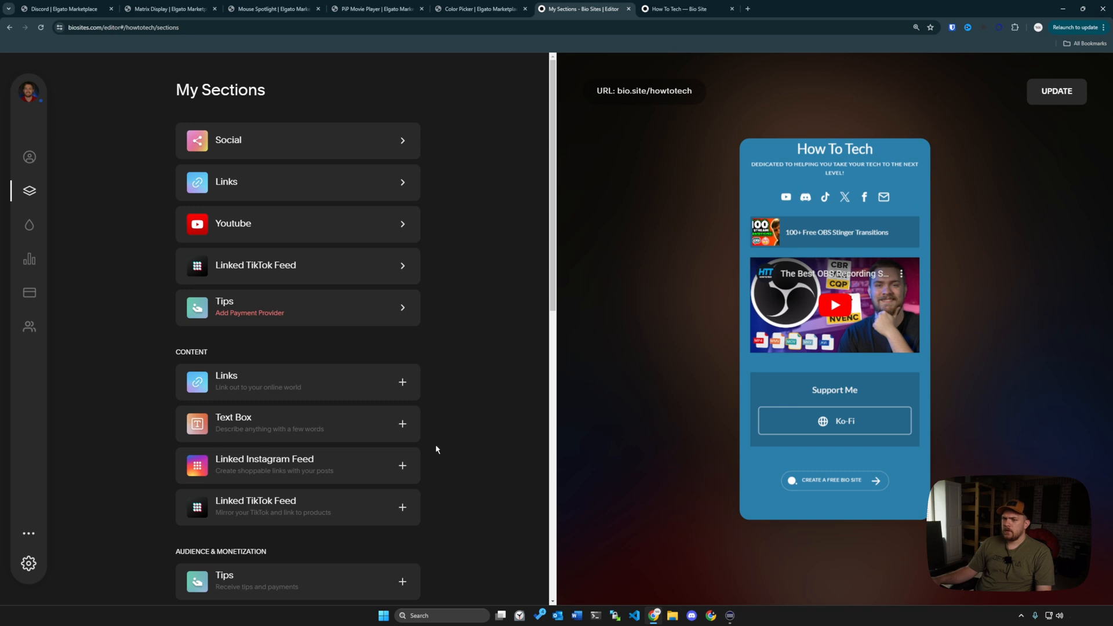
mouse_move(402, 307)
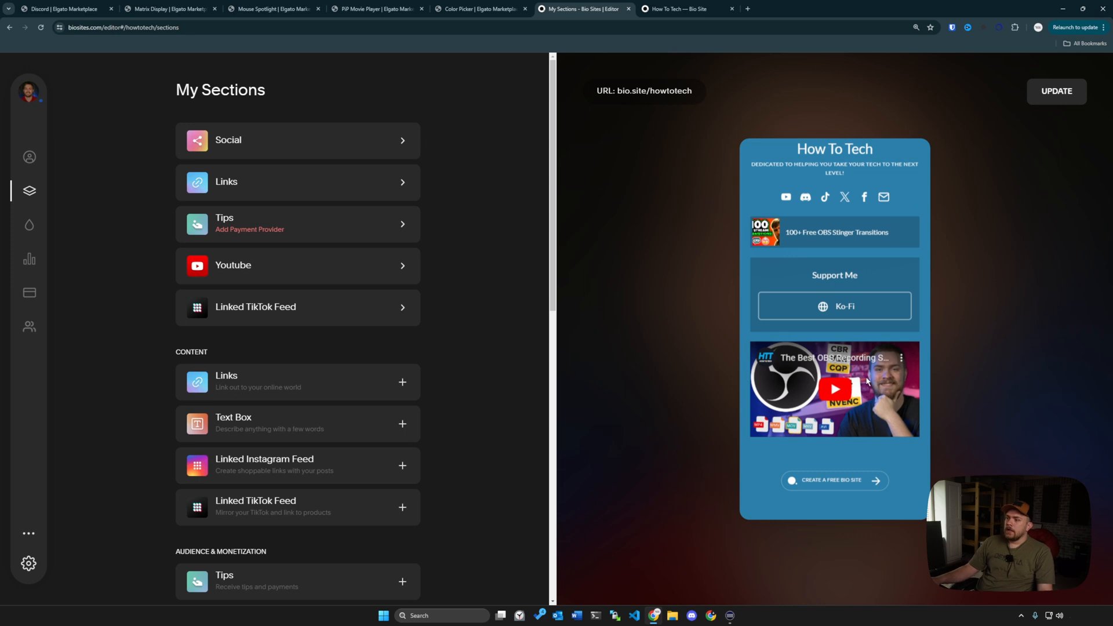
mouse_move(404, 225)
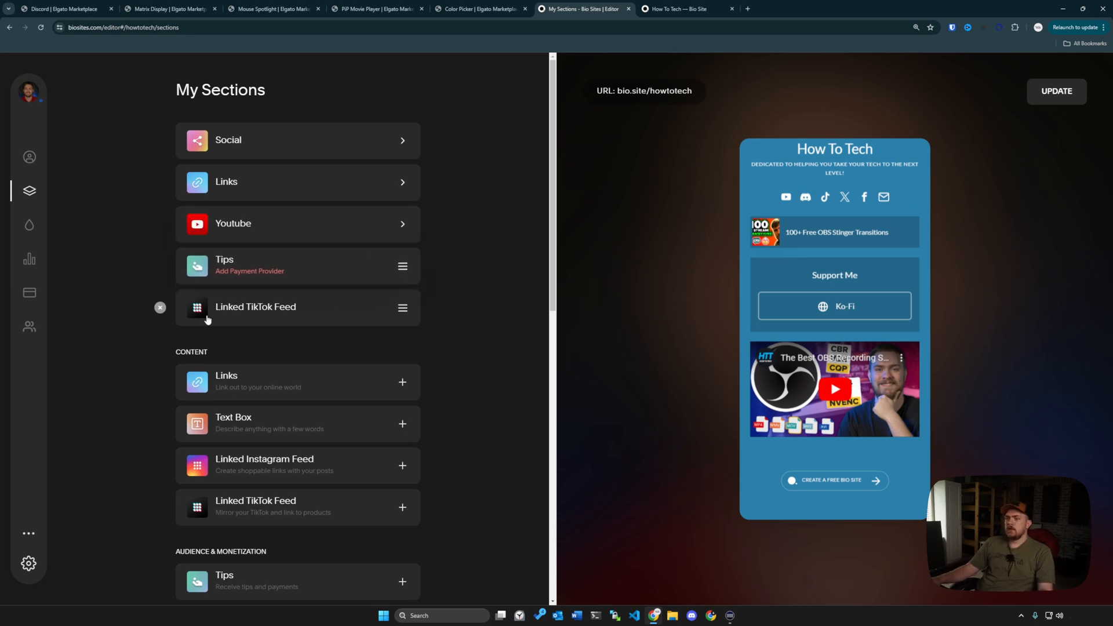
Step: Remove the Linked TikTok Feed section from the site
click(160, 308)
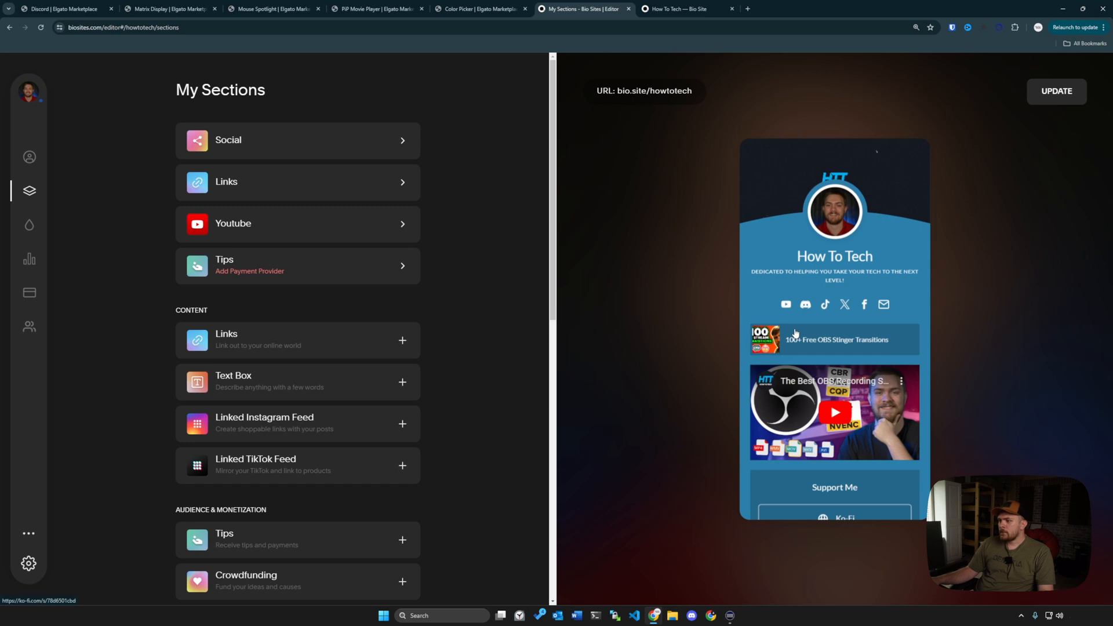
Step: Add a Mailing List signup section and adjust its name-collecting option
scroll(down, 3)
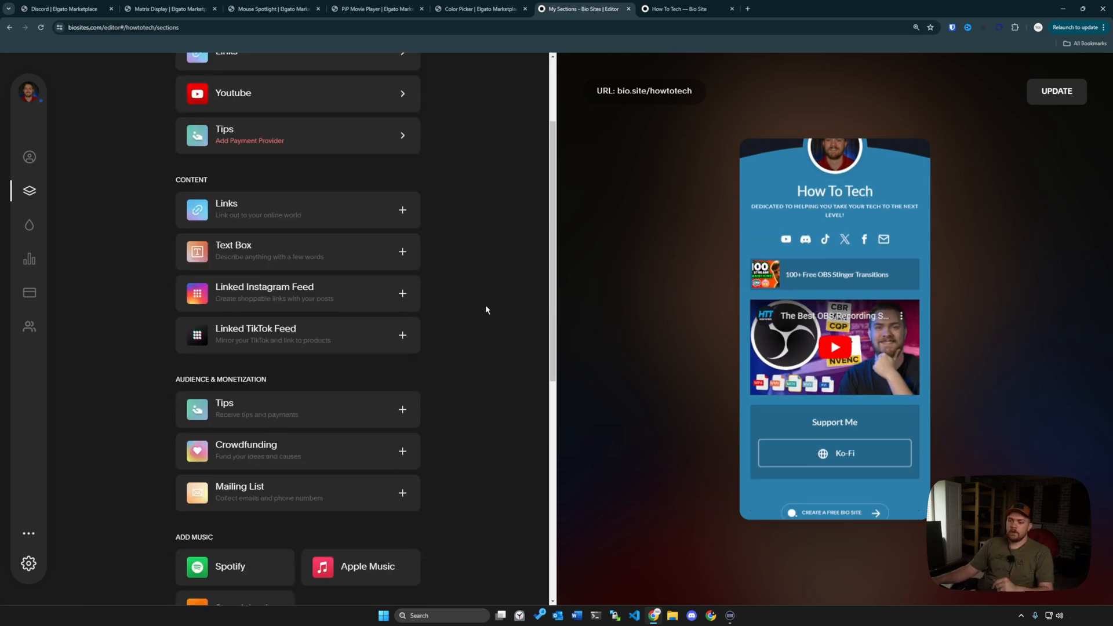
scroll(down, 3)
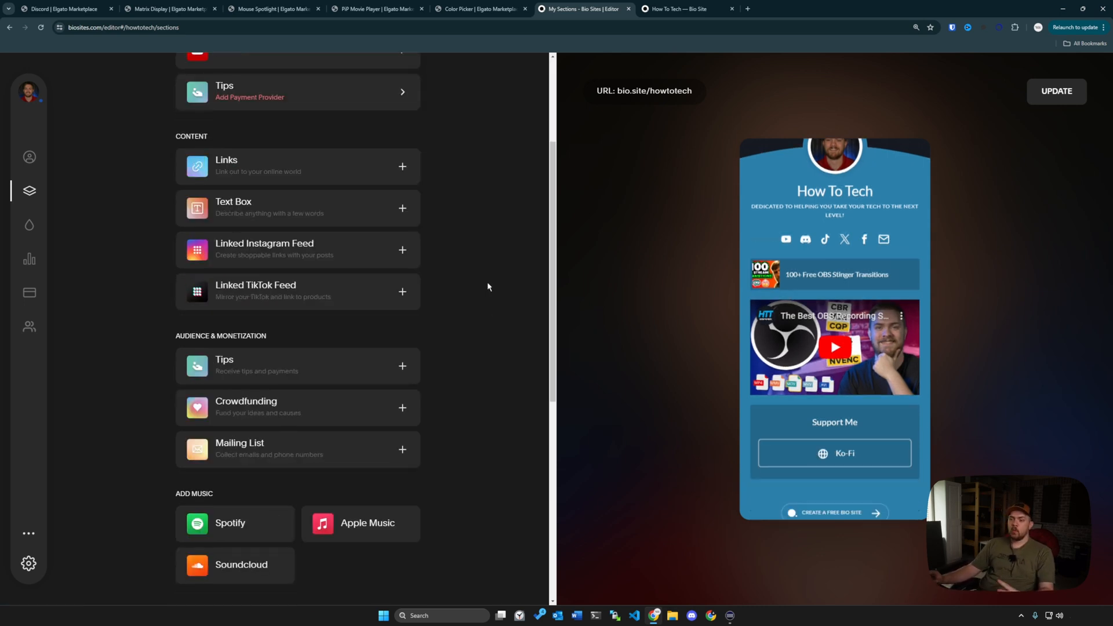
click(402, 448)
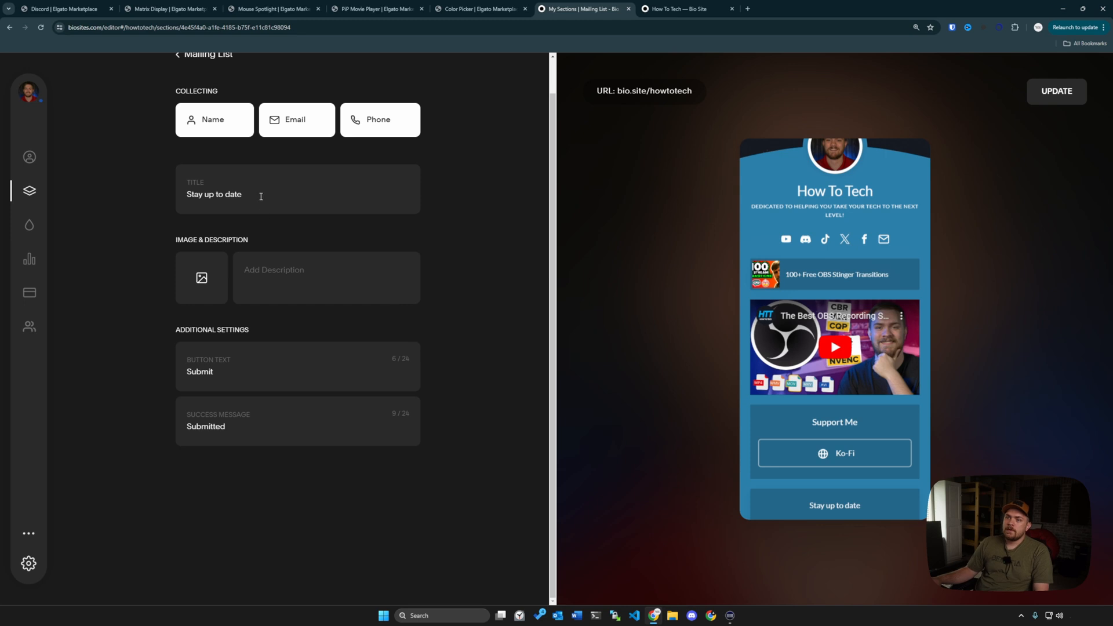
mouse_move(320, 212)
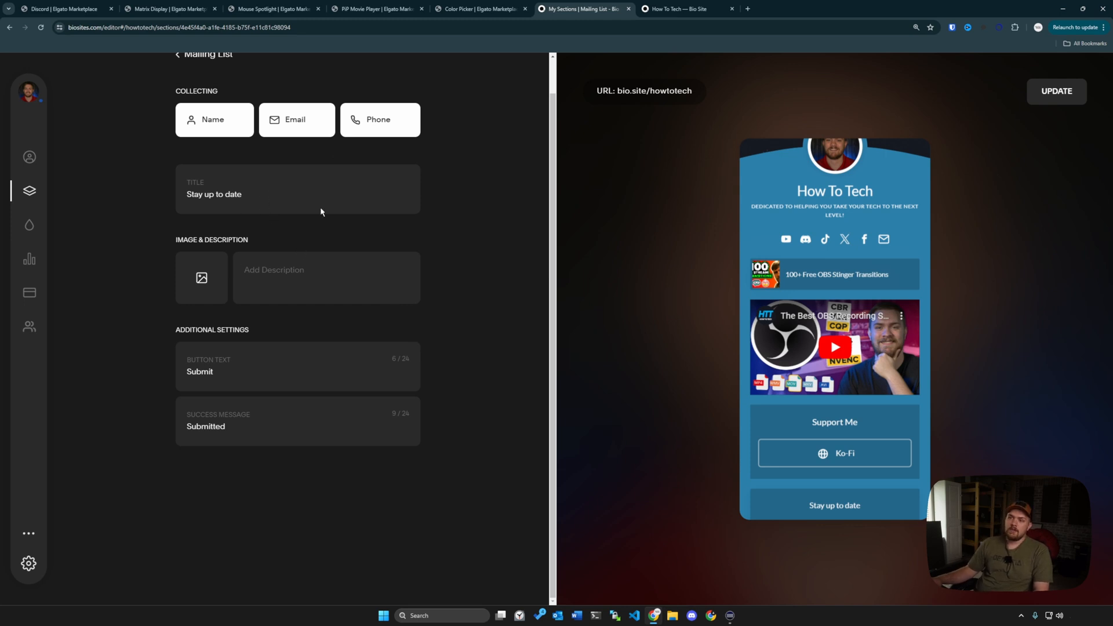
scroll(up, 3)
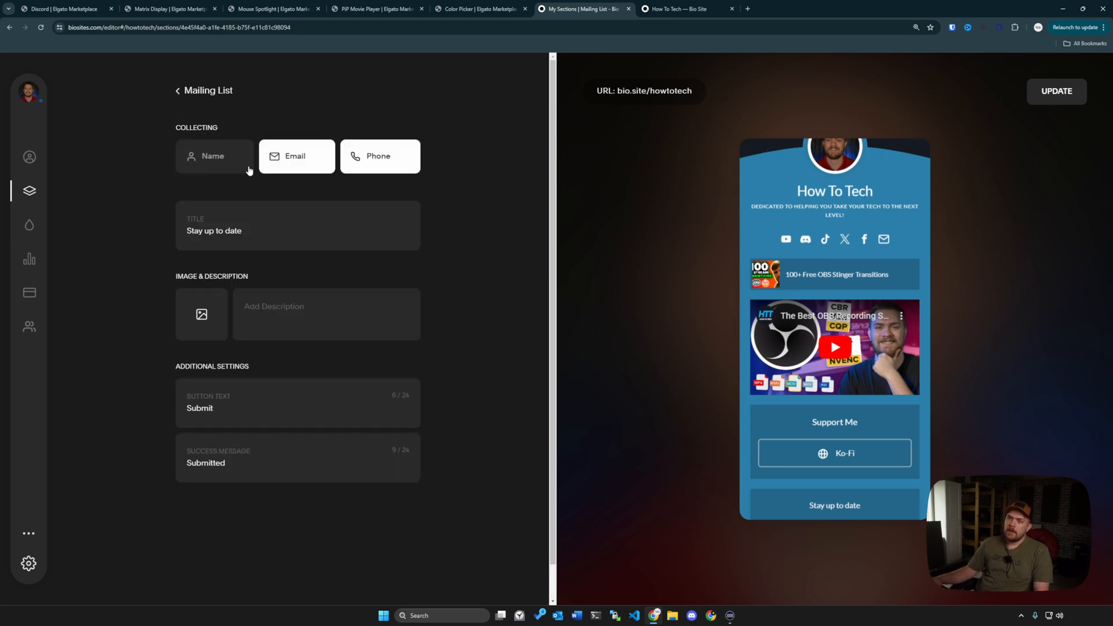
click(214, 156)
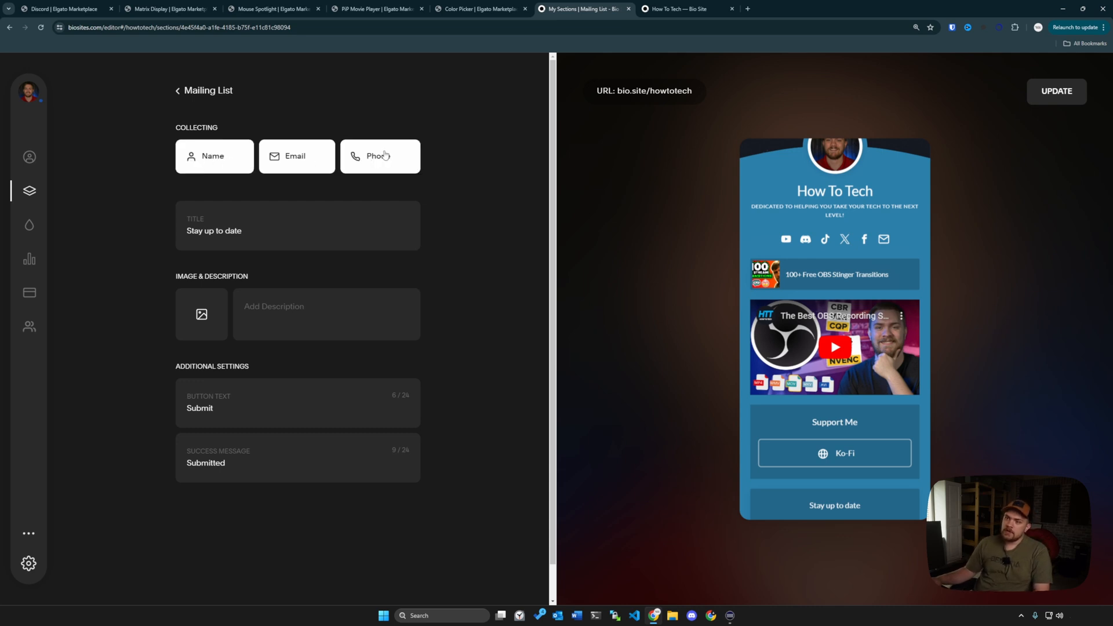
click(179, 91)
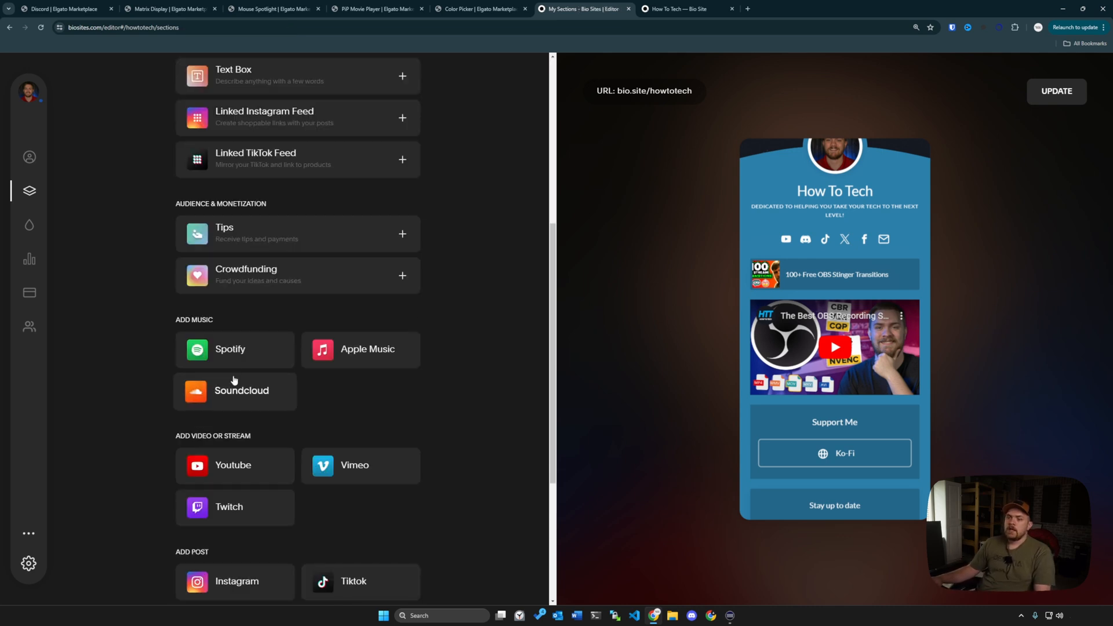
mouse_move(417, 378)
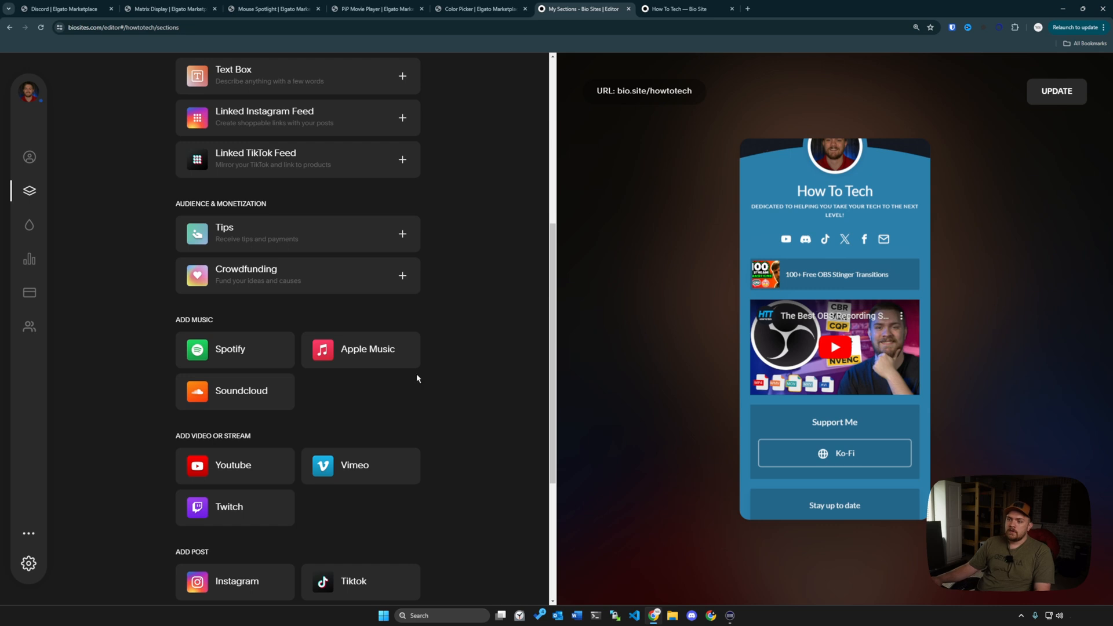
scroll(down, 3)
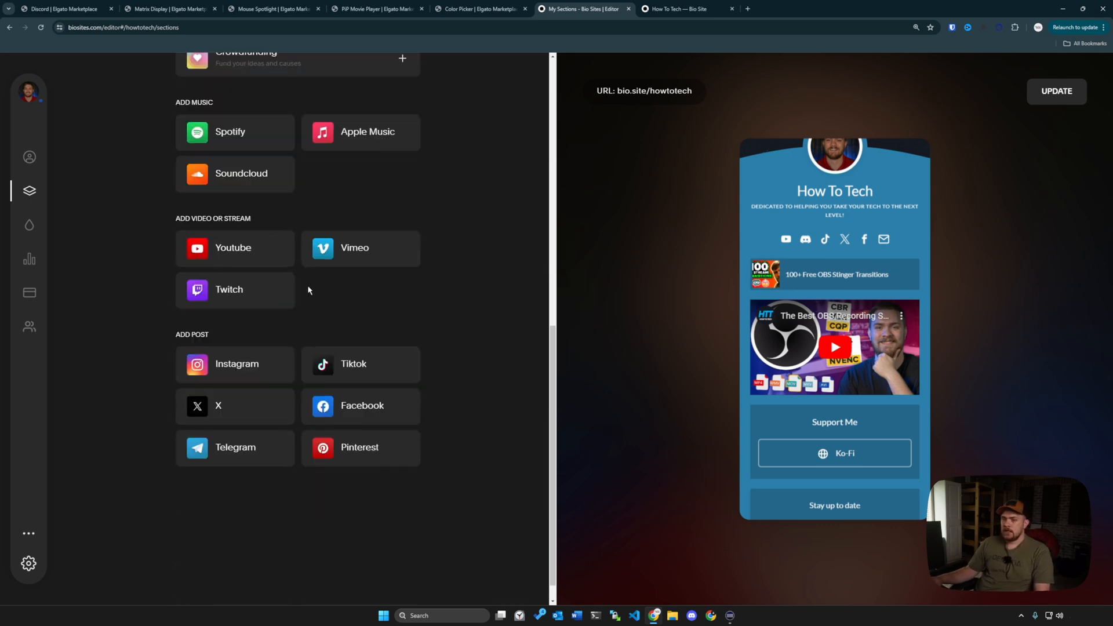
scroll(down, 3)
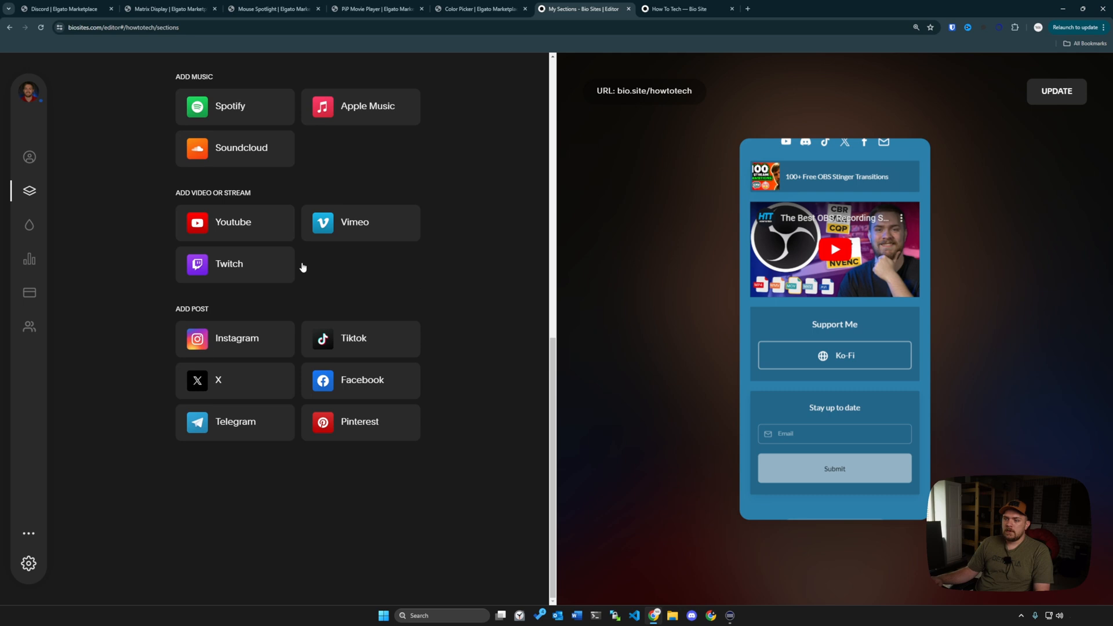
mouse_move(760, 332)
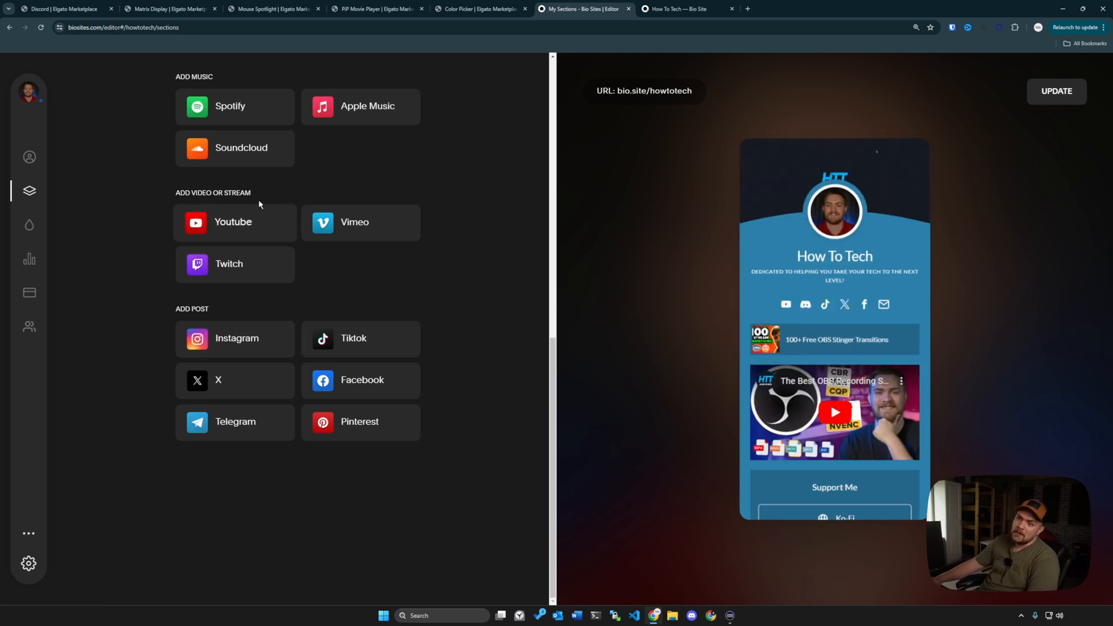
mouse_move(107, 180)
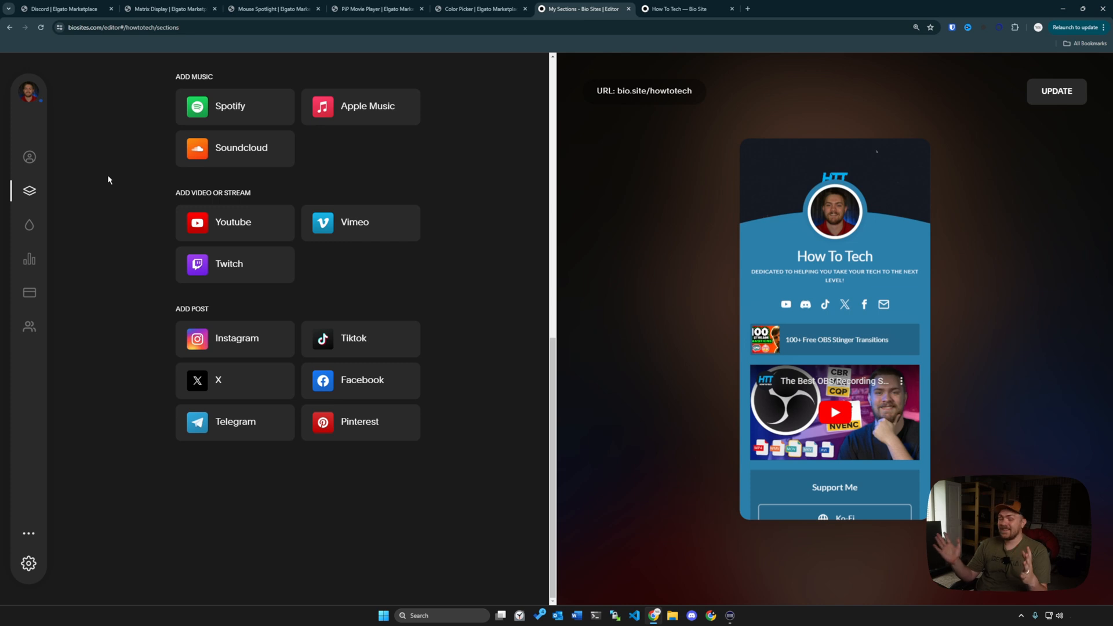
click(29, 156)
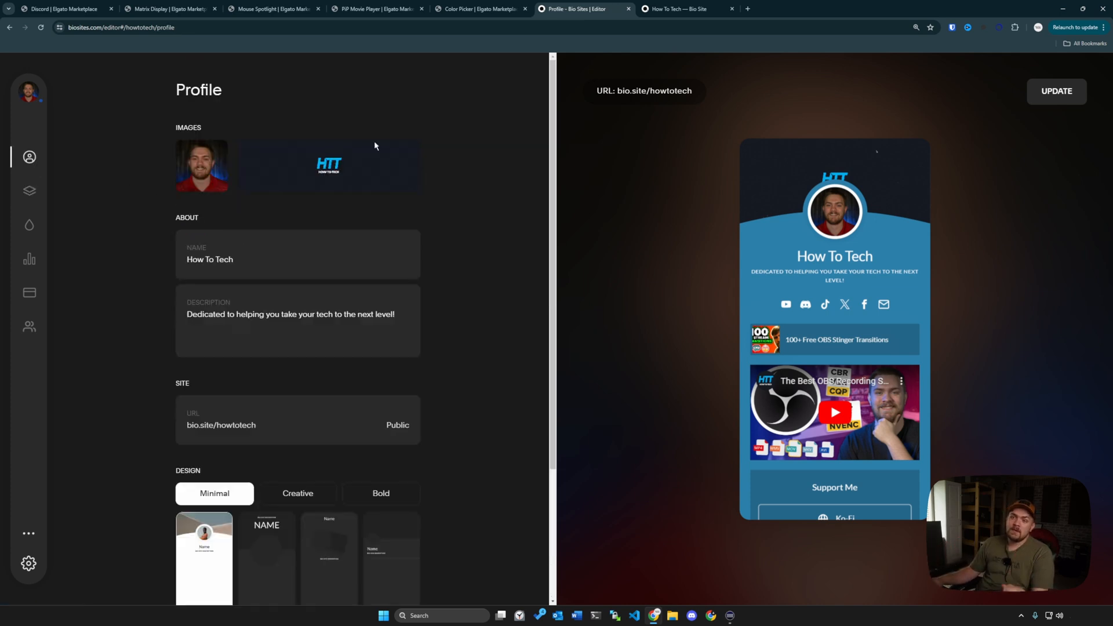
click(29, 191)
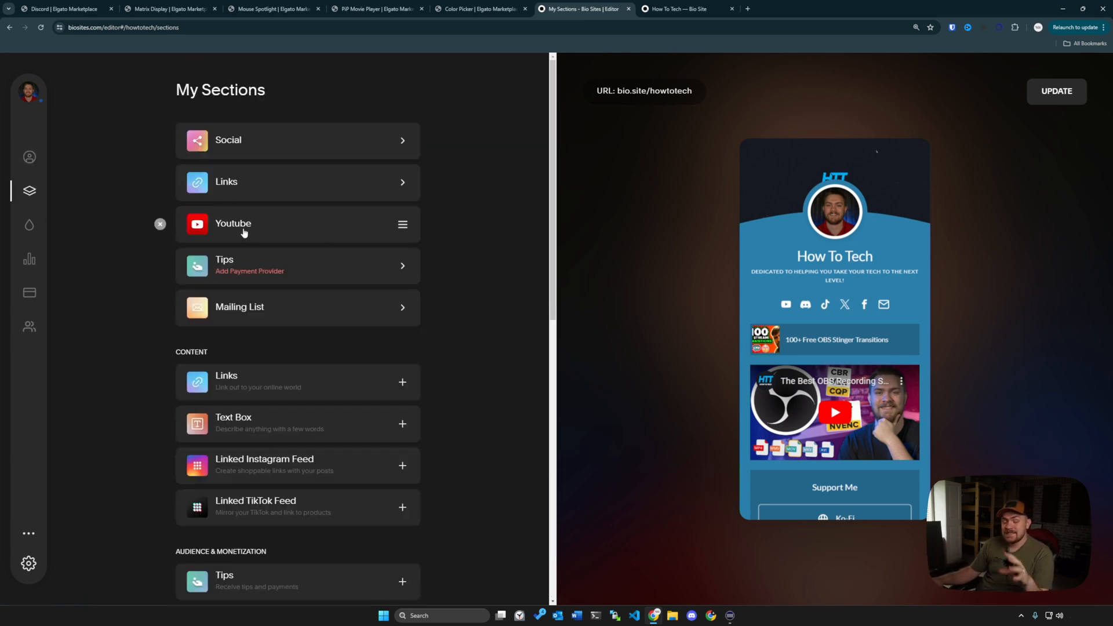
scroll(down, 3)
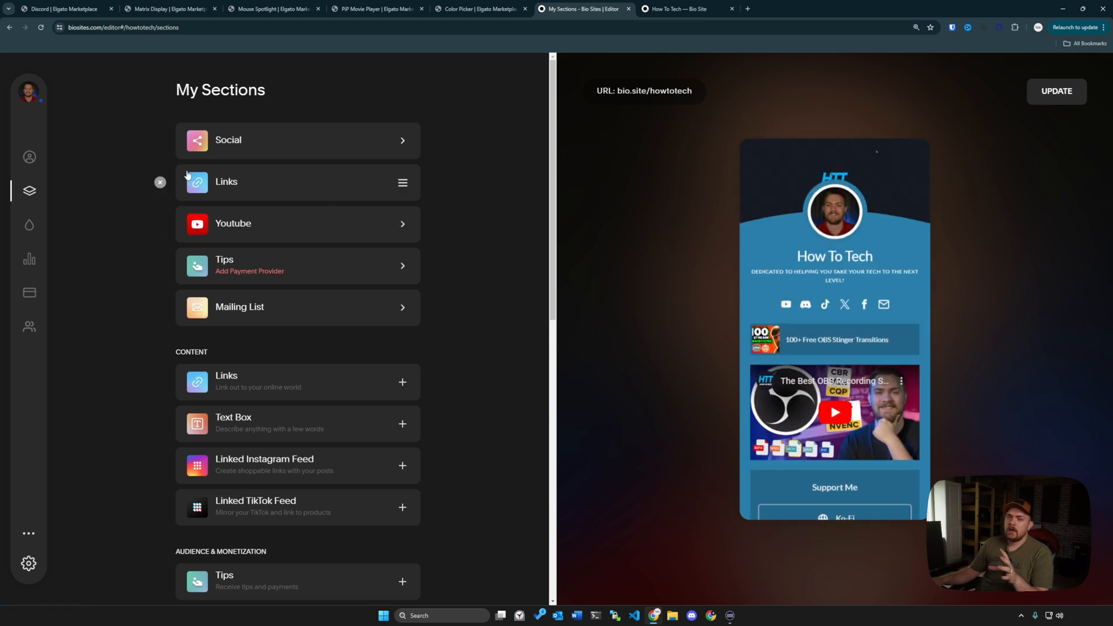
Step: Browse the Light, Dark and Animated theme presets, ending on the Custom colour settings
click(28, 224)
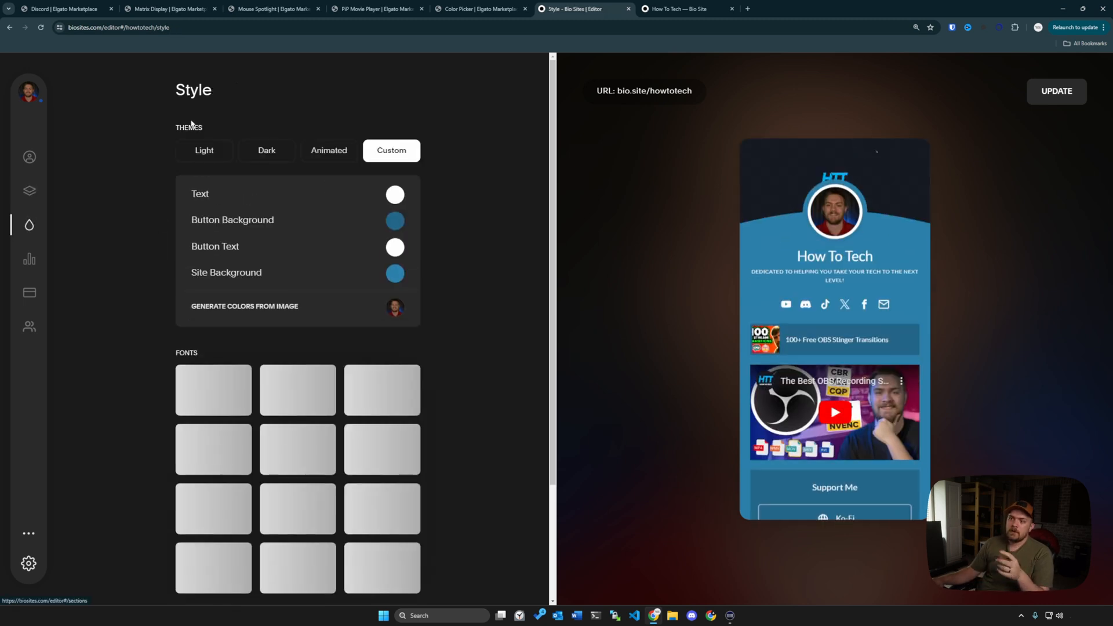
click(204, 150)
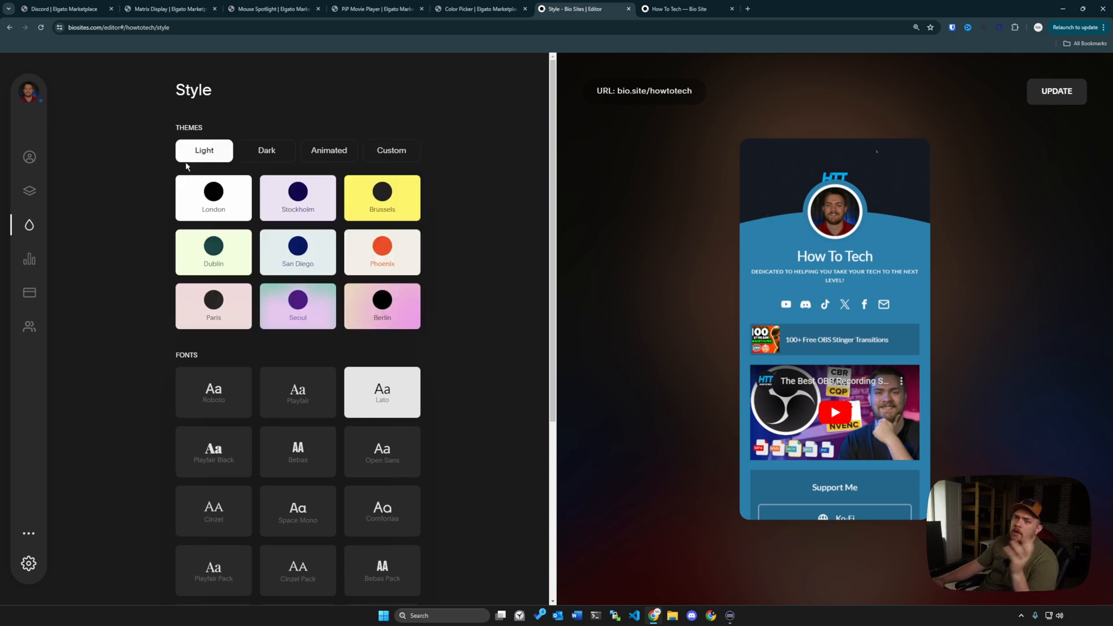
scroll(down, 3)
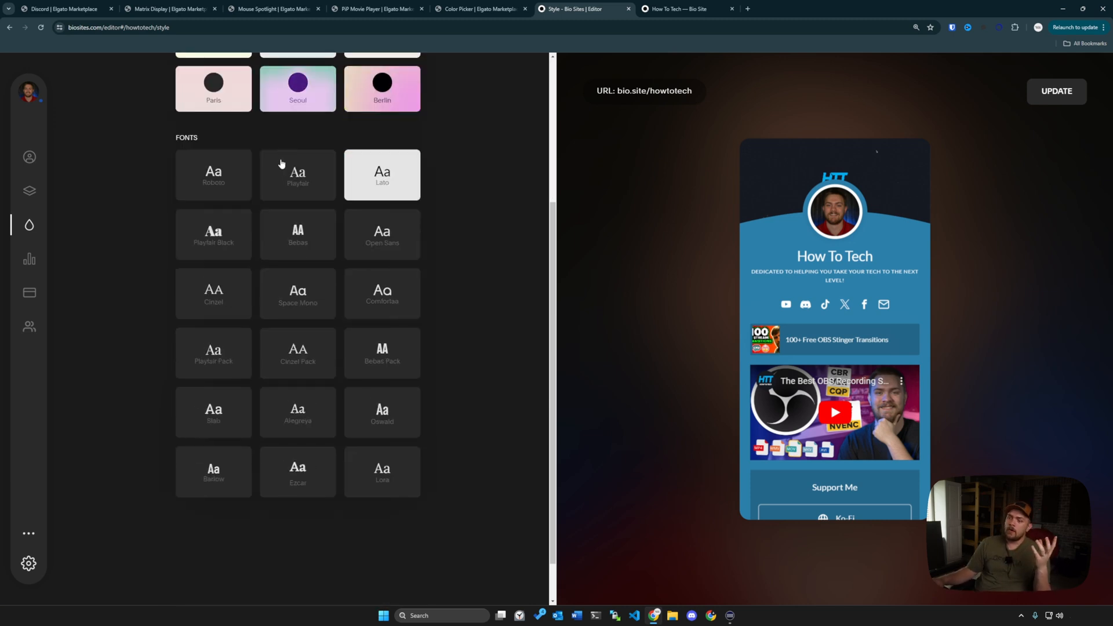
scroll(up, 3)
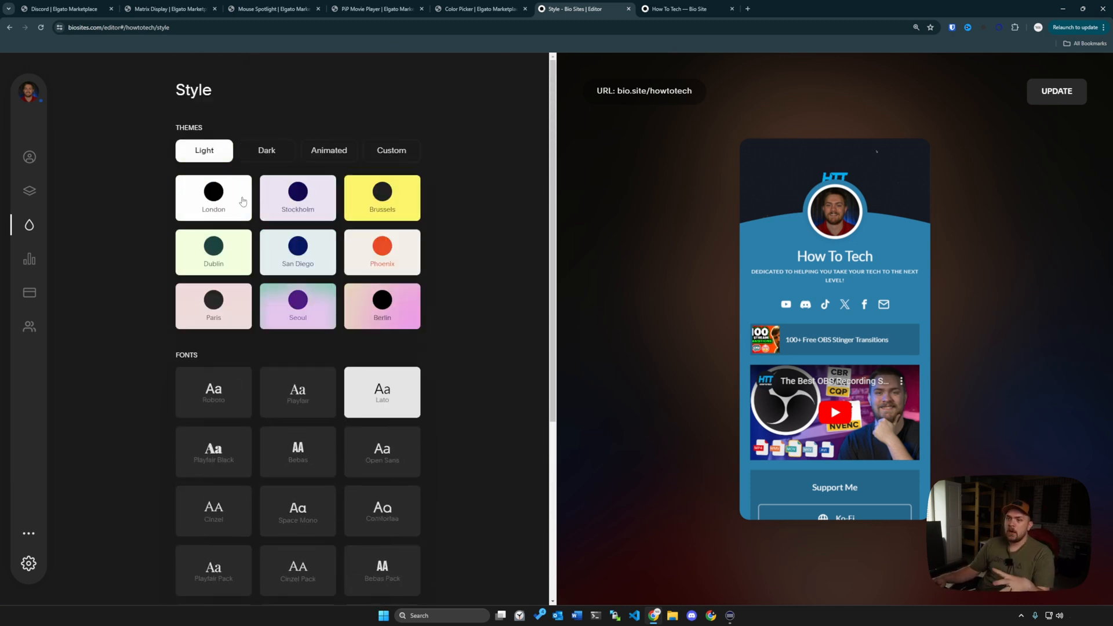
click(267, 150)
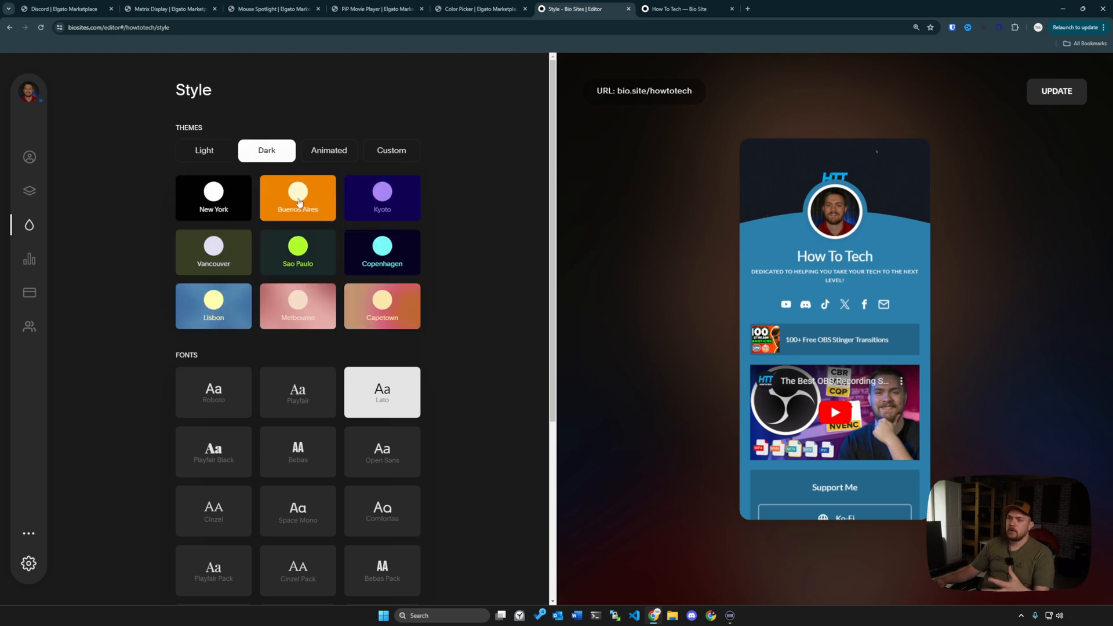
click(328, 149)
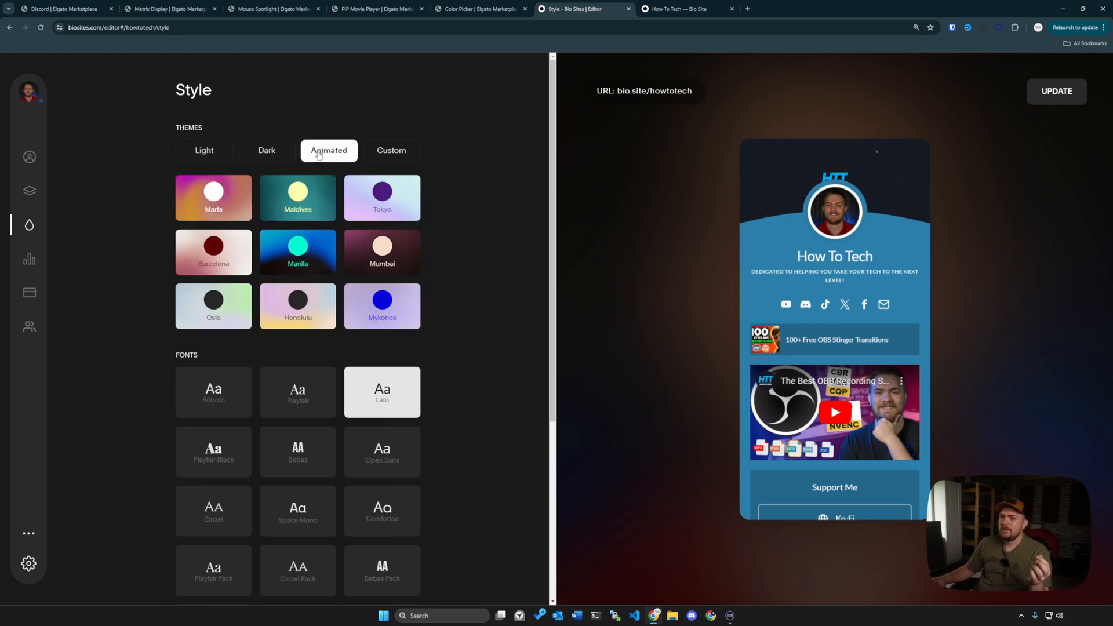
click(391, 150)
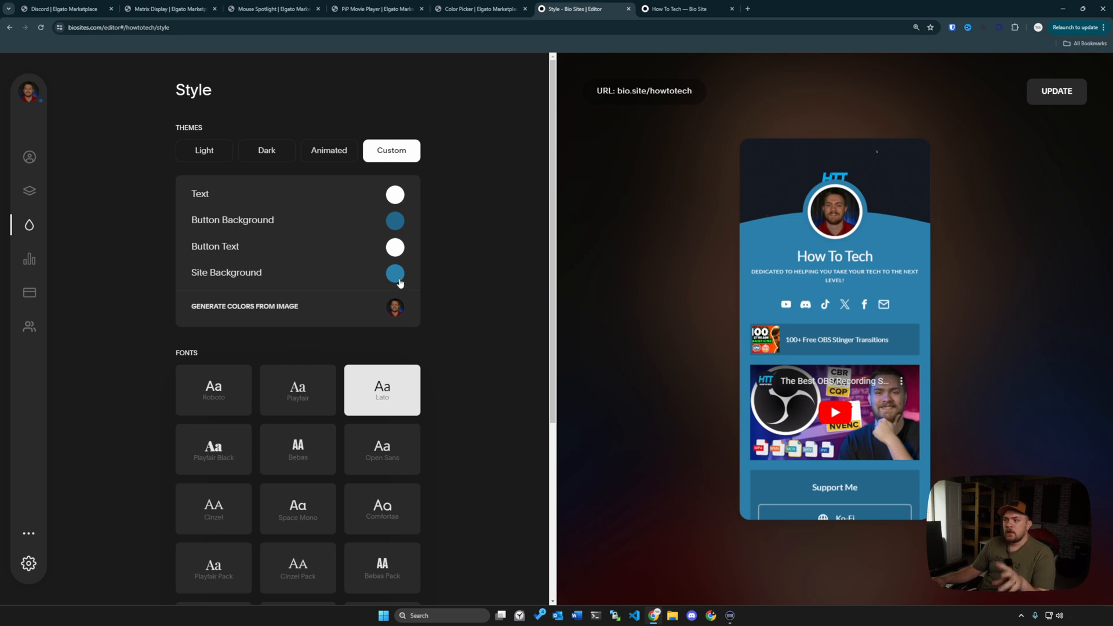
mouse_move(979, 204)
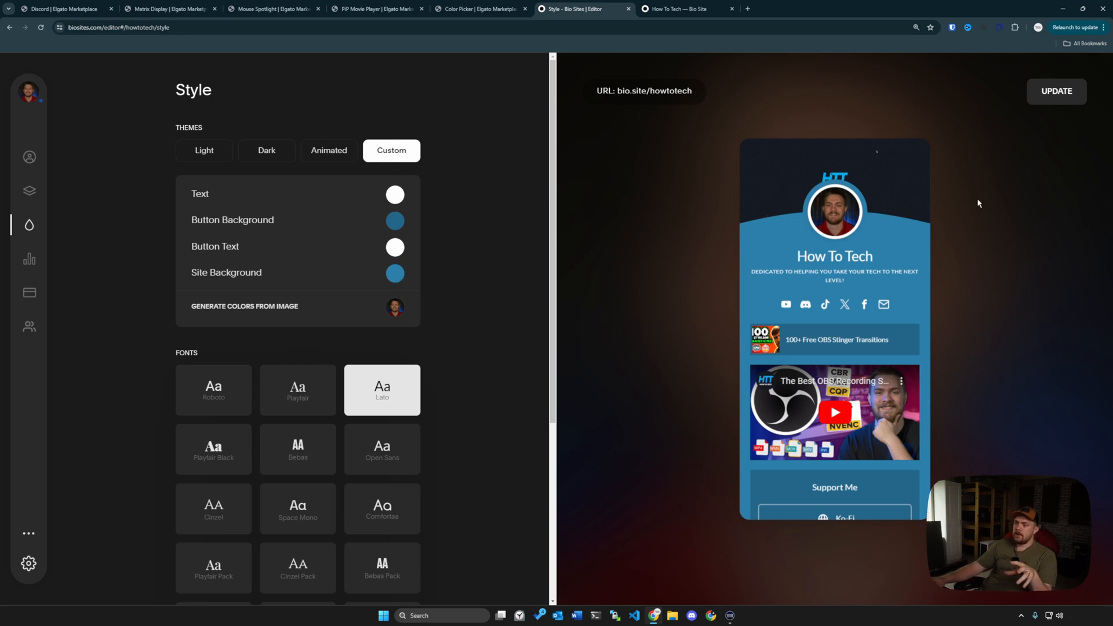
mouse_move(567, 243)
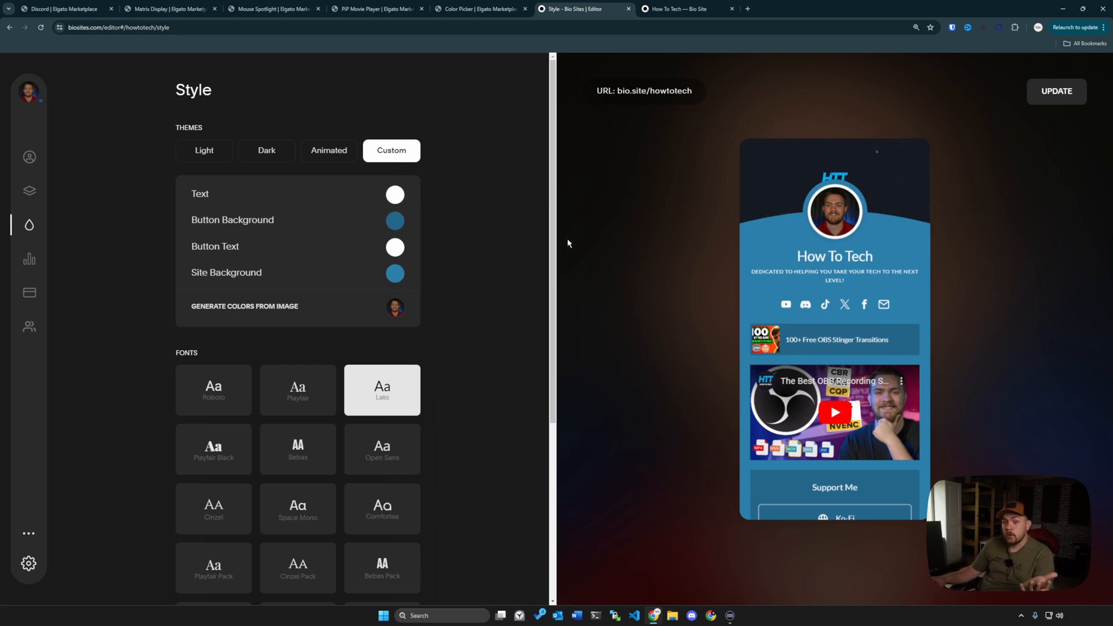
Step: Review the Analytics page showing 3 views, 0 clicks and 0% CTR
click(29, 259)
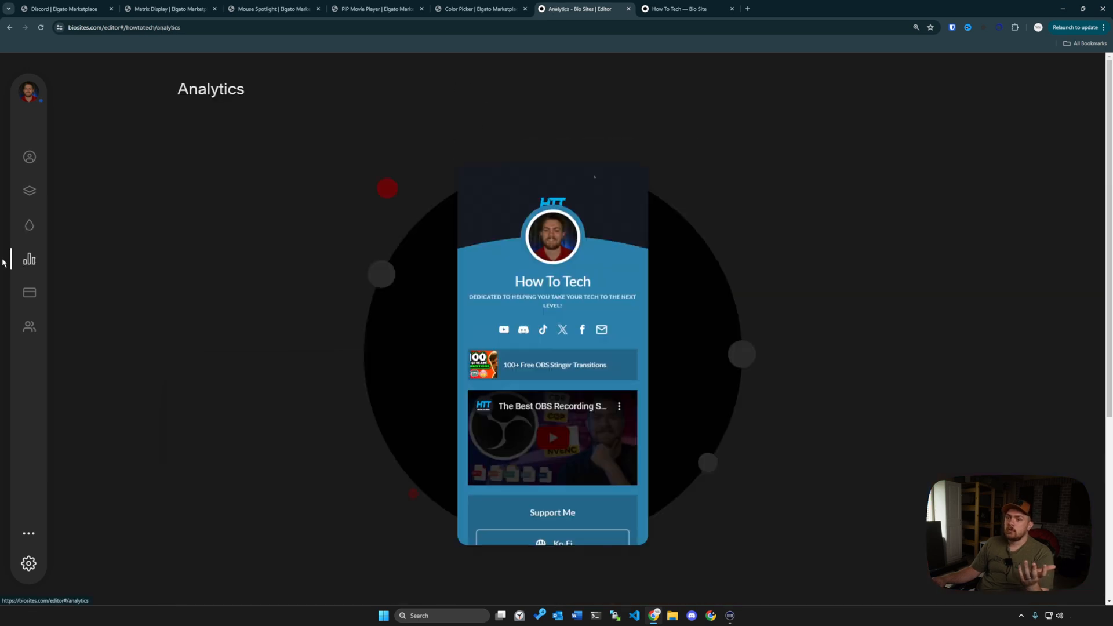
click(29, 258)
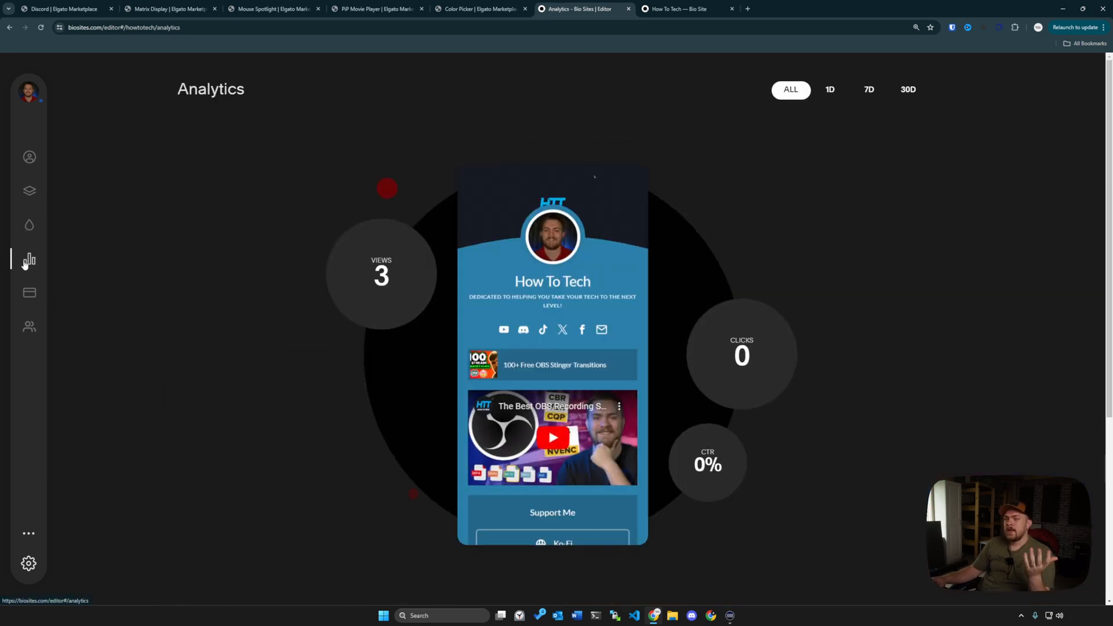
mouse_move(741, 157)
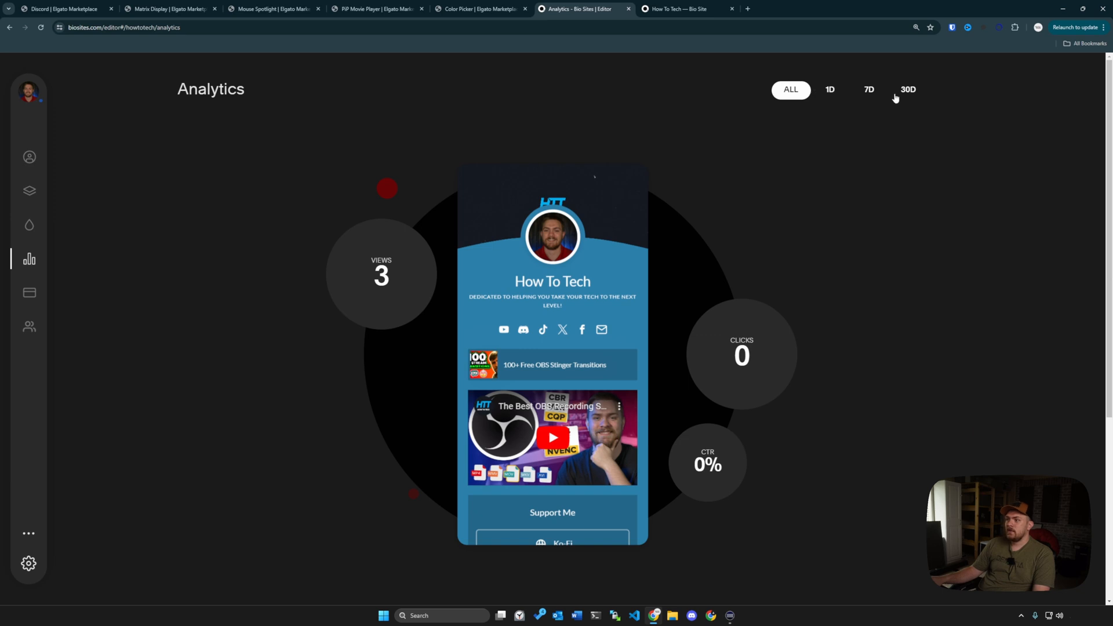
mouse_move(783, 193)
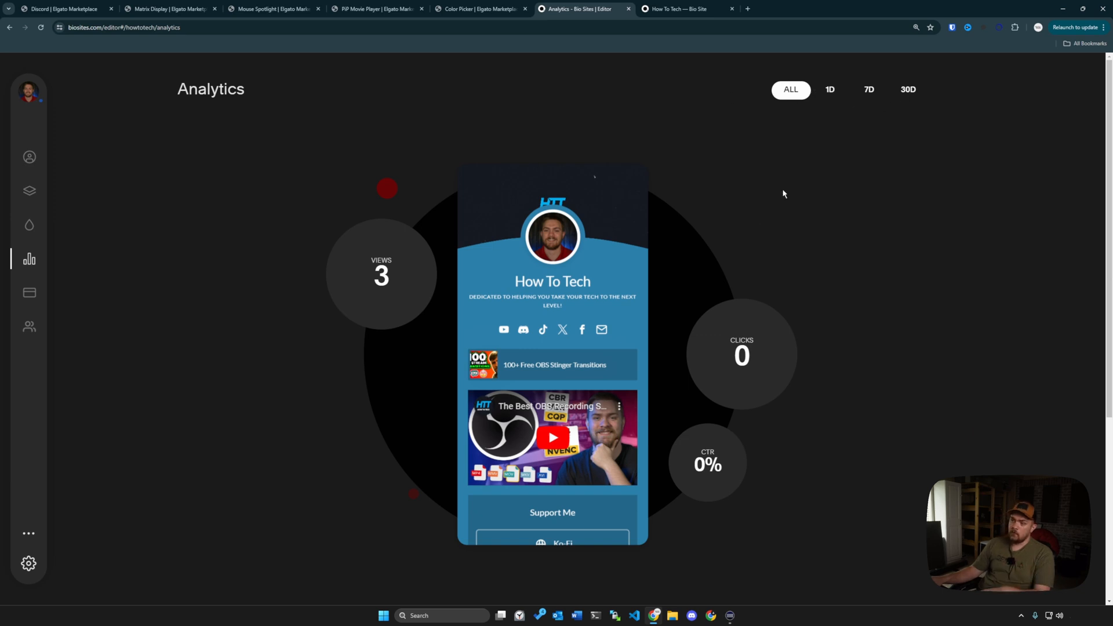
scroll(down, 3)
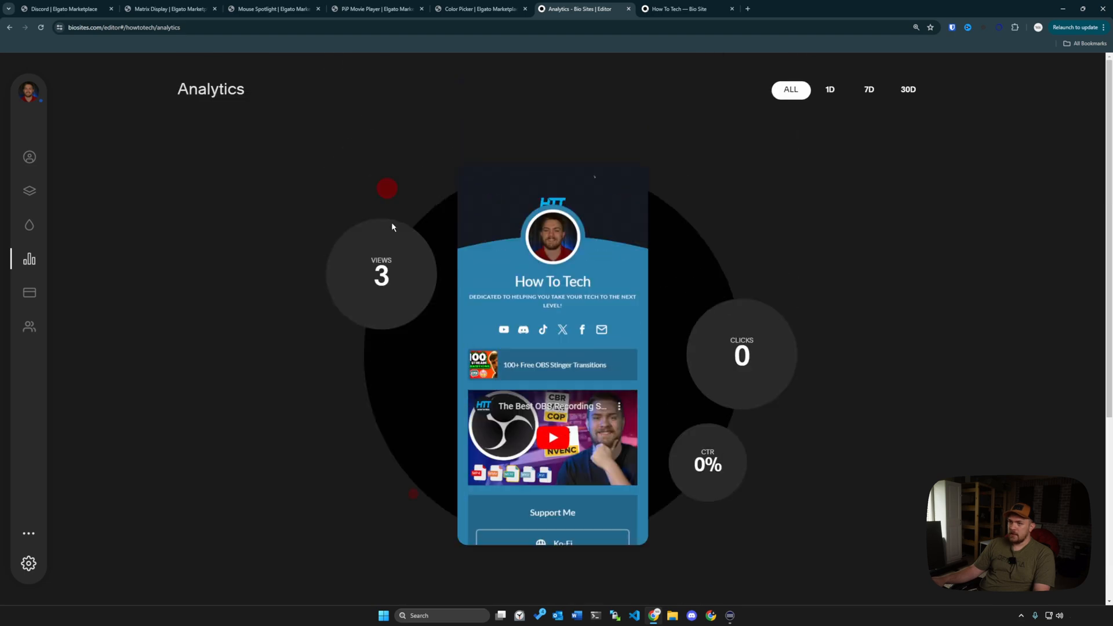
scroll(down, 3)
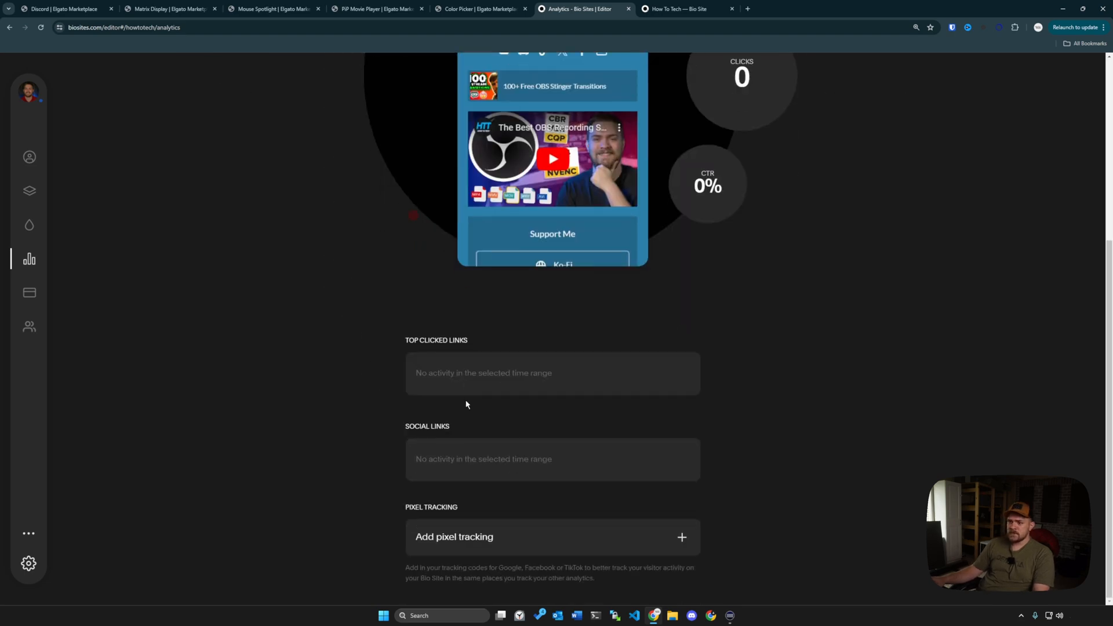
scroll(up, 3)
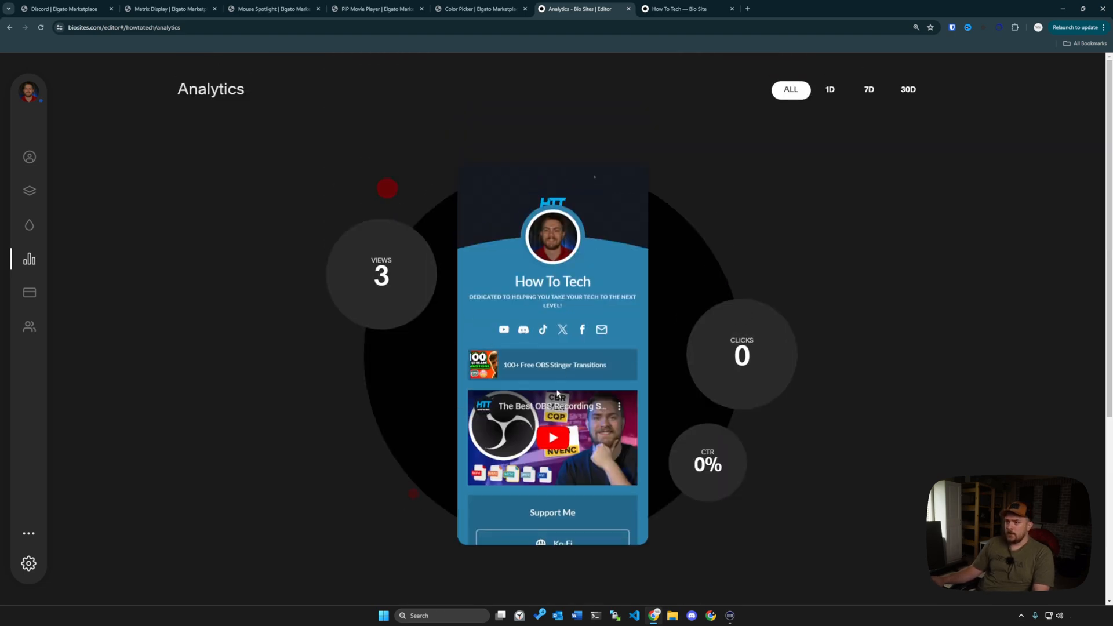
scroll(down, 3)
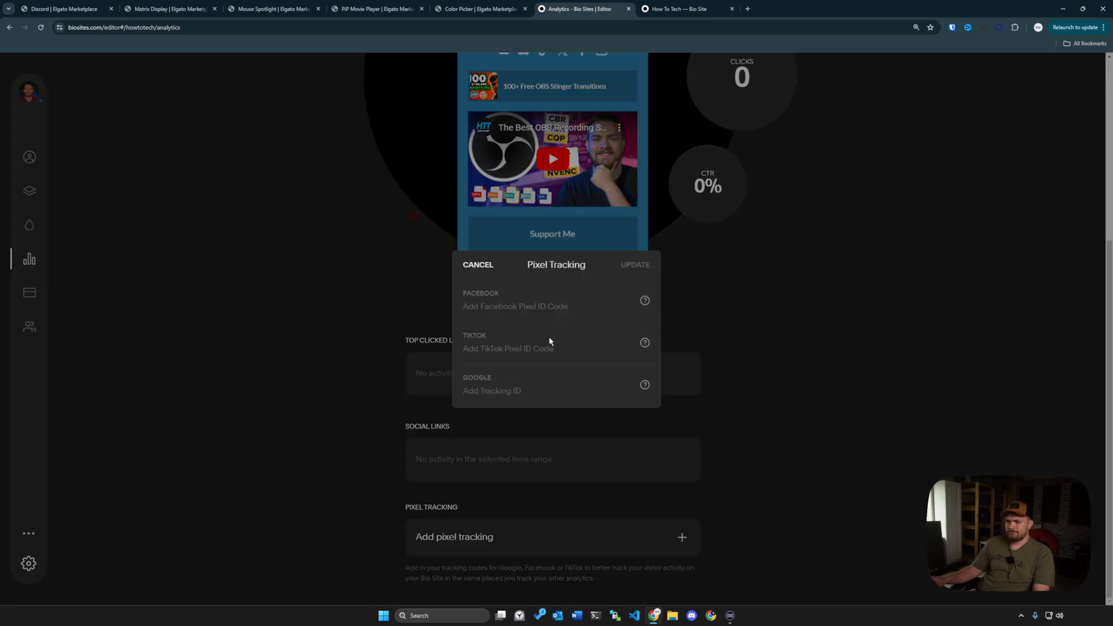
mouse_move(616, 270)
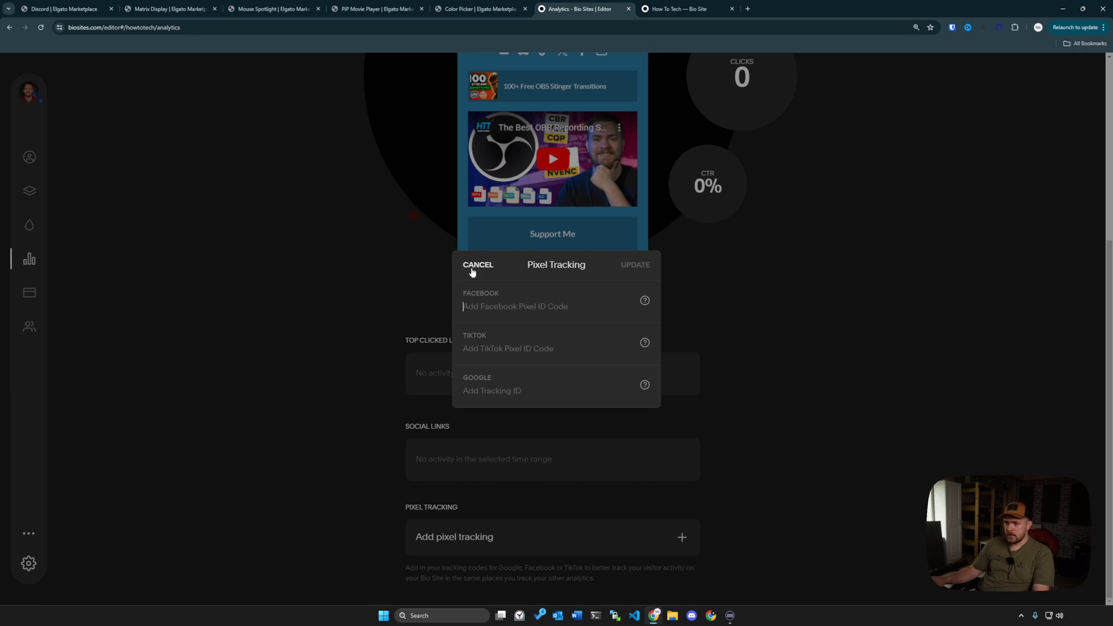
Step: Leave pixel tracking empty by cancelling, then move on to the Payments page
click(476, 264)
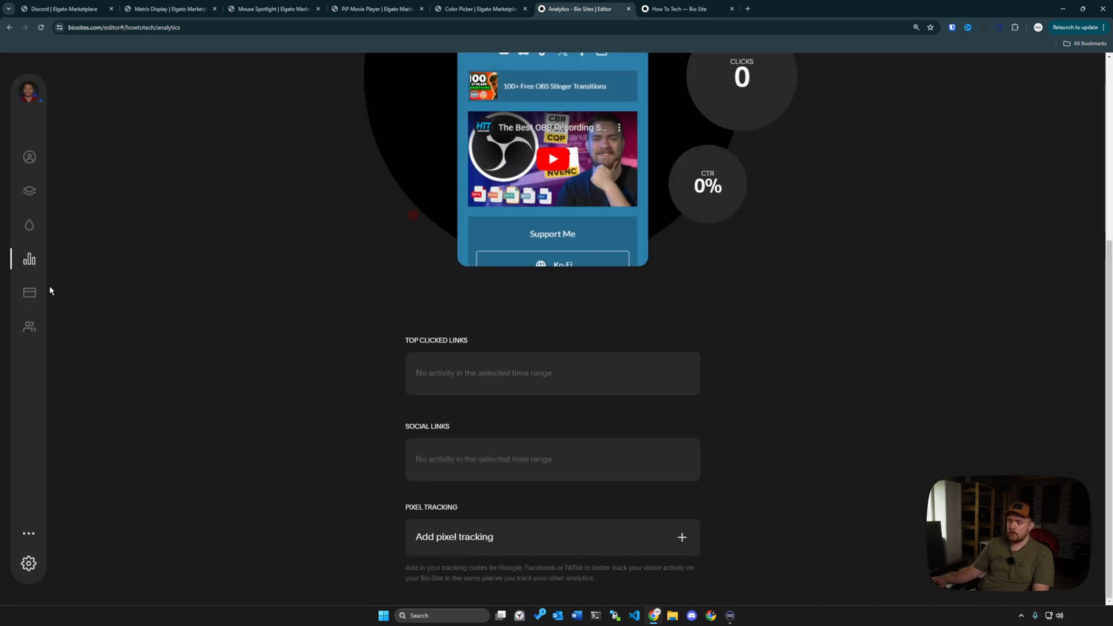
scroll(up, 3)
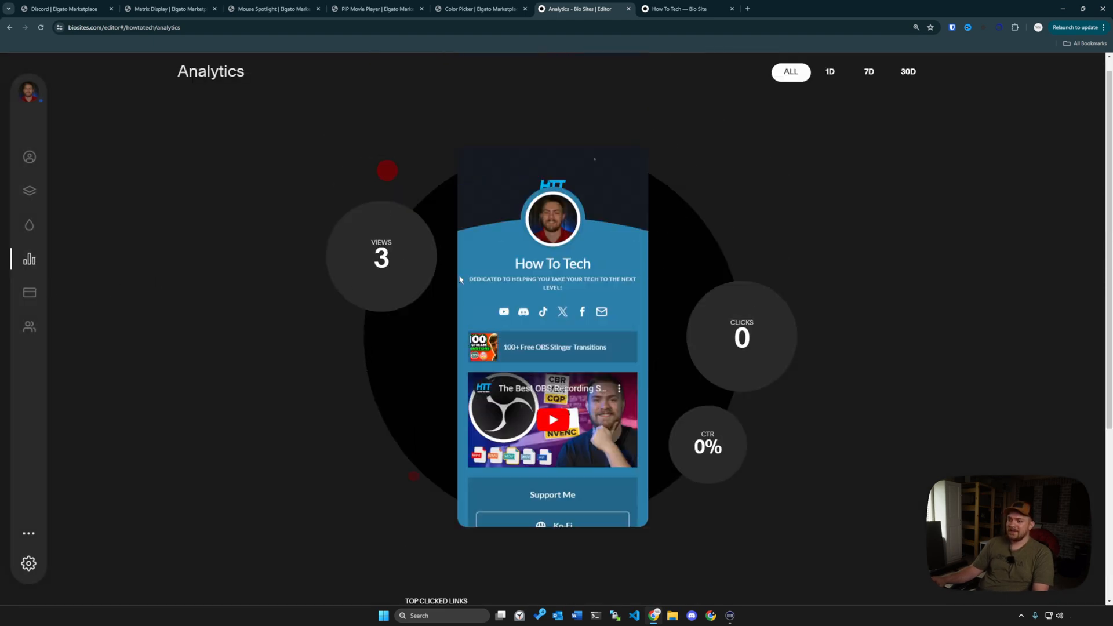
click(29, 293)
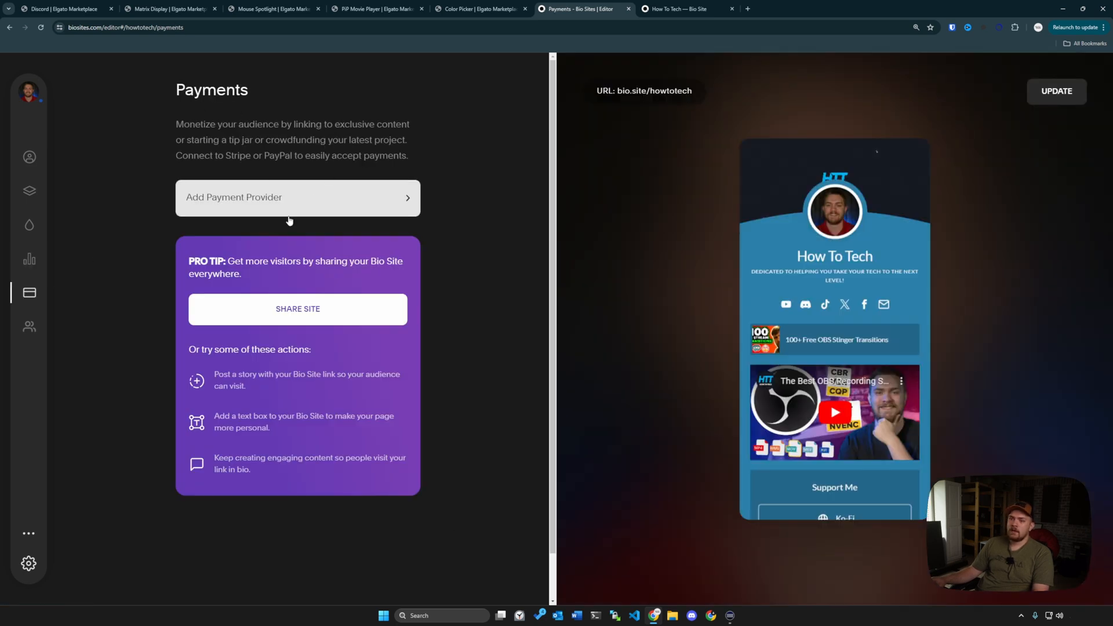
Step: Publish the How To Tech site with UPDATE and dismiss the share panel on the Audience page
click(29, 328)
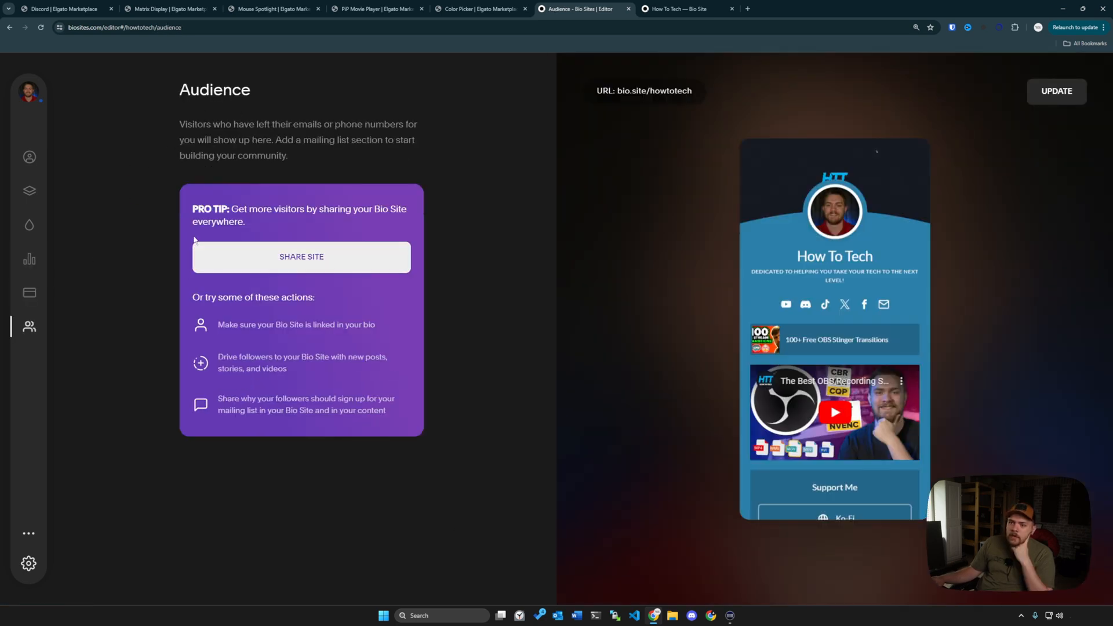
mouse_move(219, 173)
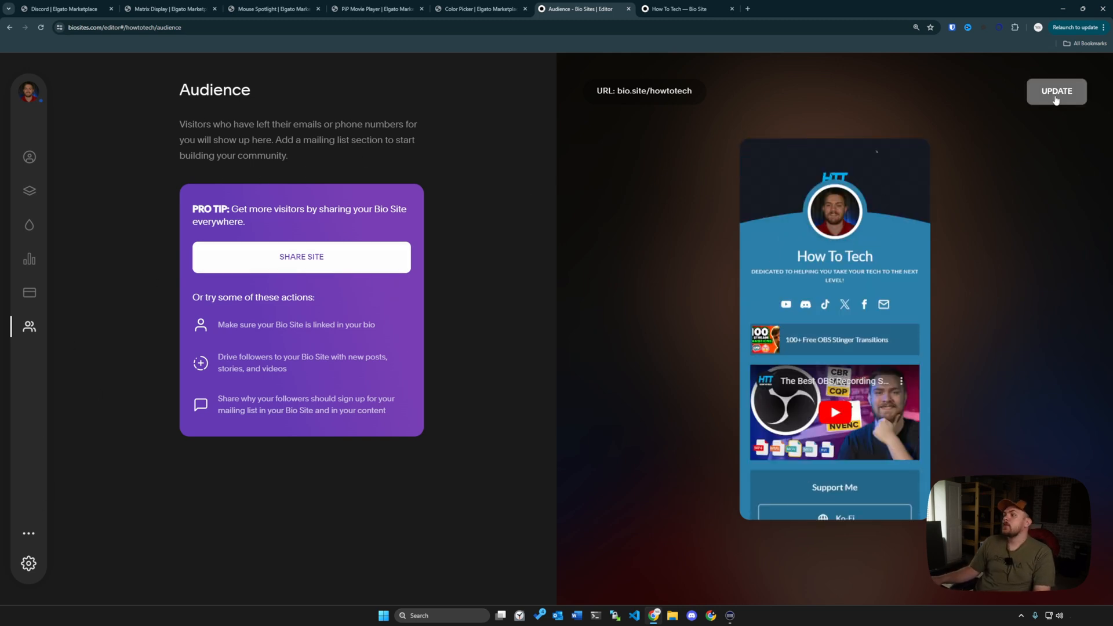
click(1056, 91)
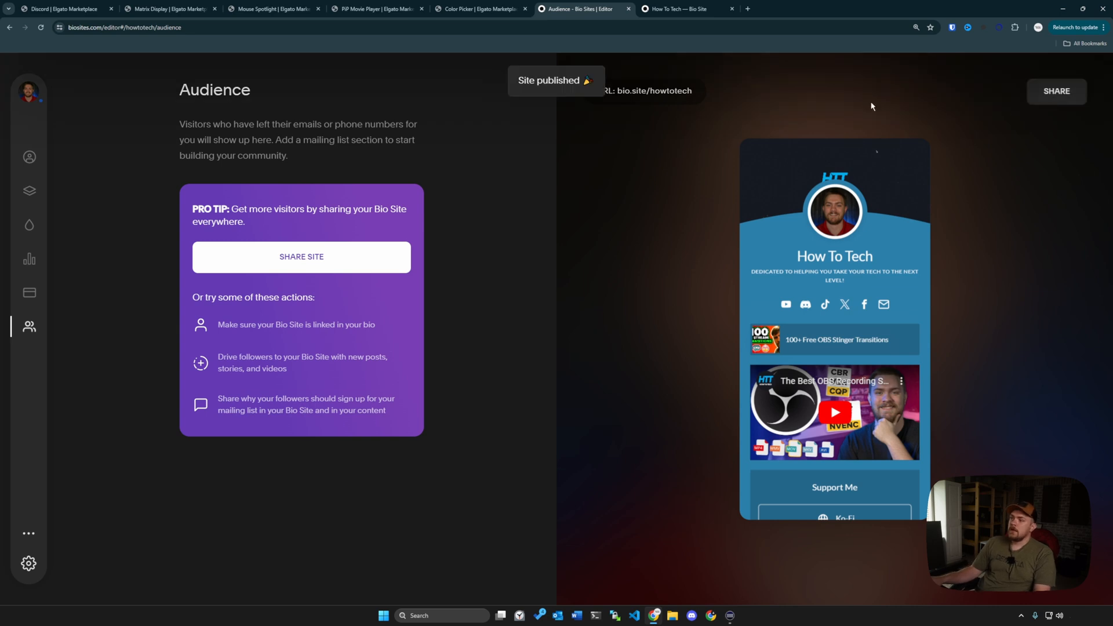
click(1057, 91)
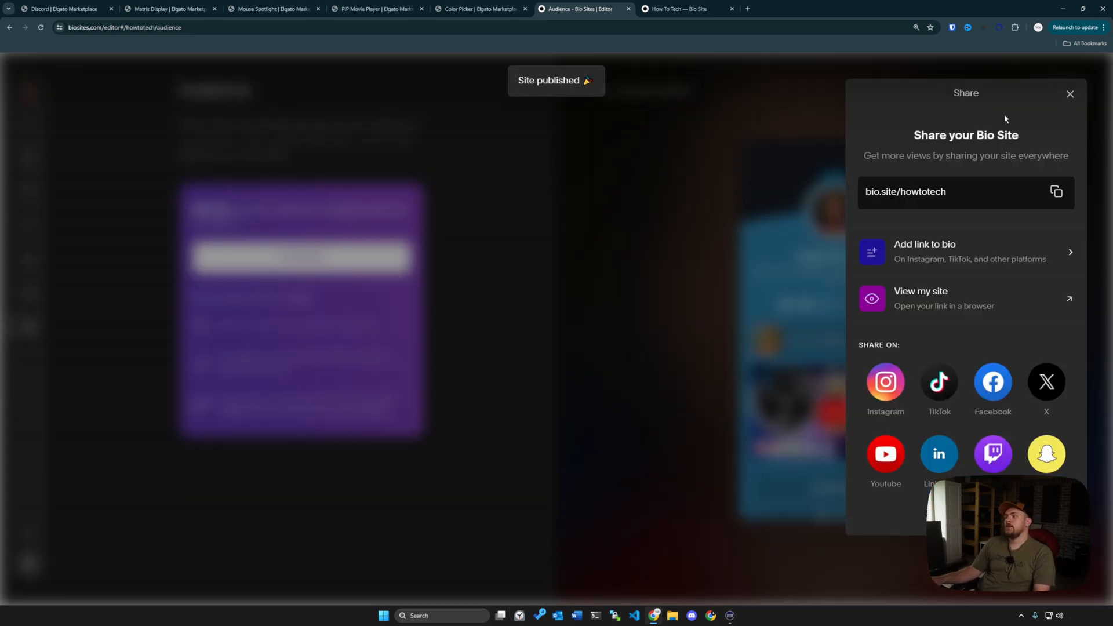
mouse_move(957, 254)
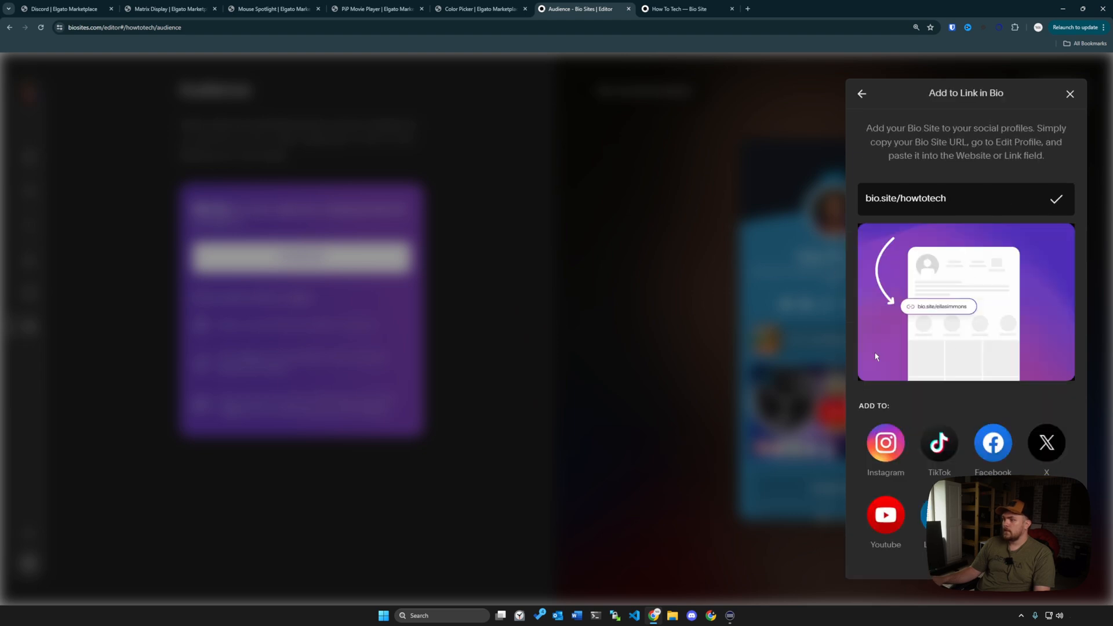
click(1069, 94)
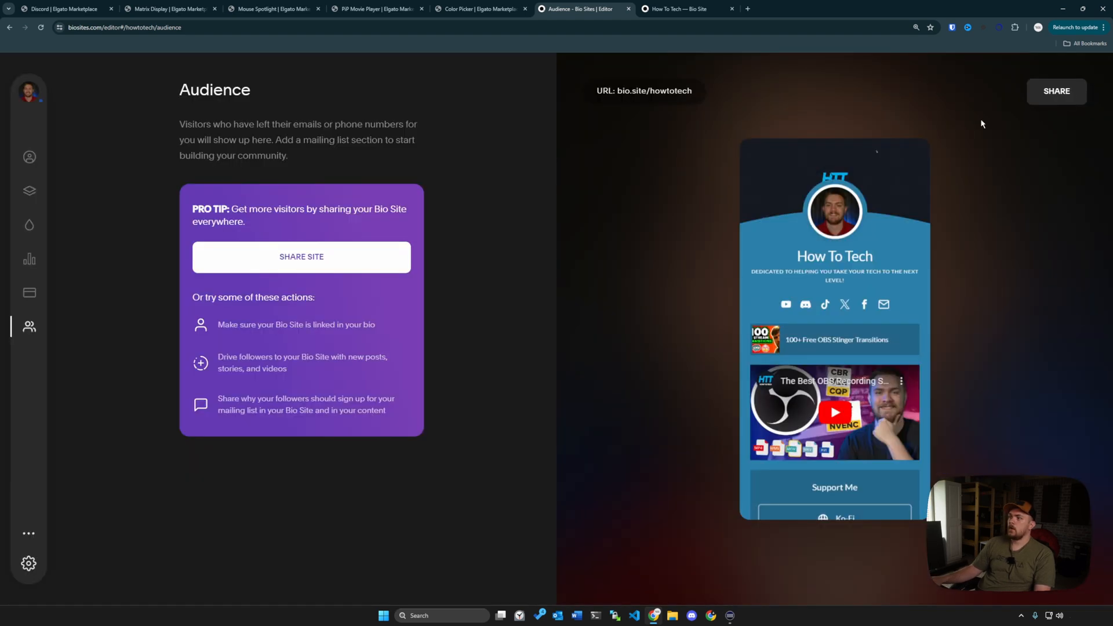
Step: Reload the live bio.site/howtotech page to show the Support Me and email signup sections
click(685, 8)
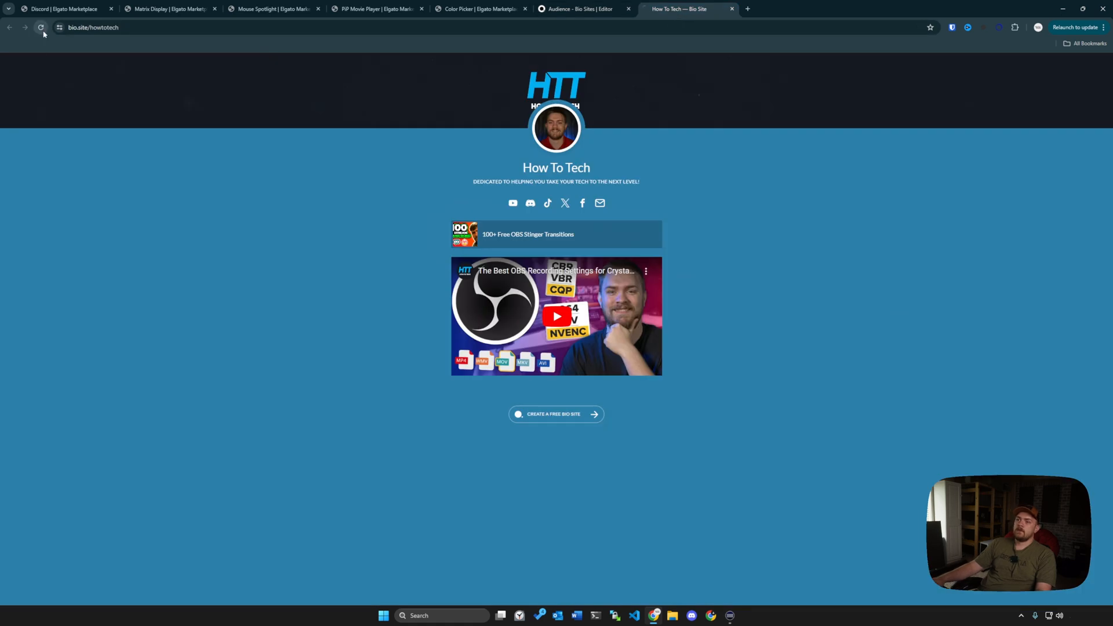
click(41, 26)
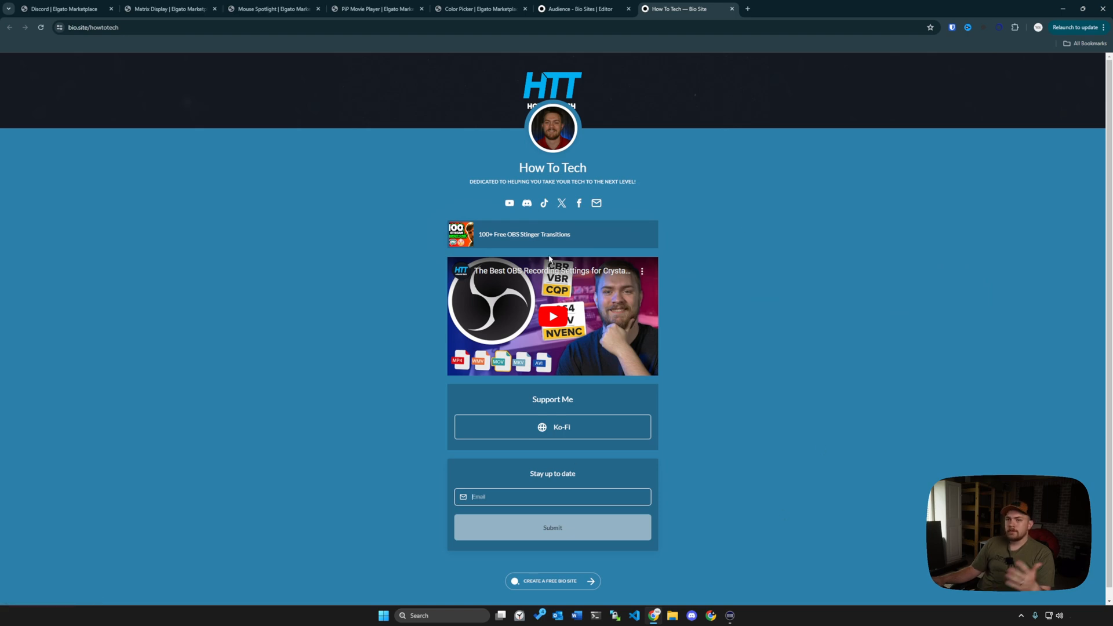
mouse_move(939, 341)
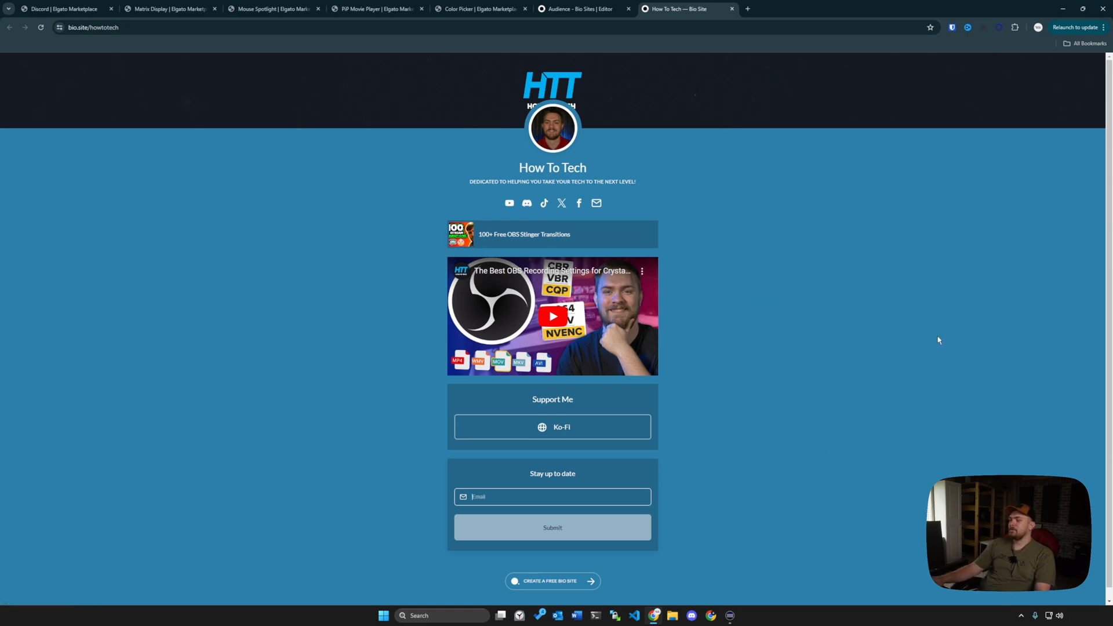